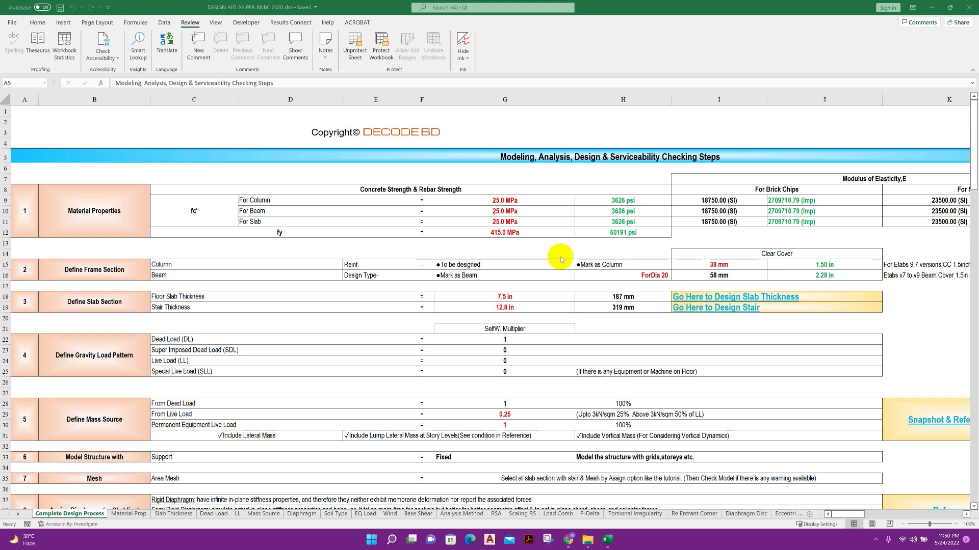
# - Review the Modulus of Elasticity heading and the ForDia 20 beam entry on the design process sheet
pyautogui.scroll(-3)
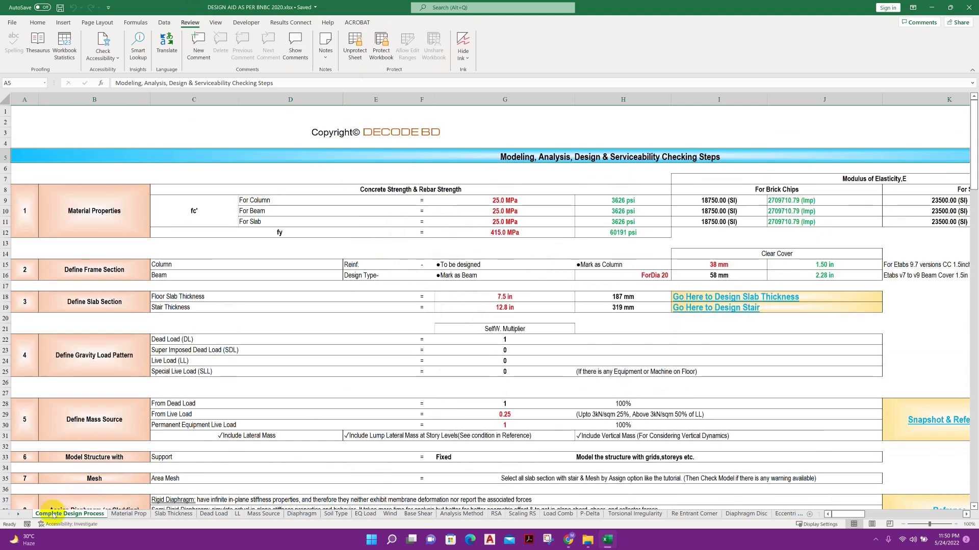
pyautogui.moveTo(275, 255)
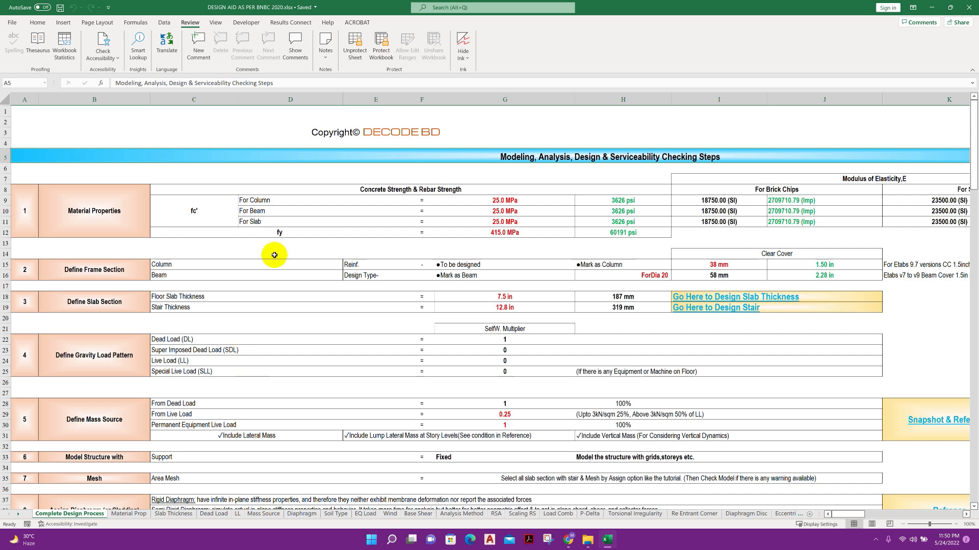
pyautogui.click(289, 392)
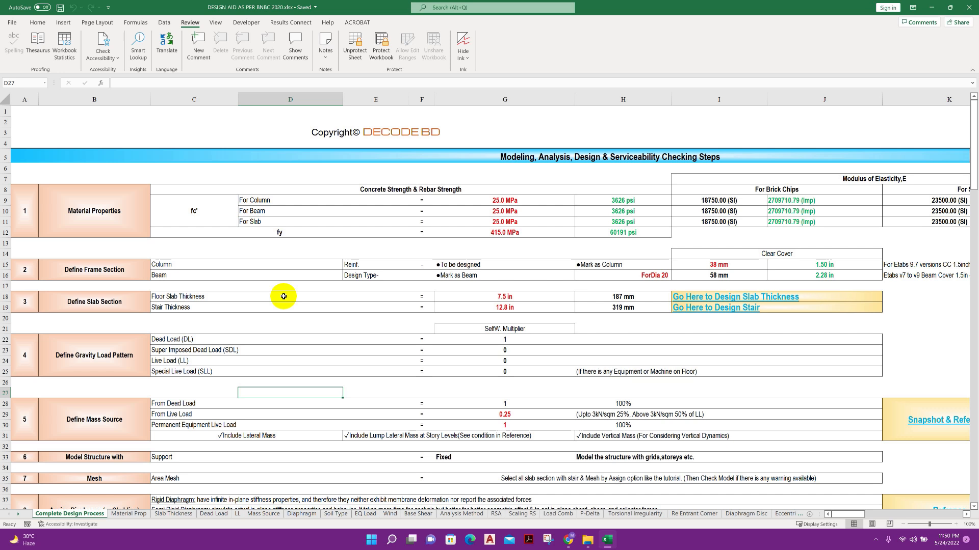
pyautogui.moveTo(337, 328)
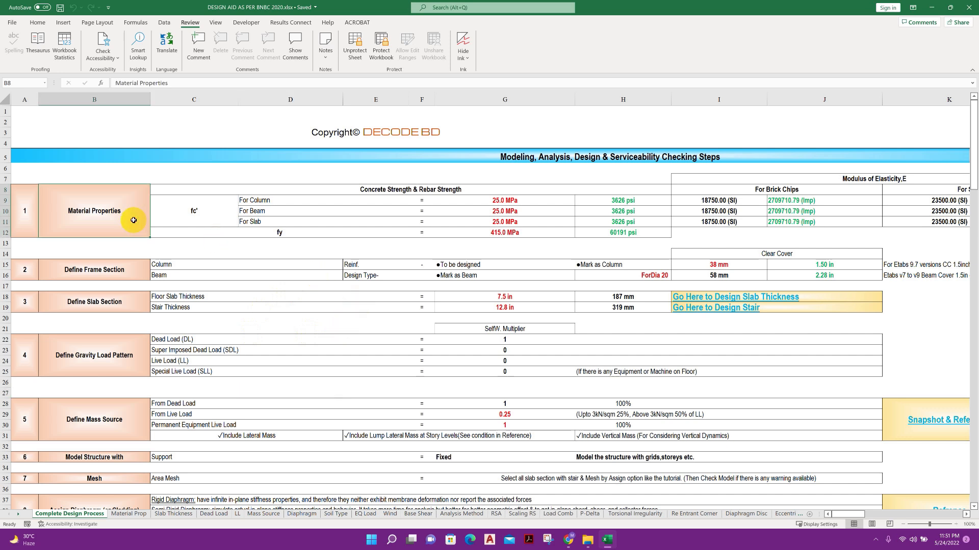
pyautogui.moveTo(366, 213)
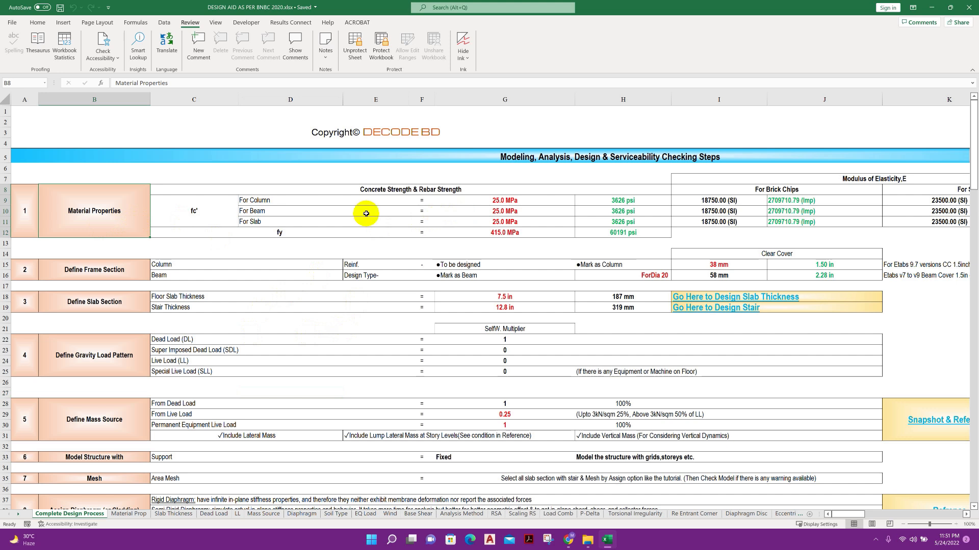
pyautogui.click(622, 222)
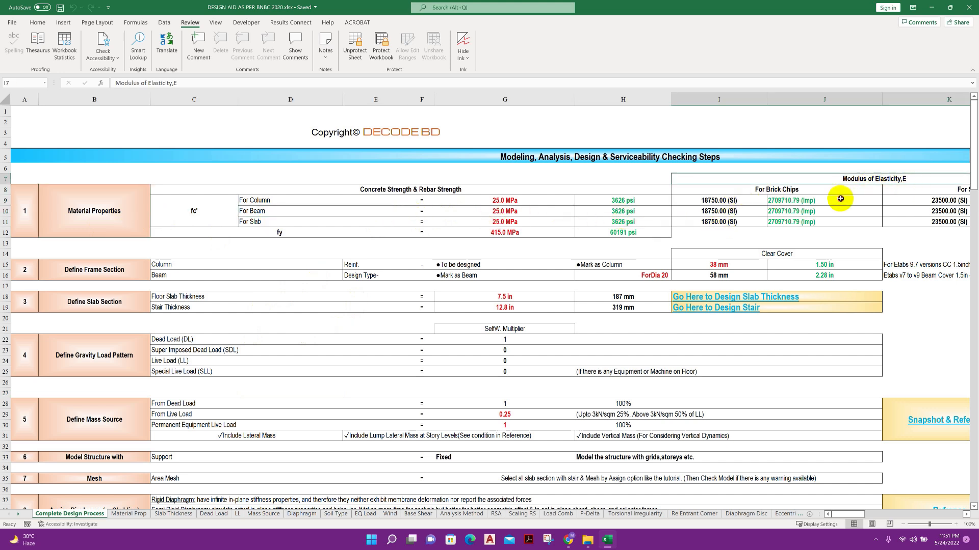
pyautogui.click(504, 199)
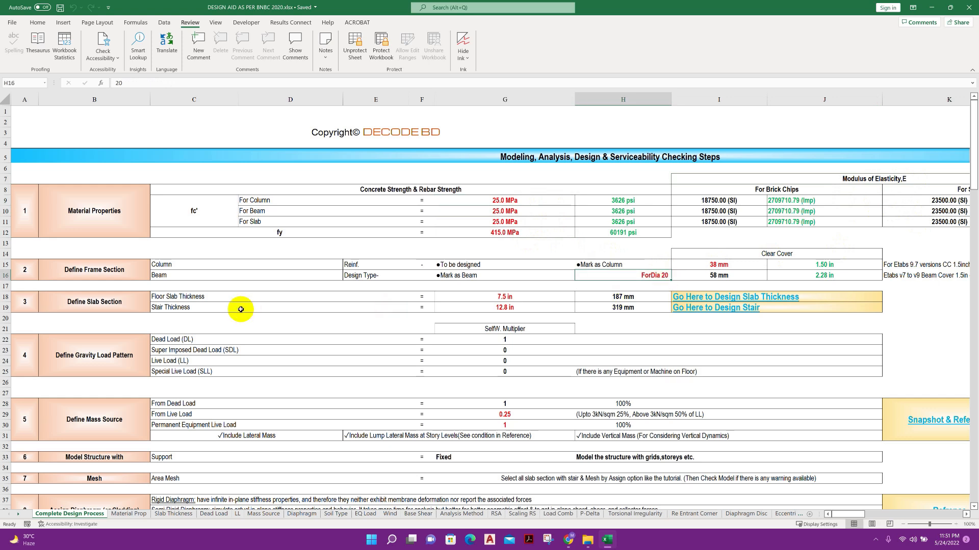
pyautogui.moveTo(812, 322)
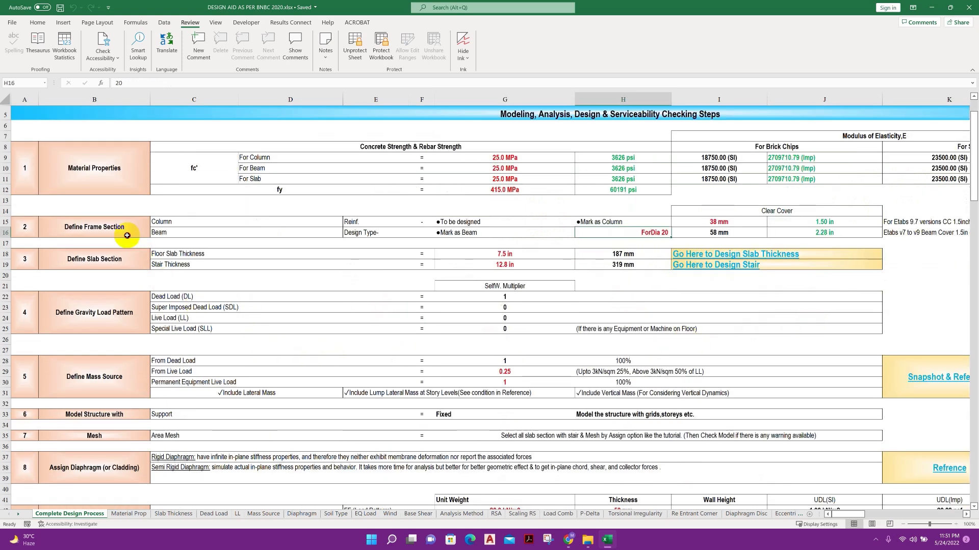
# - Move to the Define Gravity Load Pattern step and bring the Stone Chips columns into view
pyautogui.scroll(-3)
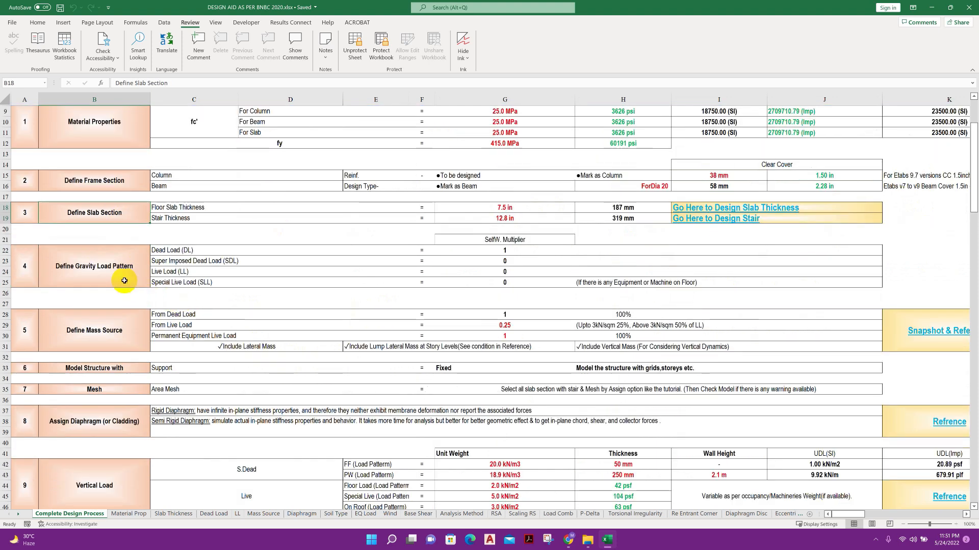
pyautogui.click(94, 266)
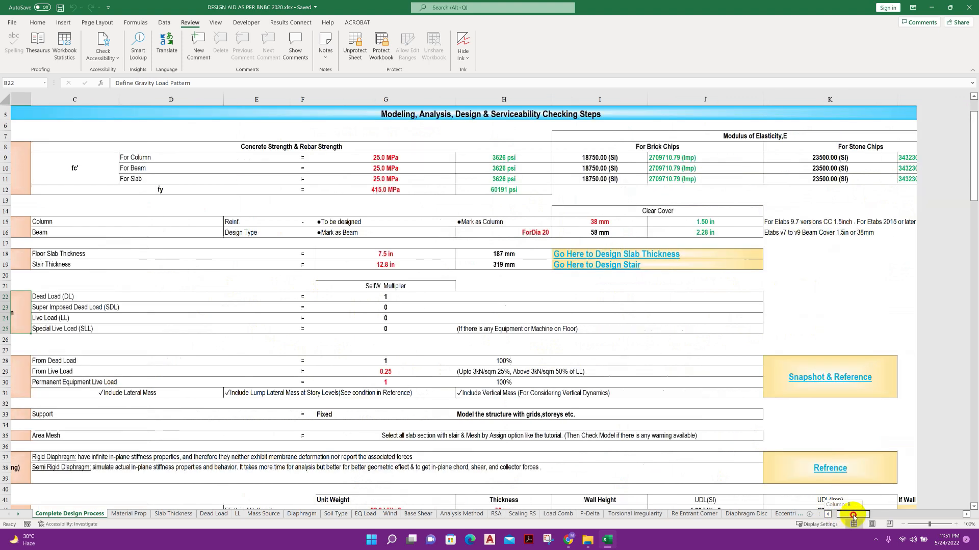
pyautogui.hscroll(3)
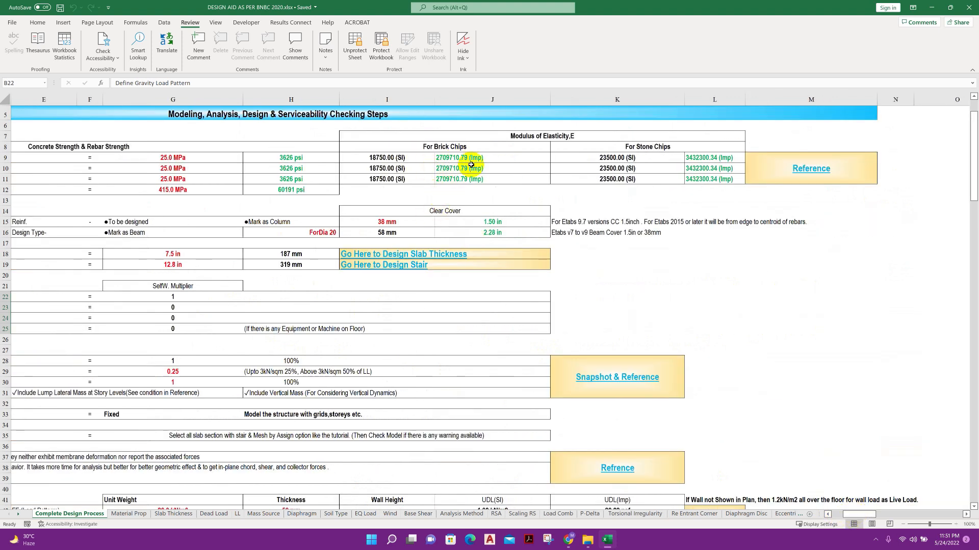
pyautogui.moveTo(810, 168)
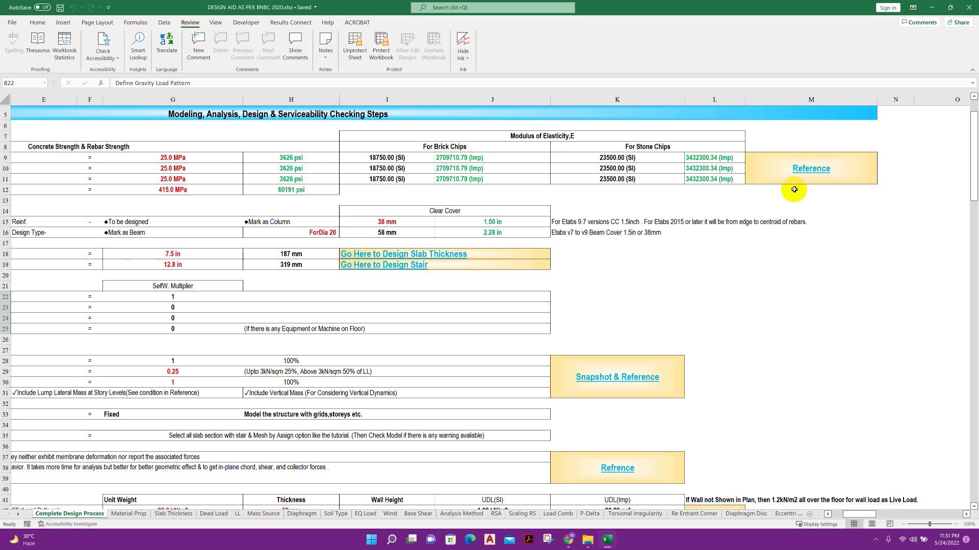
pyautogui.moveTo(818, 178)
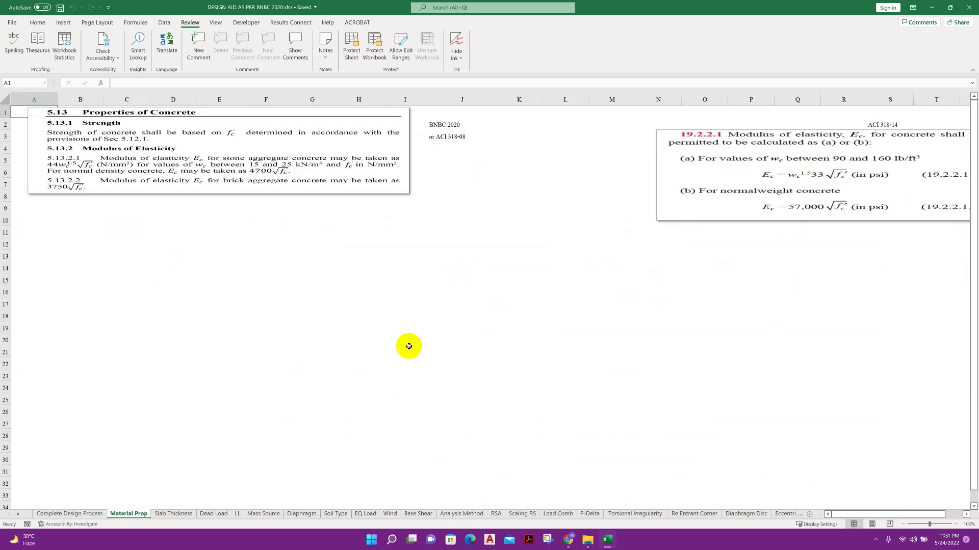
pyautogui.moveTo(753, 155)
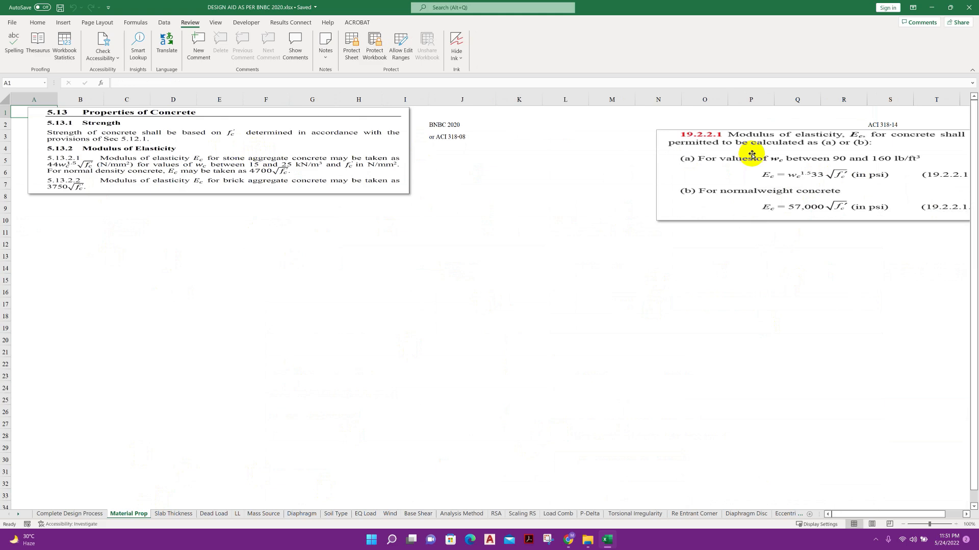
# - Return to the Complete Design Process sheet from the Material Prop code excerpts
pyautogui.click(69, 514)
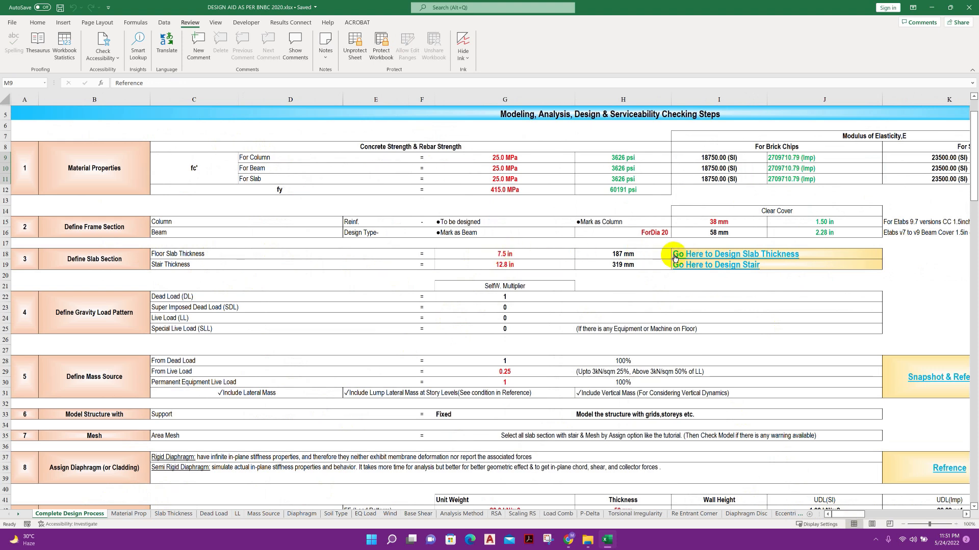
pyautogui.moveTo(736, 254)
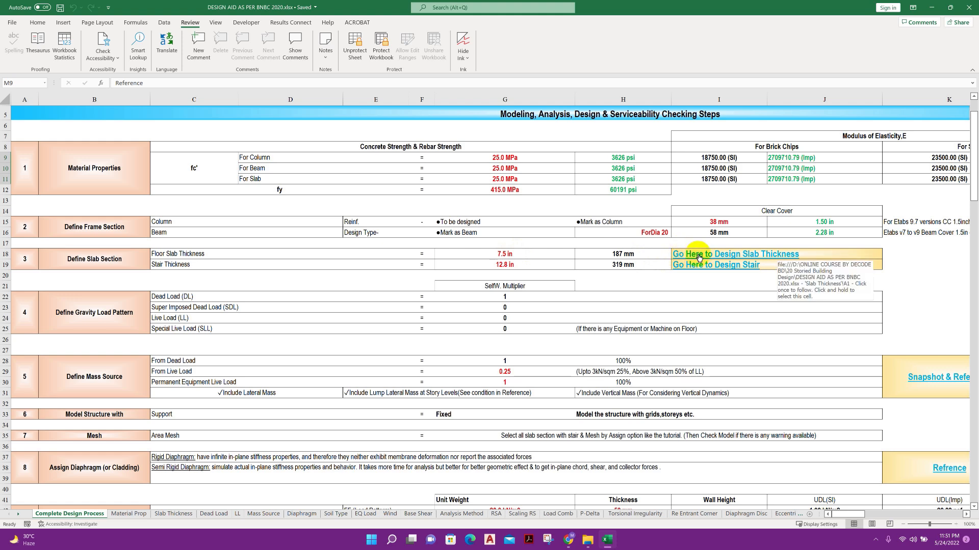
# - Follow the 'Go Here to Design Slab Thickness' link to the Slab Thickness sheet (7.48 in result)
pyautogui.click(735, 254)
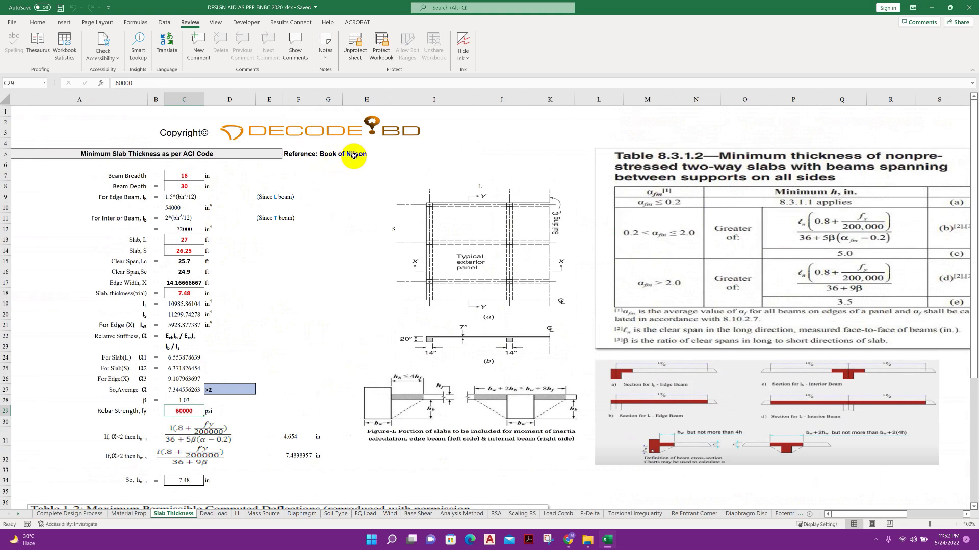
# - Back on the design process sheet, review the Gravity Load Pattern and Mesh steps down to Vertical Load
pyautogui.click(69, 513)
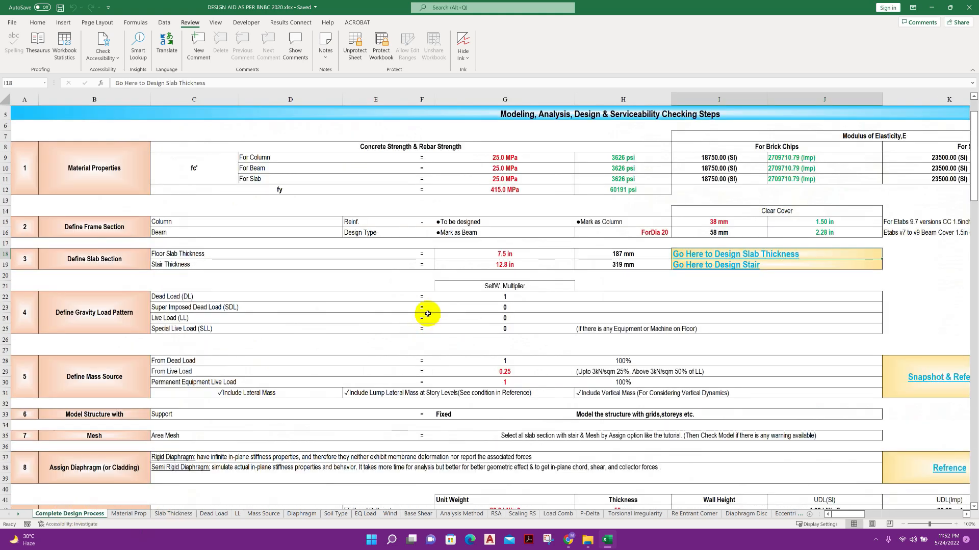
pyautogui.moveTo(122, 326)
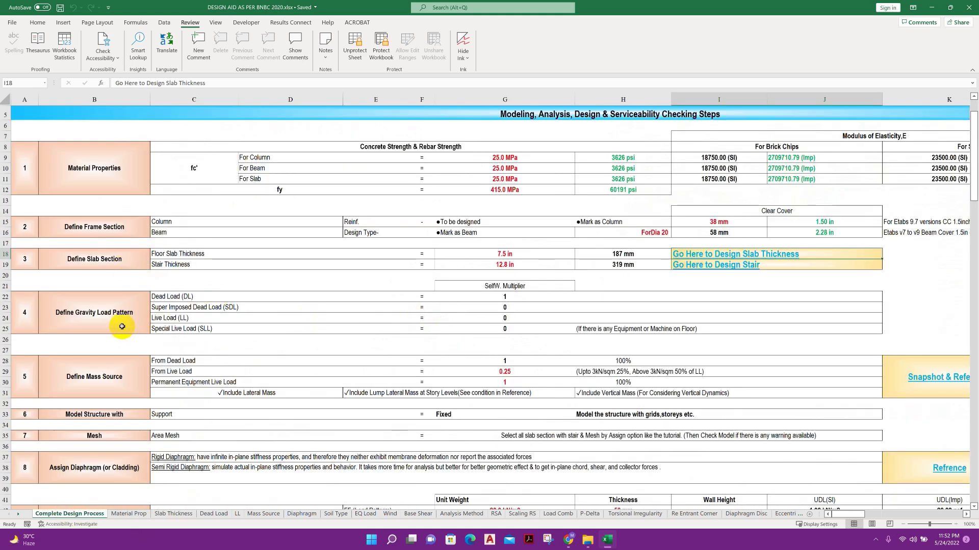
pyautogui.click(94, 312)
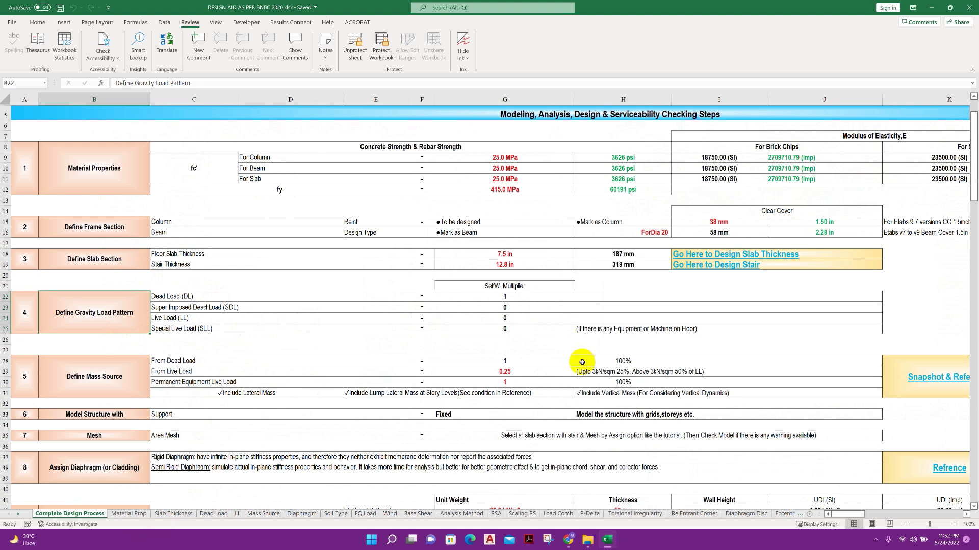
pyautogui.scroll(-3)
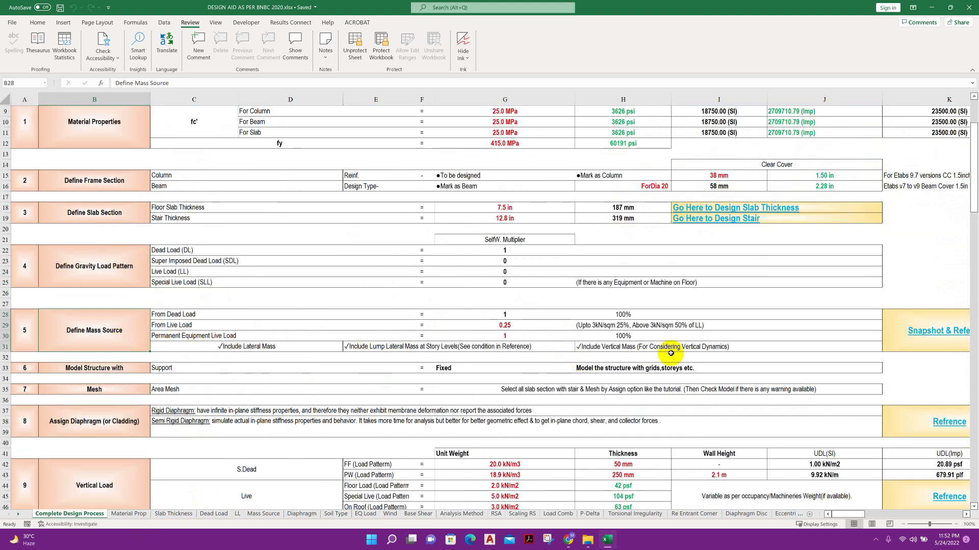
pyautogui.moveTo(937, 331)
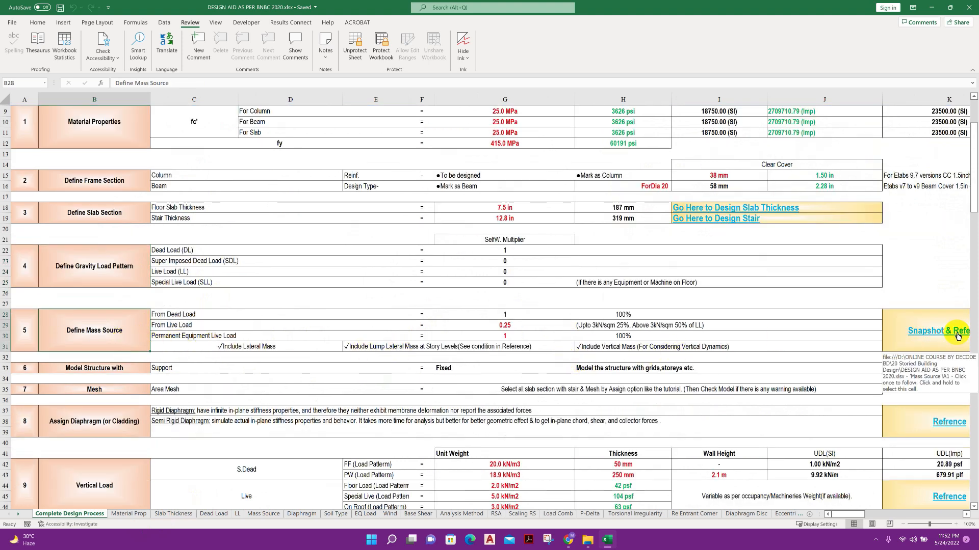
pyautogui.click(263, 515)
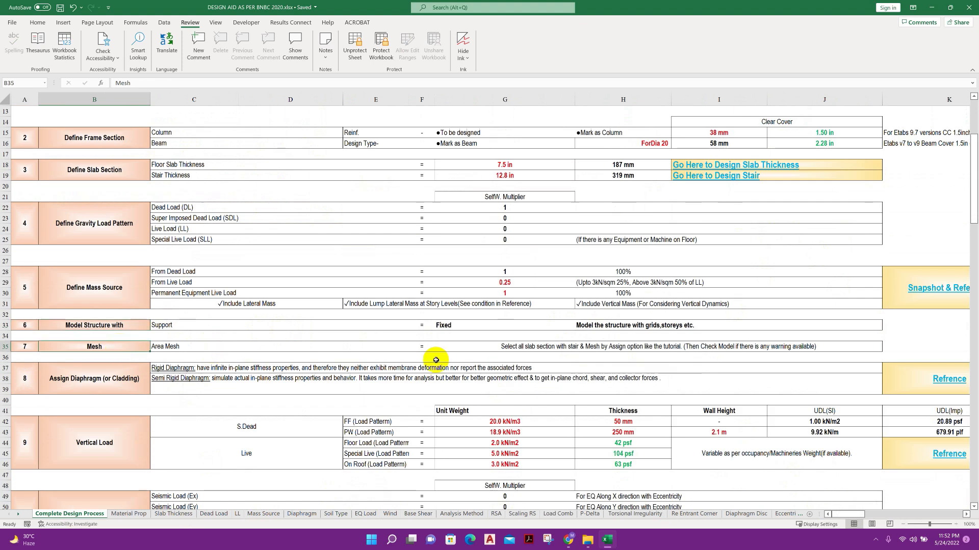
pyautogui.scroll(-3)
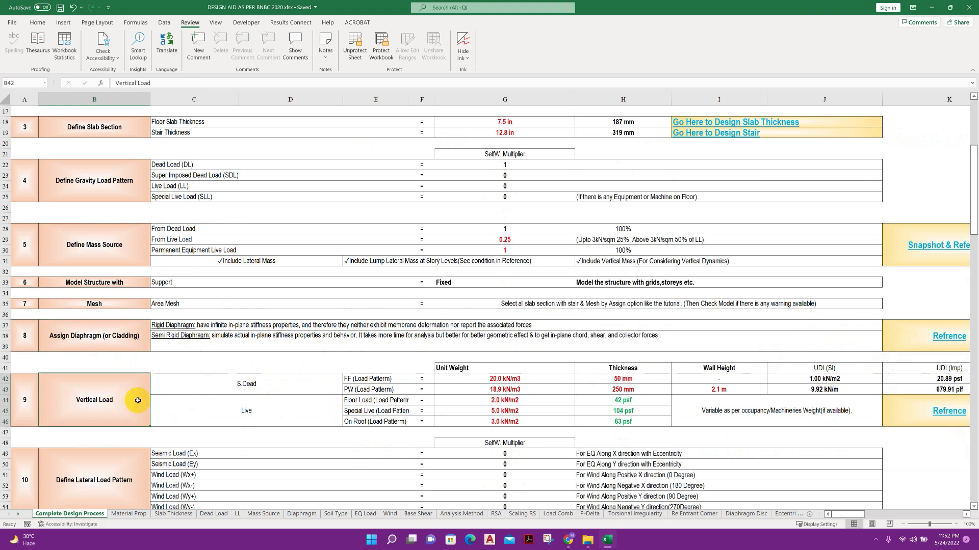
pyautogui.scroll(-3)
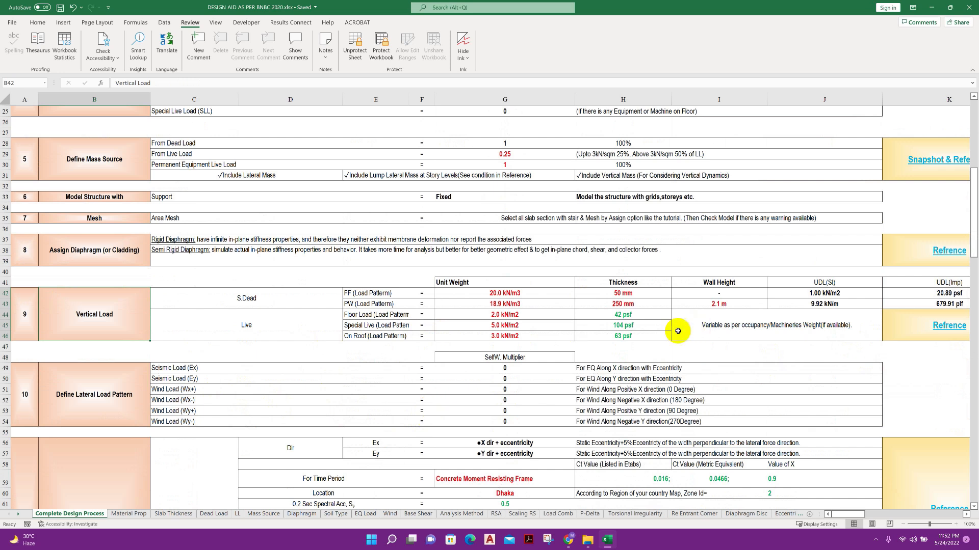
pyautogui.click(504, 304)
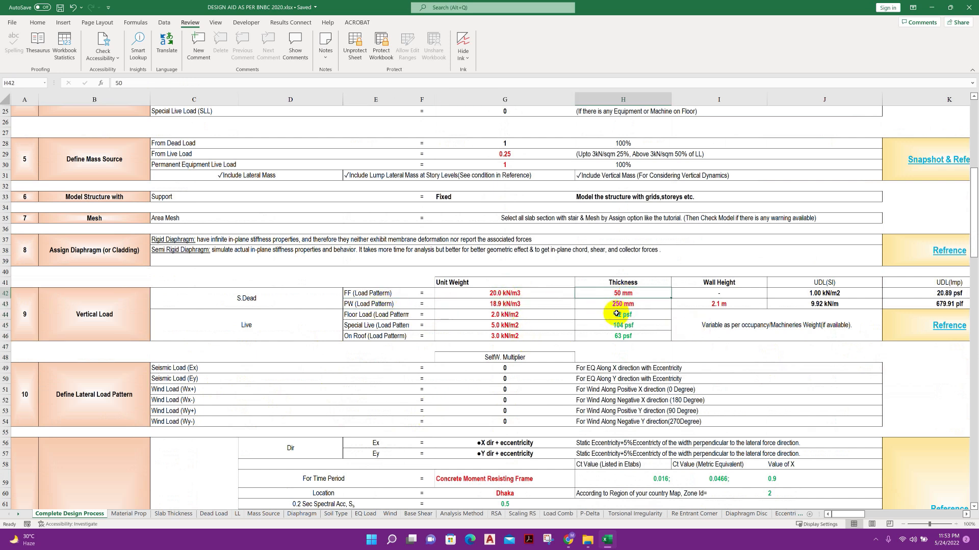
pyautogui.click(504, 304)
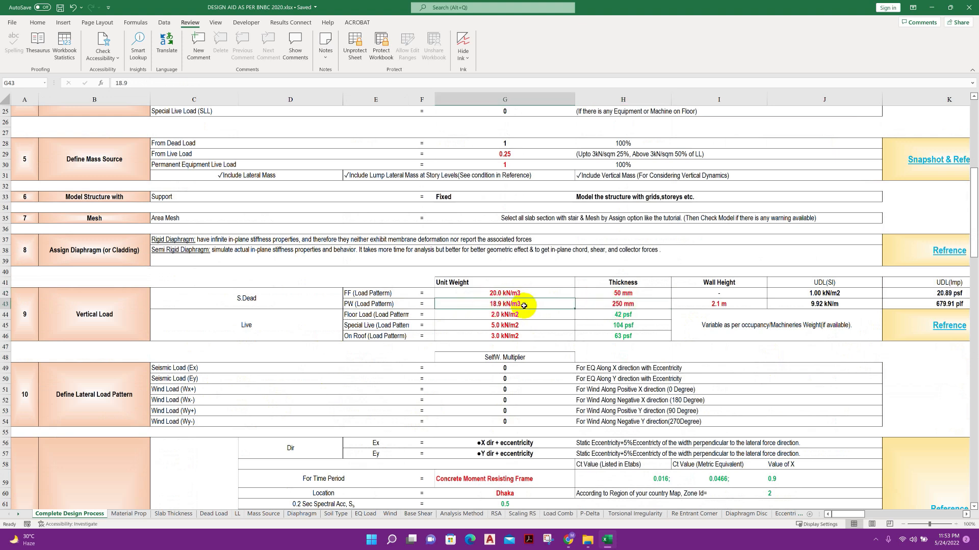
pyautogui.moveTo(648, 314)
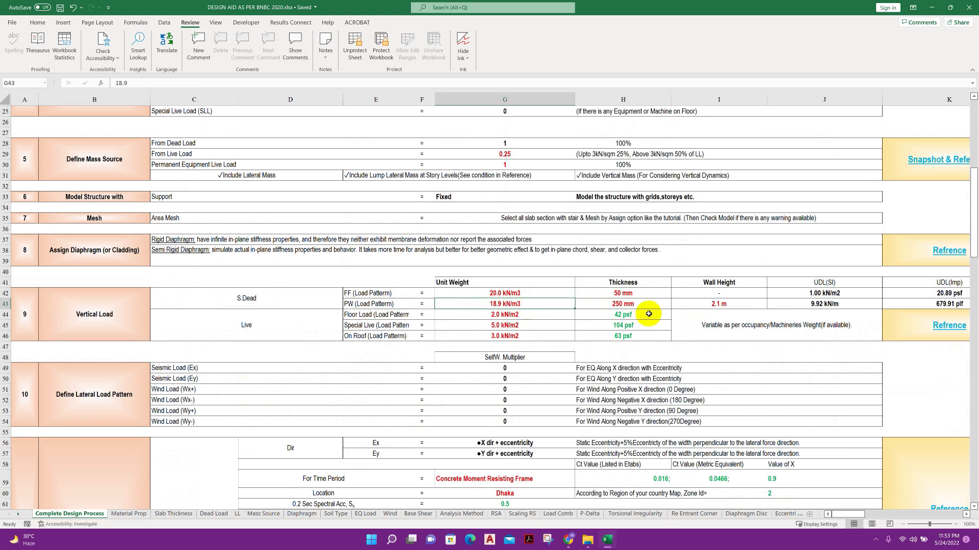
pyautogui.click(824, 304)
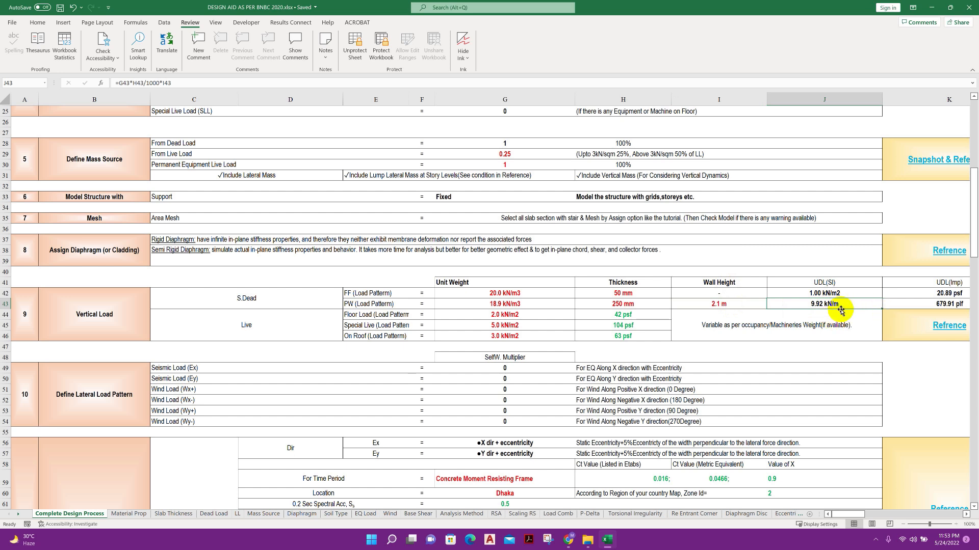
pyautogui.click(504, 325)
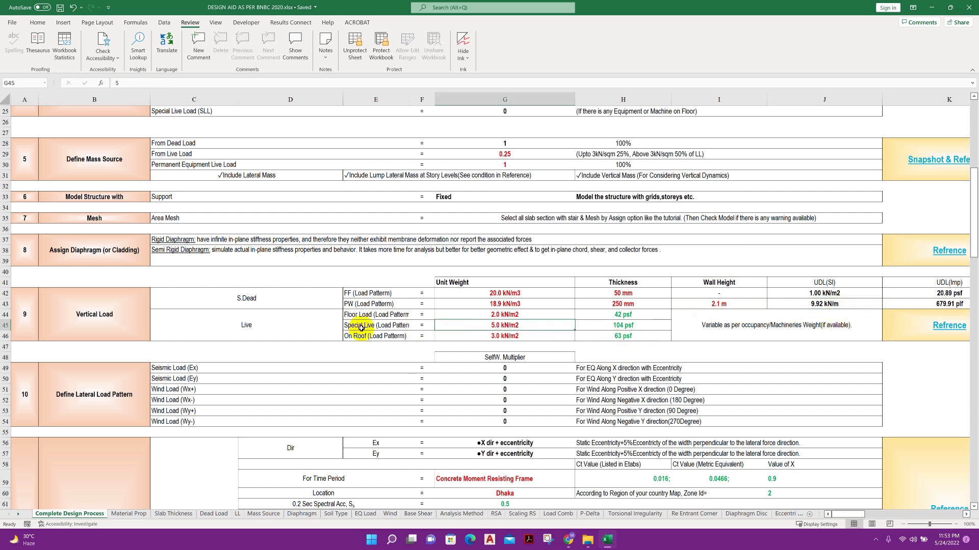
pyautogui.moveTo(827, 338)
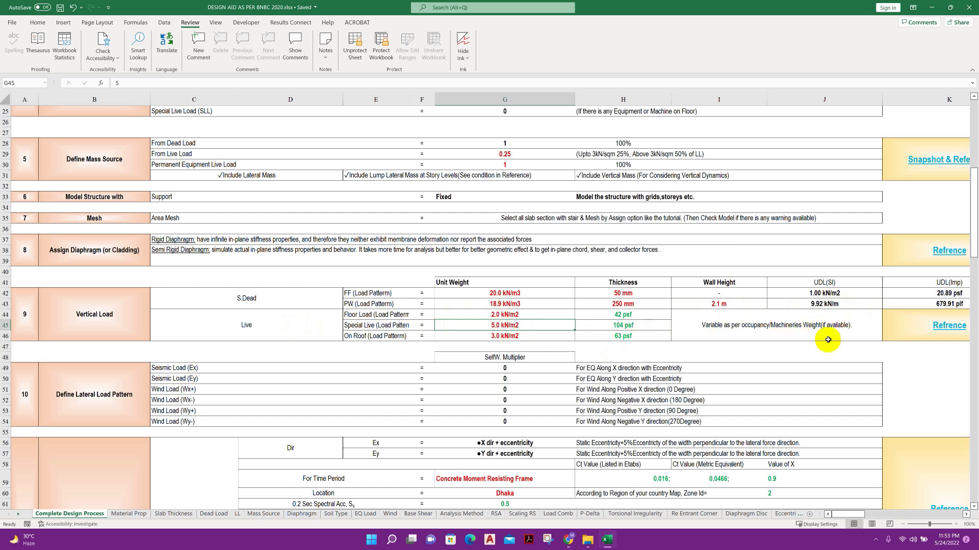
pyautogui.moveTo(946, 328)
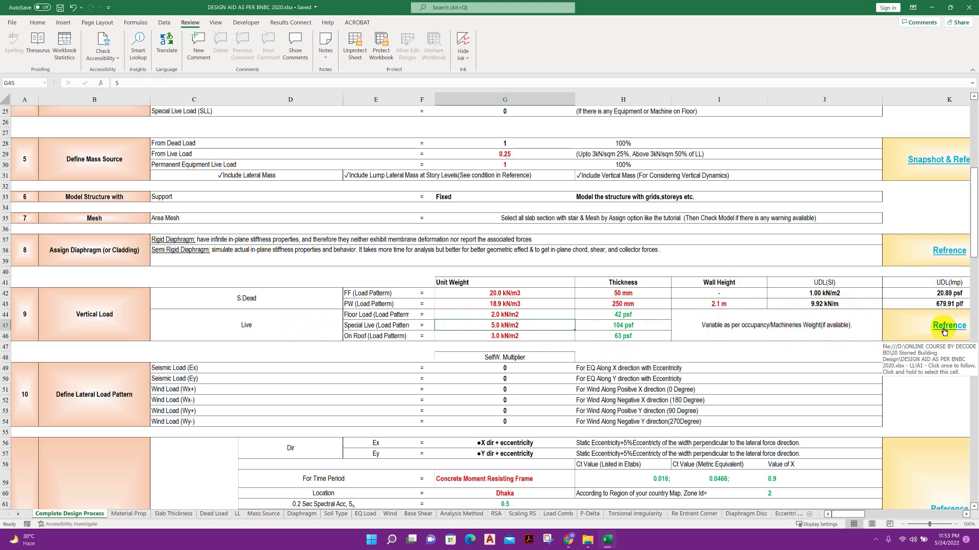
# - Bring section 11 Lateral Load with its earthquake and wind parameters into view
pyautogui.scroll(-3)
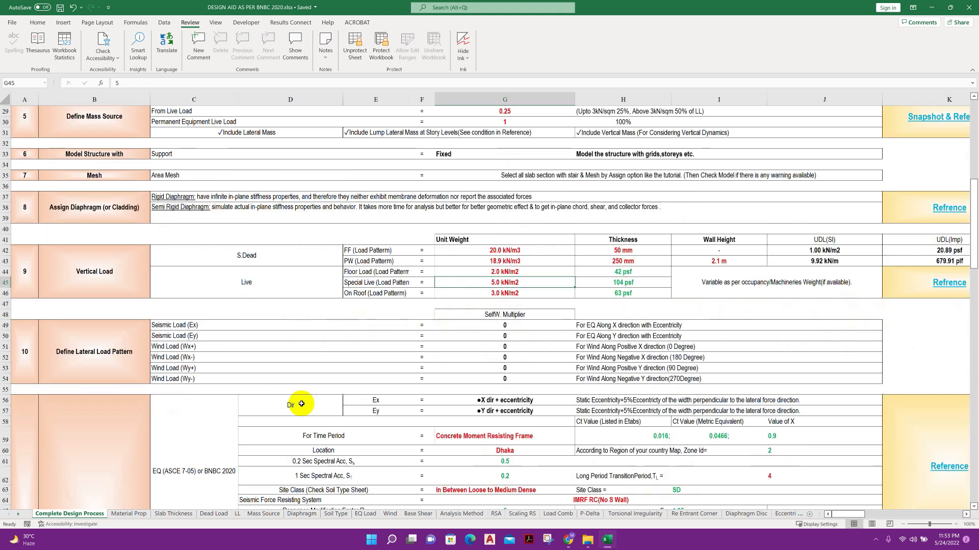
pyautogui.scroll(-3)
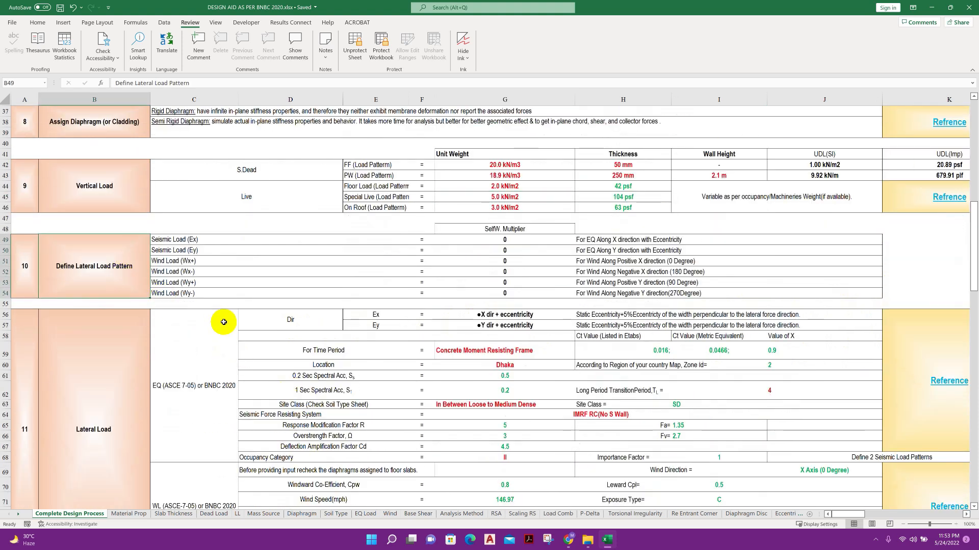
pyautogui.scroll(-3)
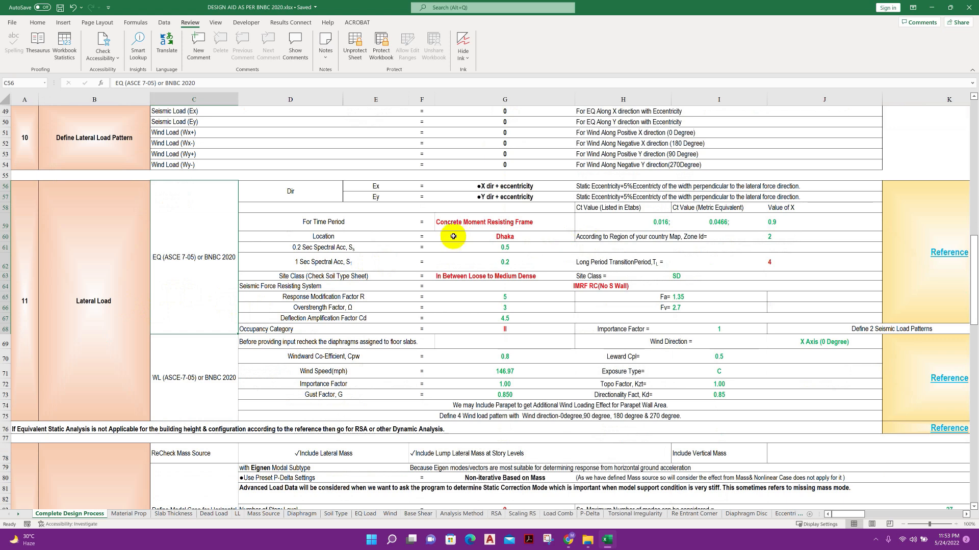
# - Inspect the structure type for time period and the Ct value lookup formula in row 59
pyautogui.click(323, 221)
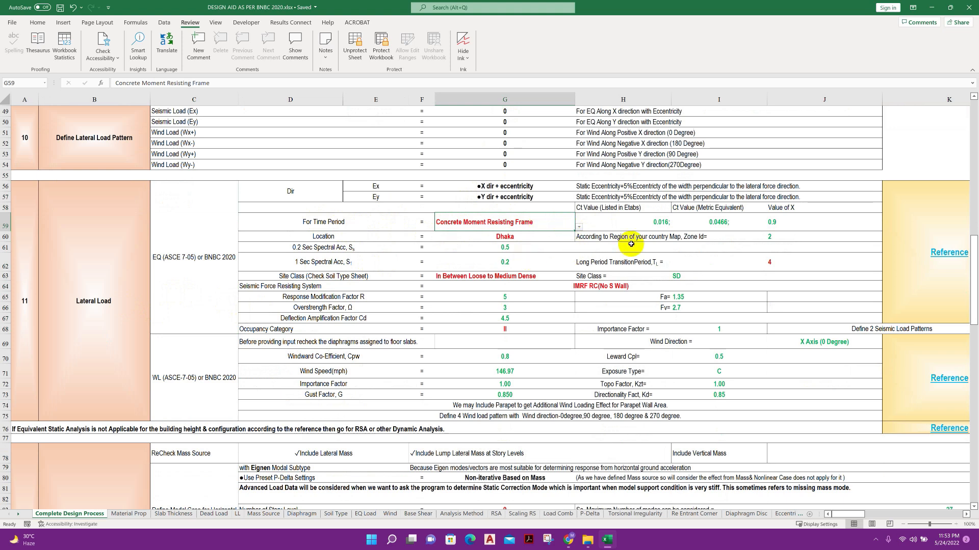
pyautogui.click(621, 222)
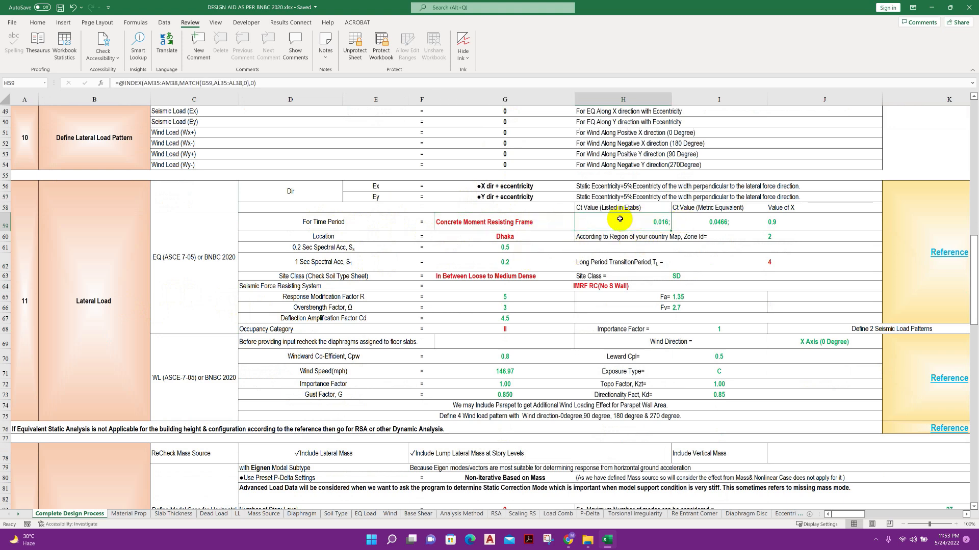
pyautogui.moveTo(698, 211)
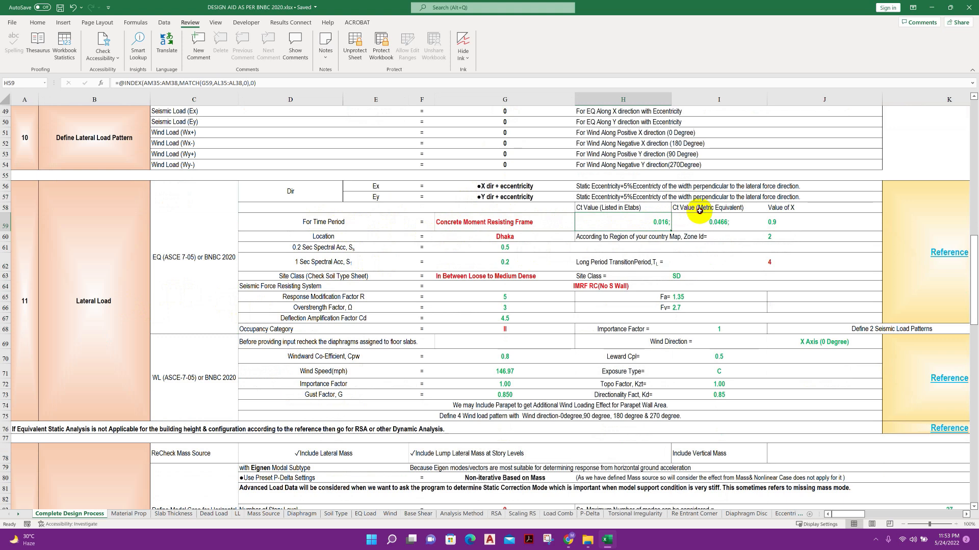
pyautogui.click(781, 207)
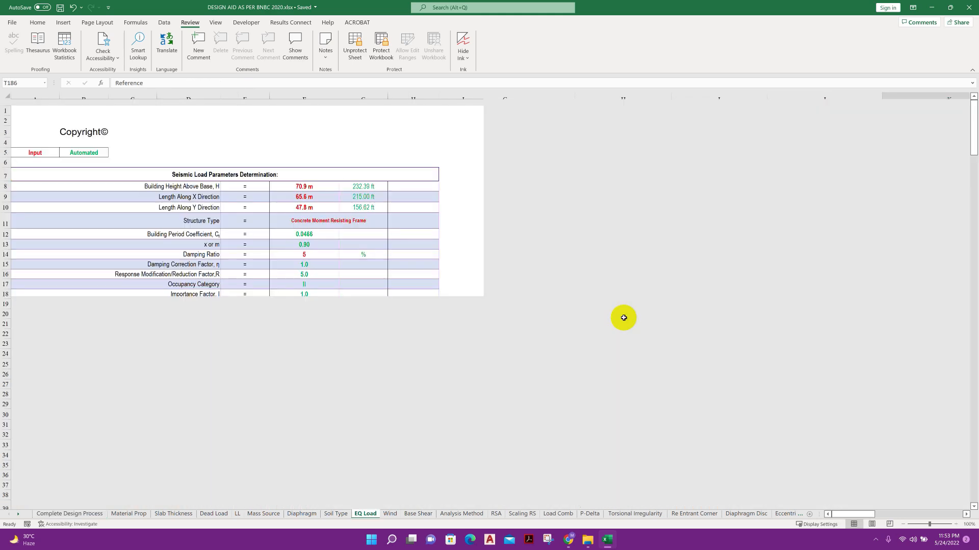
pyautogui.scroll(-3)
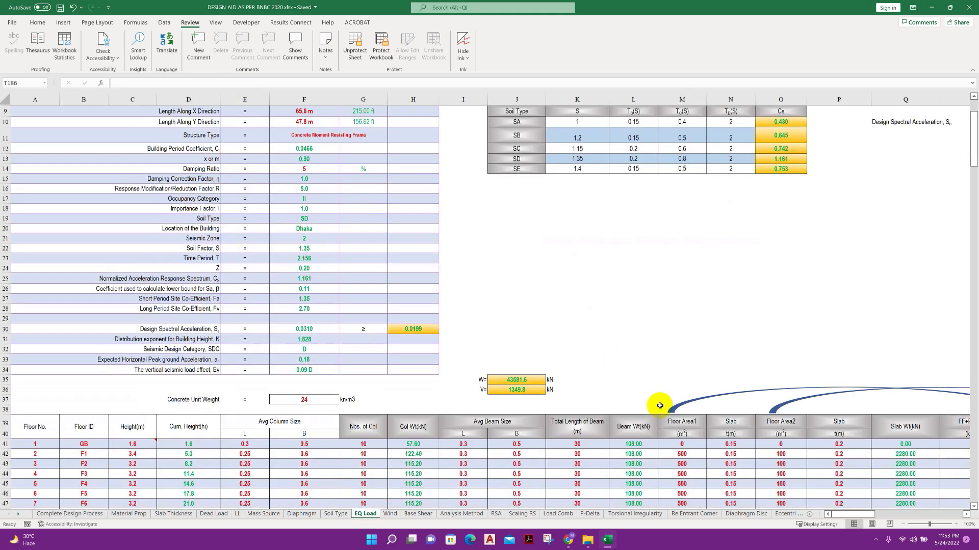
pyautogui.scroll(-3)
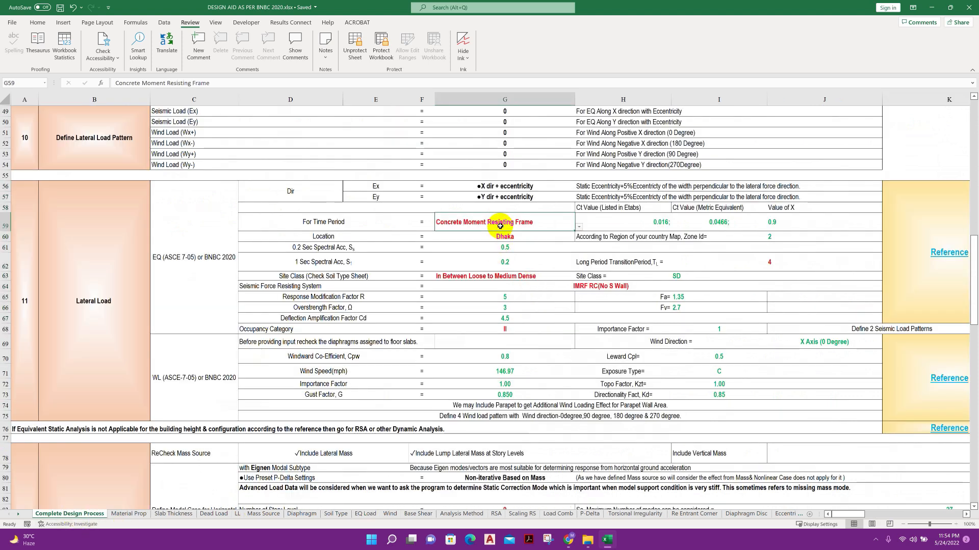
pyautogui.moveTo(564, 246)
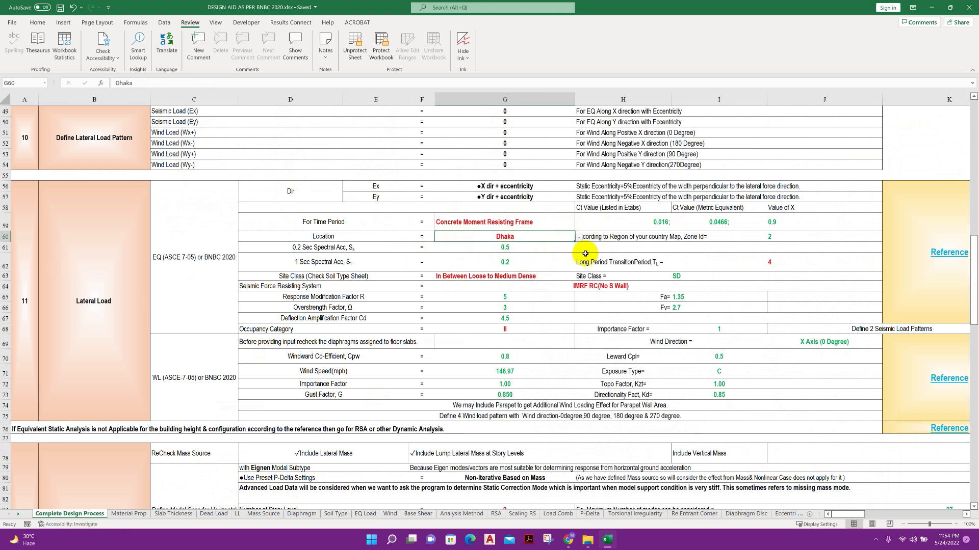
pyautogui.moveTo(553, 240)
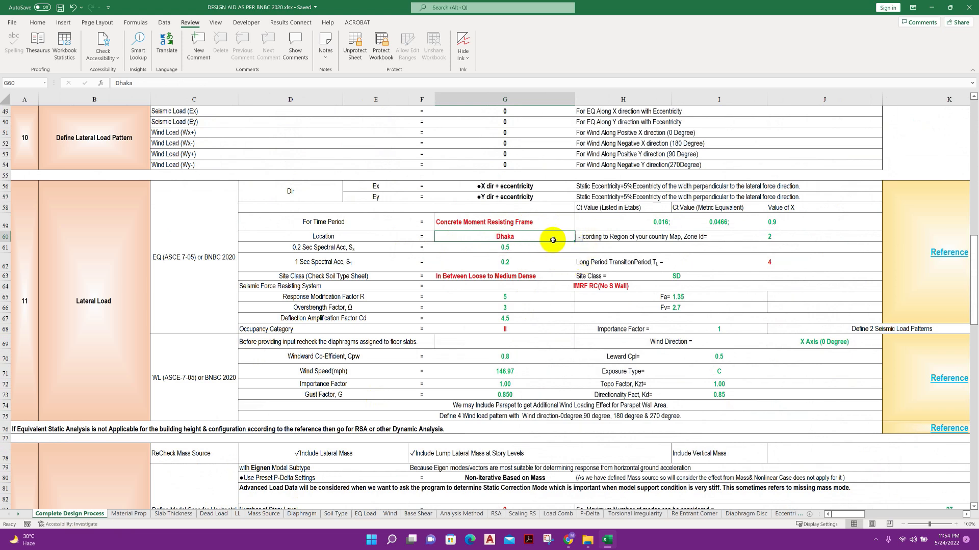
pyautogui.click(504, 247)
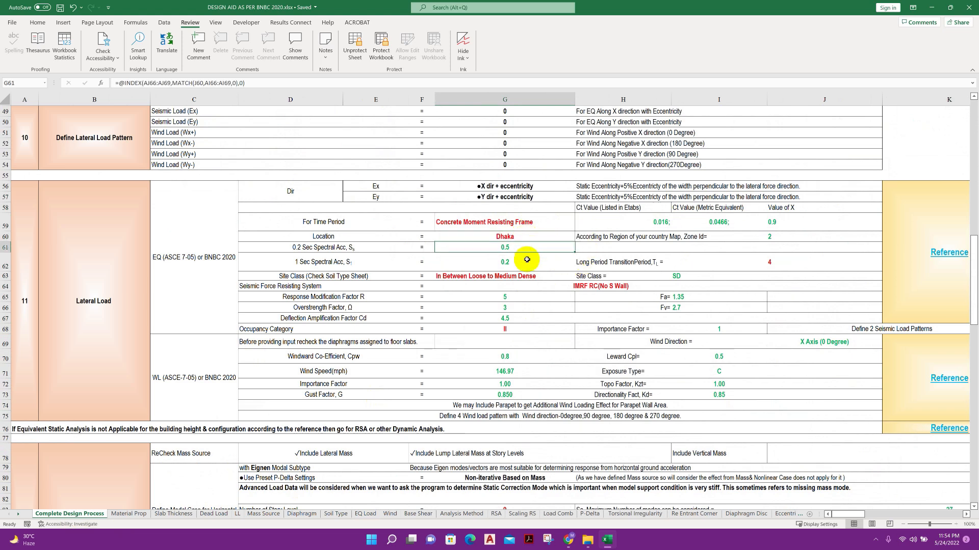
pyautogui.click(504, 236)
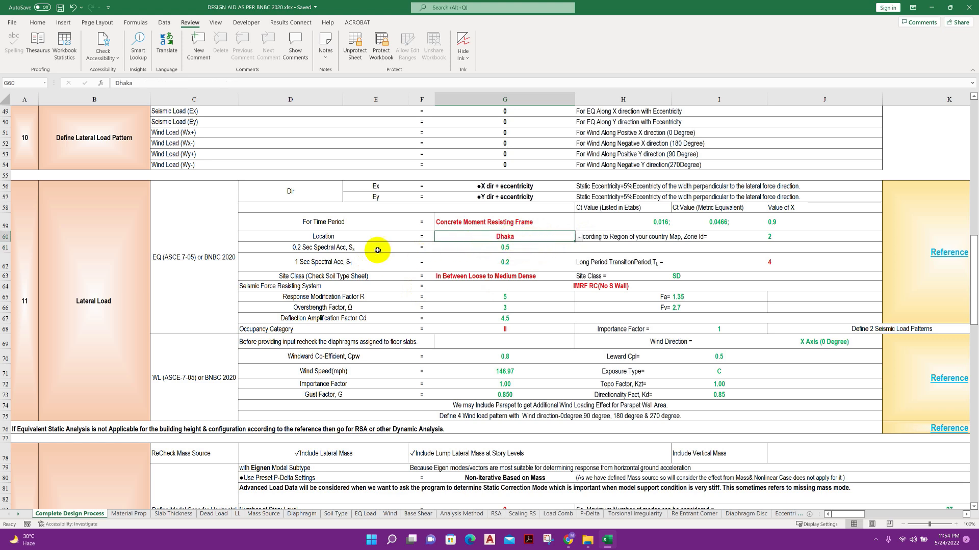
pyautogui.click(503, 247)
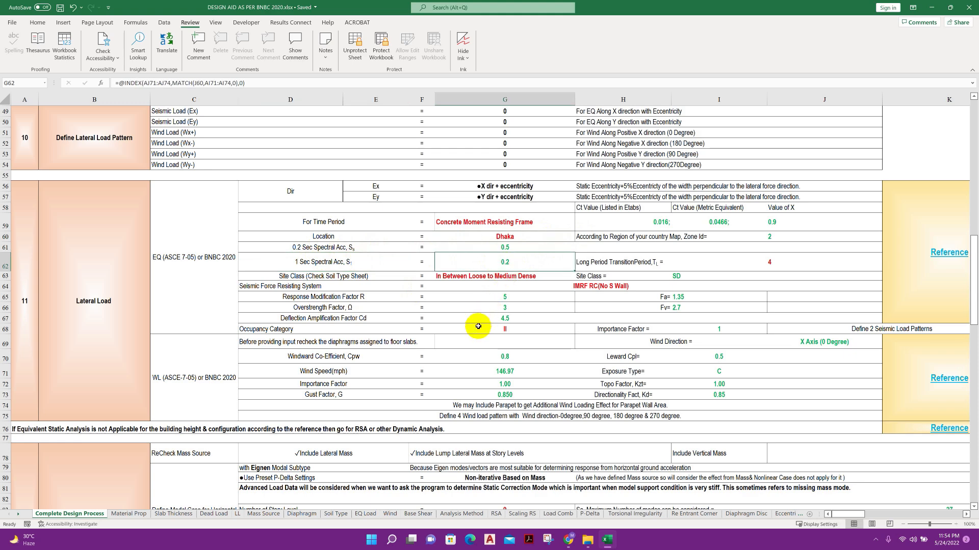
# - Move down past Response Spectrum Analysis and Stiffness Modifiers to the Load Combinations rows
pyautogui.scroll(-3)
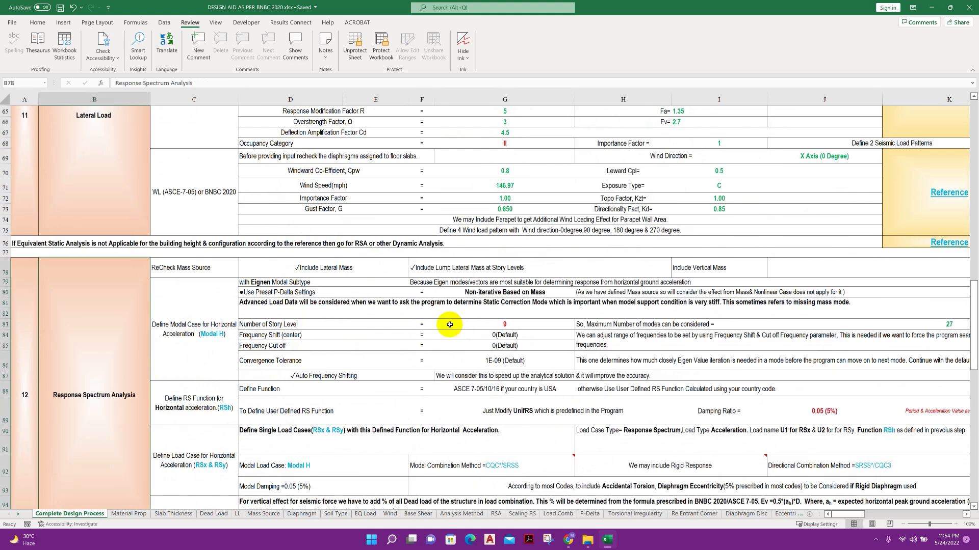
pyautogui.scroll(-3)
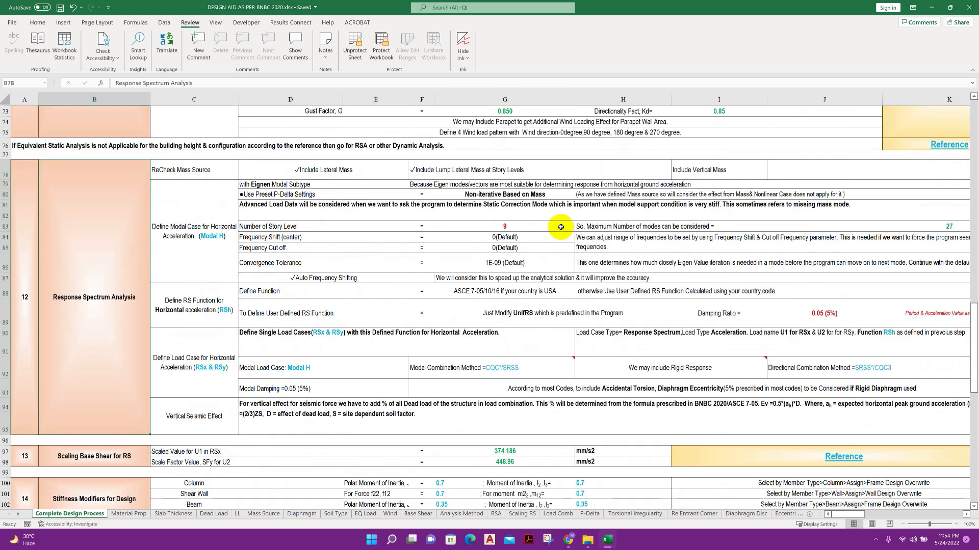
pyautogui.scroll(-3)
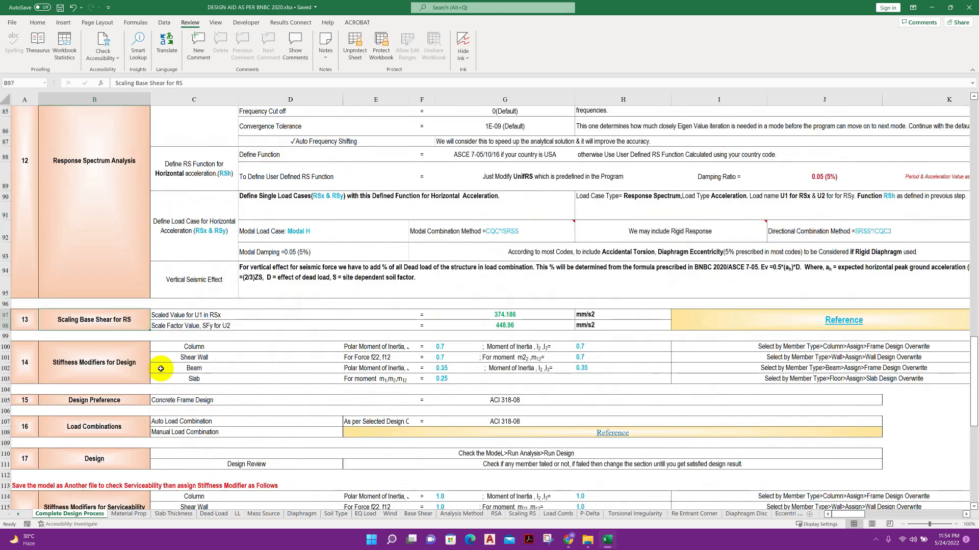
pyautogui.scroll(-3)
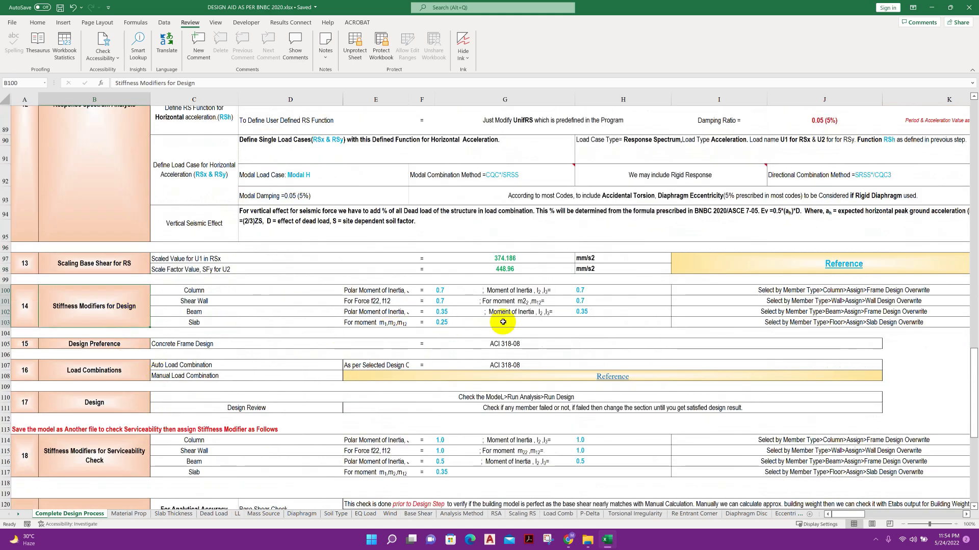
# - Check the Load Combinations step and its manual reference entry, reaching section 19 building checks
pyautogui.click(165, 365)
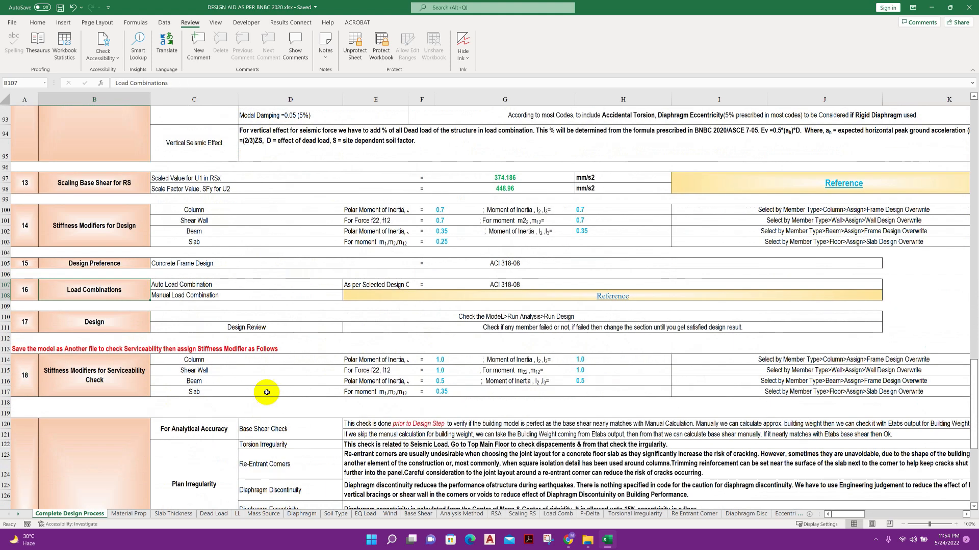
pyautogui.click(557, 514)
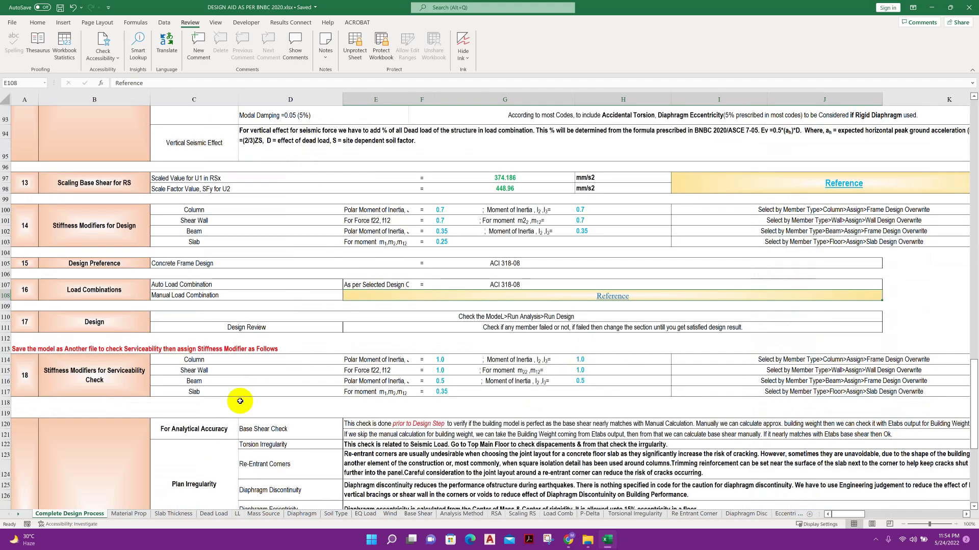
pyautogui.scroll(-3)
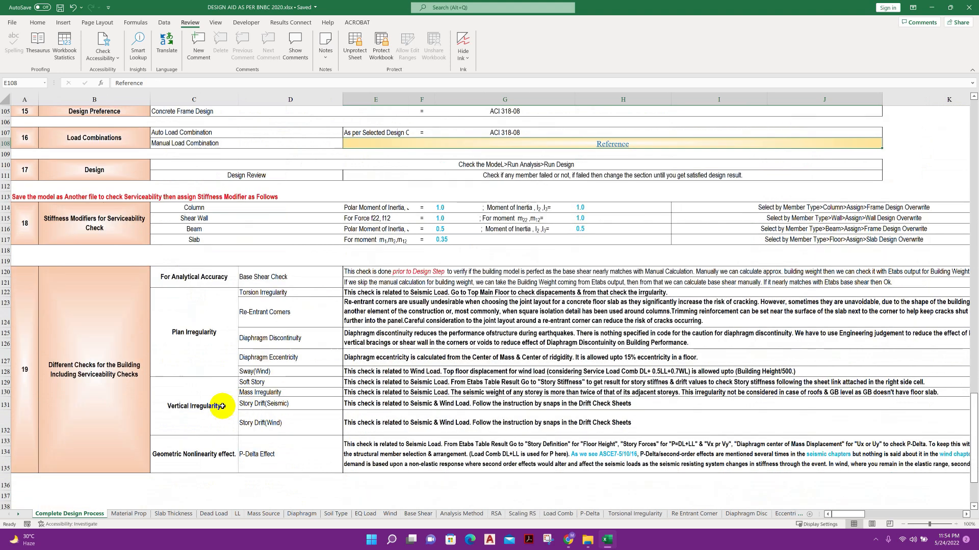
# - Point out the Base Shear, Re-Entrant Corners and Diaphragm Discontinuity checks under item 19
pyautogui.click(94, 370)
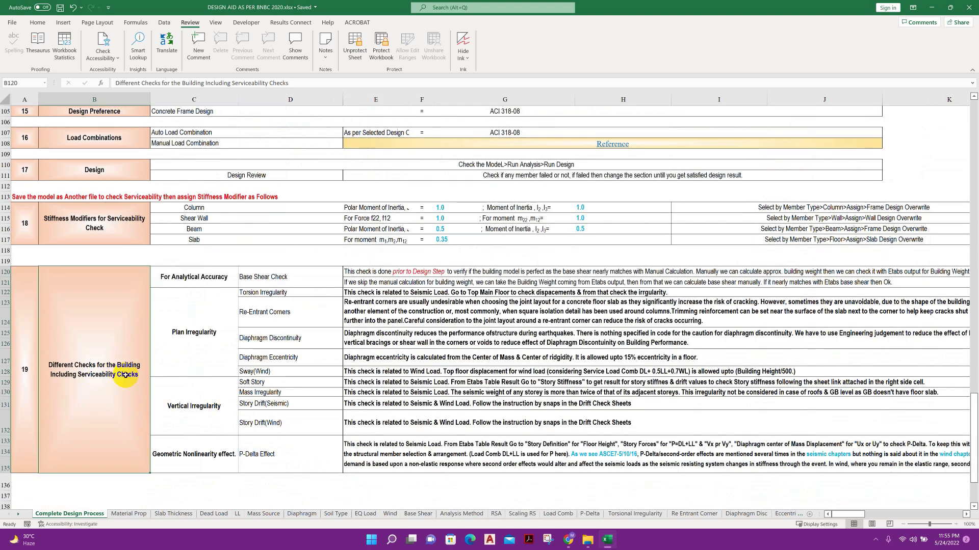
pyautogui.moveTo(116, 381)
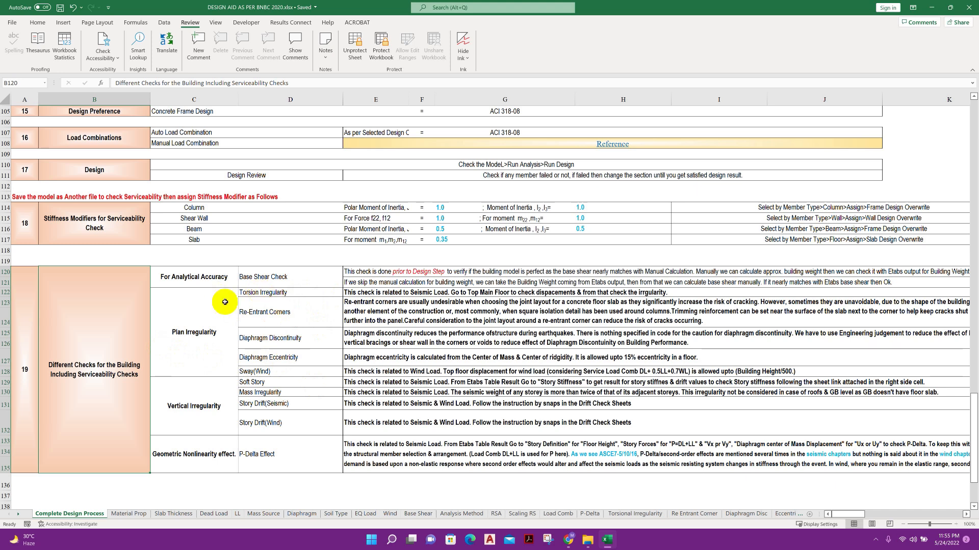
pyautogui.moveTo(231, 297)
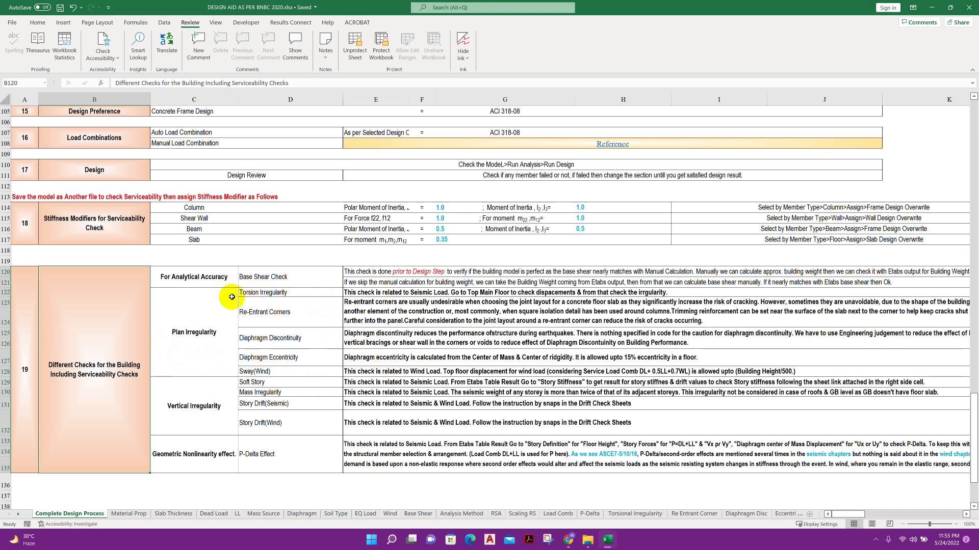
pyautogui.click(289, 276)
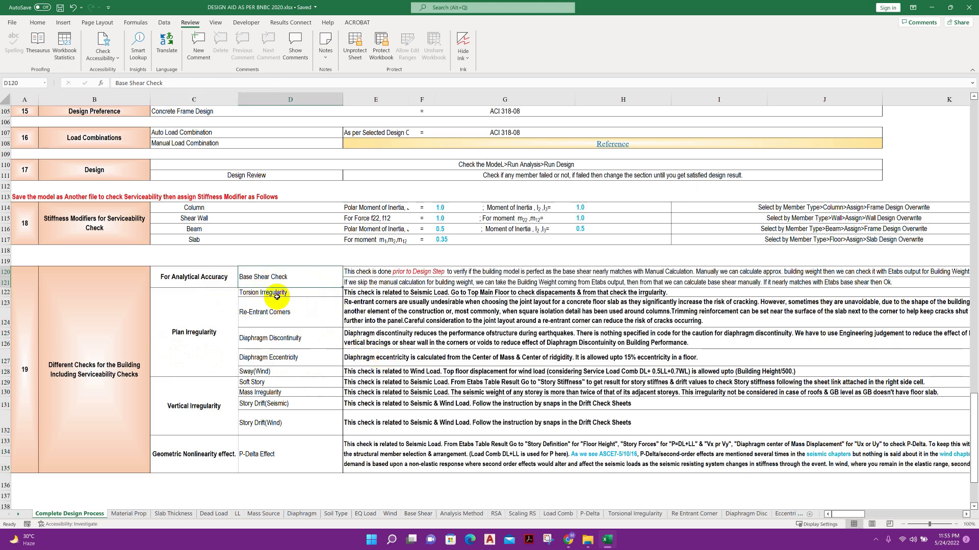
pyautogui.click(289, 312)
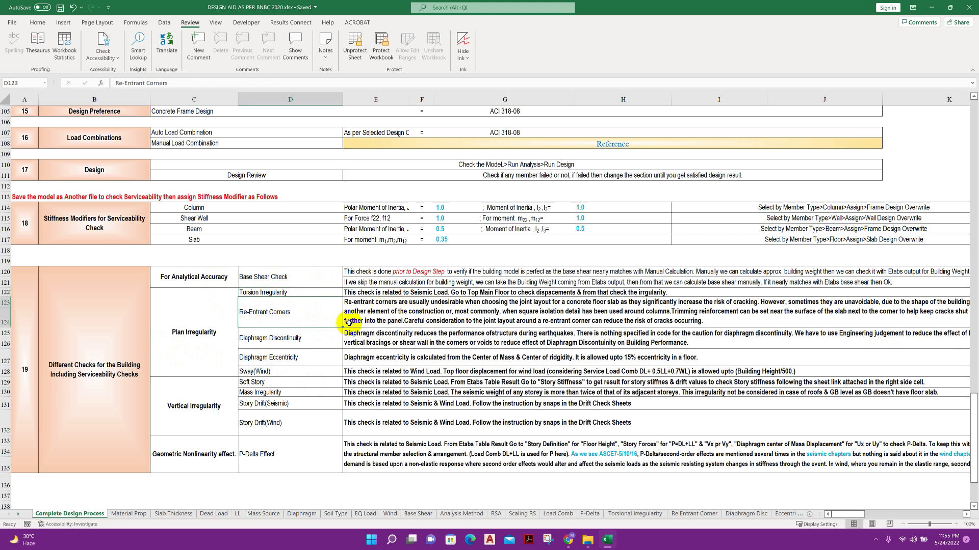
pyautogui.click(290, 337)
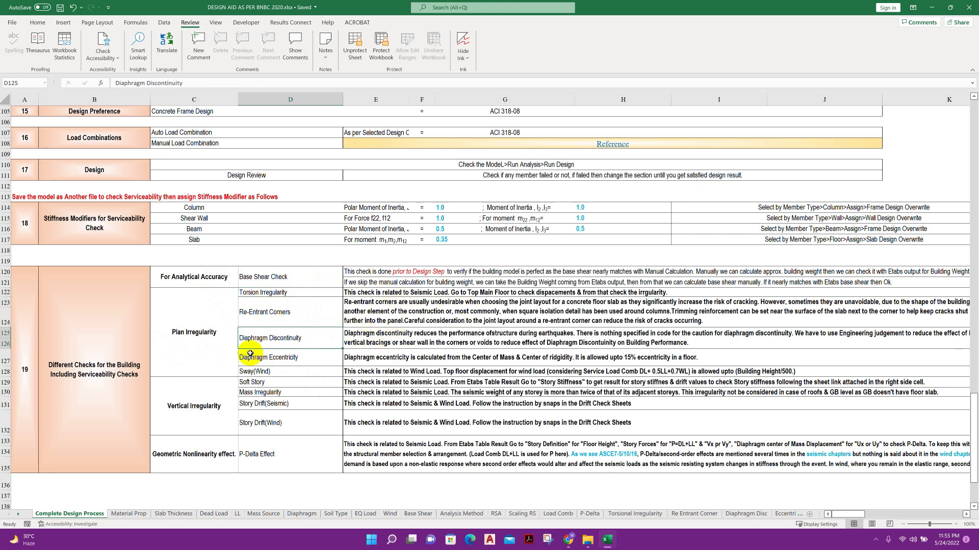
# - Point out the Soft Story, Story Drift (Seismic) and P-Delta Effect checks
pyautogui.click(268, 357)
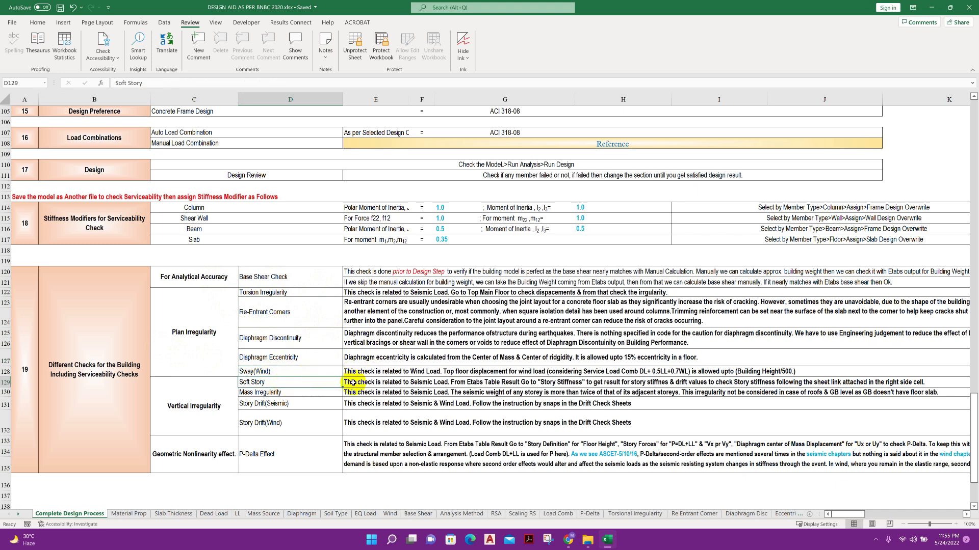
pyautogui.click(290, 404)
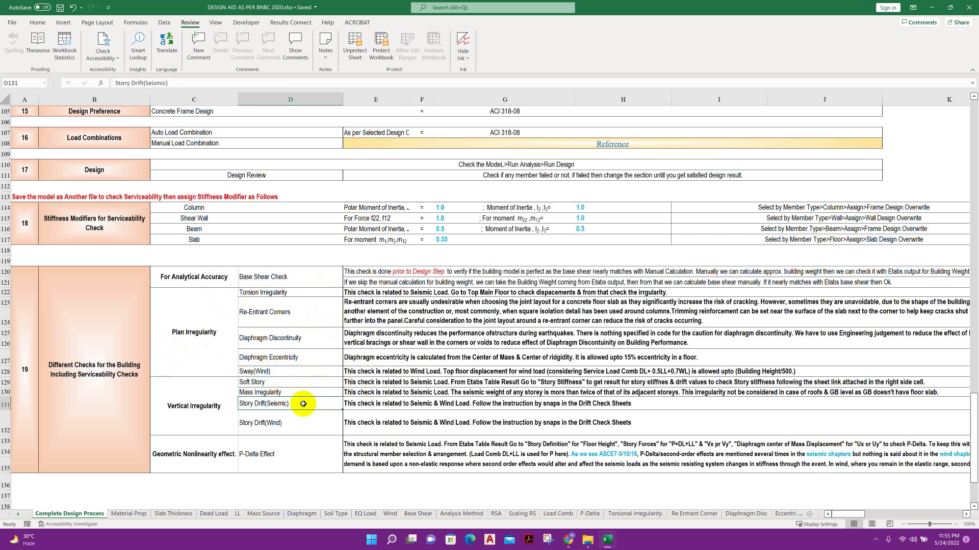
pyautogui.click(290, 422)
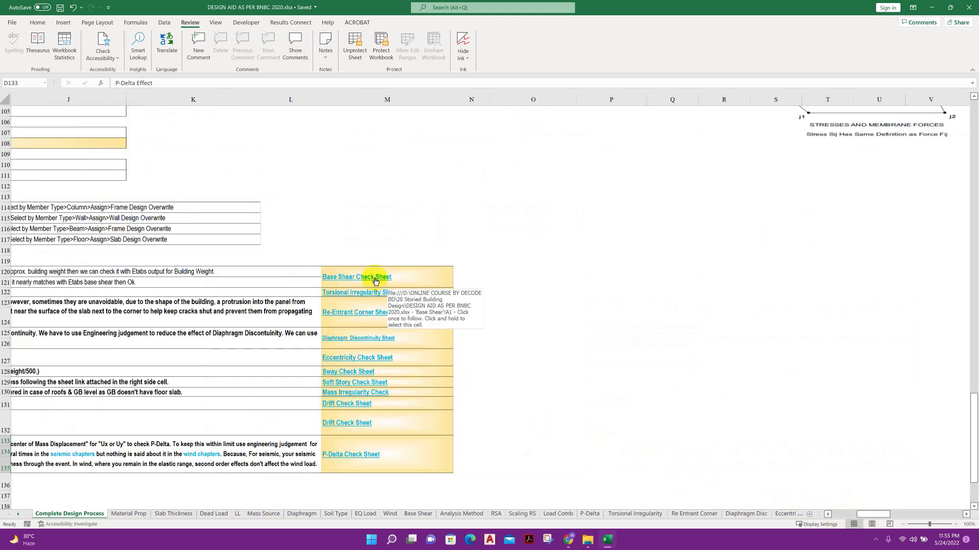
# - Select the Base Shear and Torsional Irregularity link cells, then jump to the Re Entrant Corner sheet
pyautogui.click(374, 276)
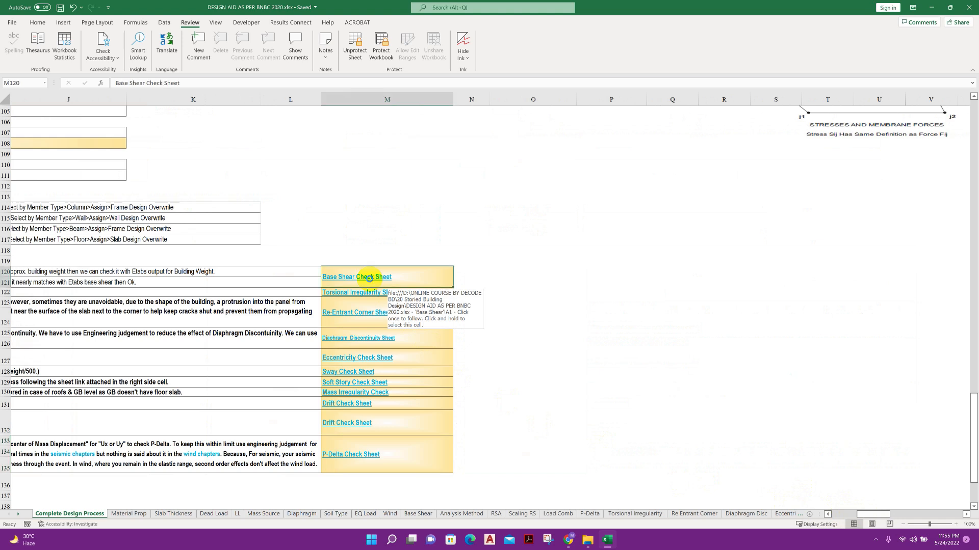
pyautogui.click(356, 277)
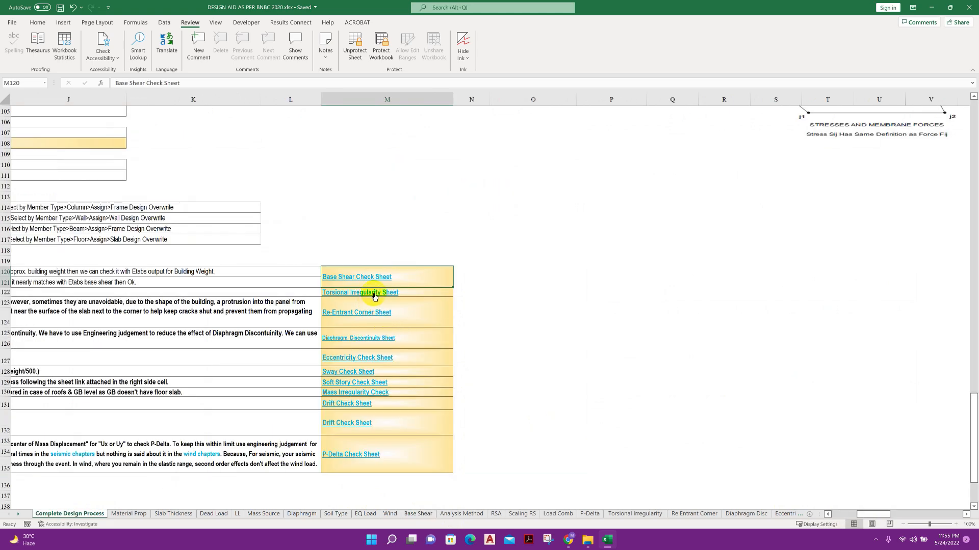
pyautogui.click(359, 292)
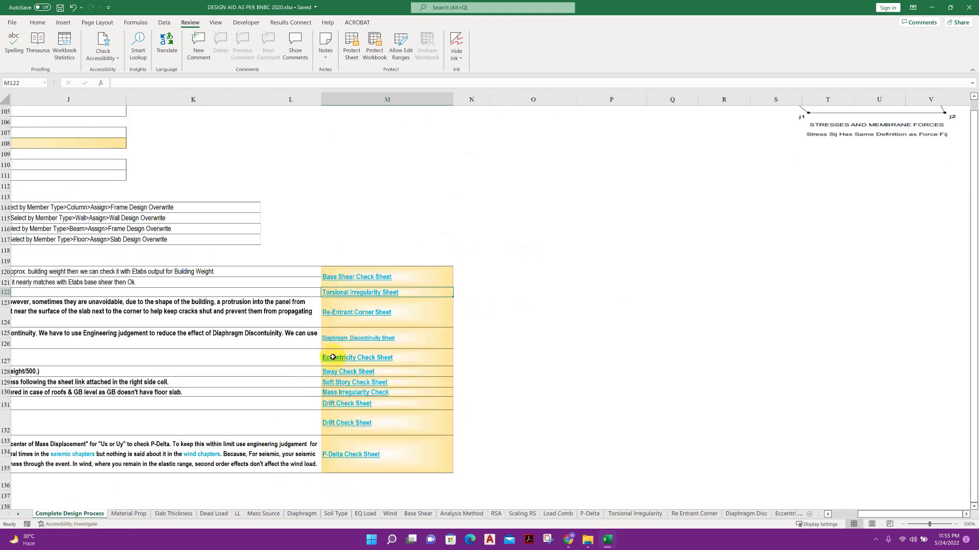
pyautogui.click(356, 312)
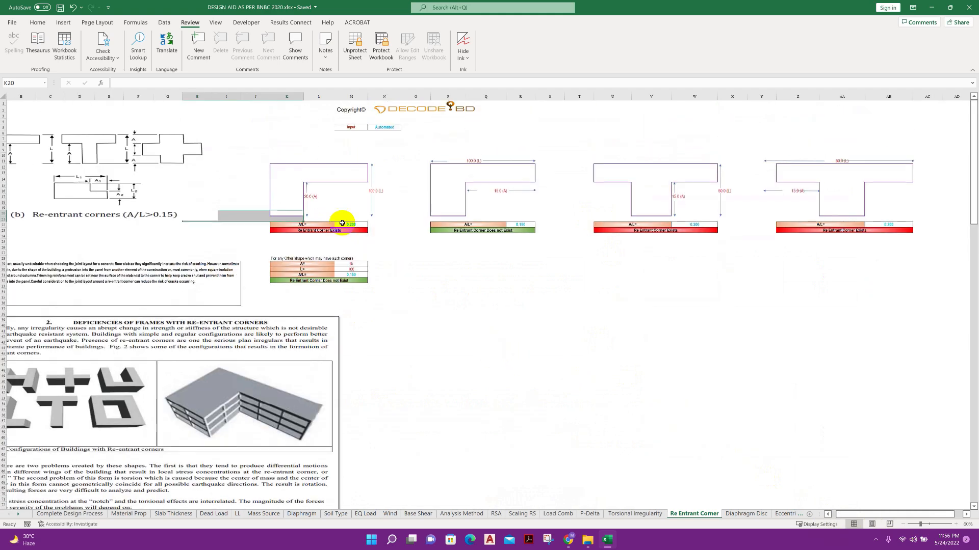
pyautogui.moveTo(518, 172)
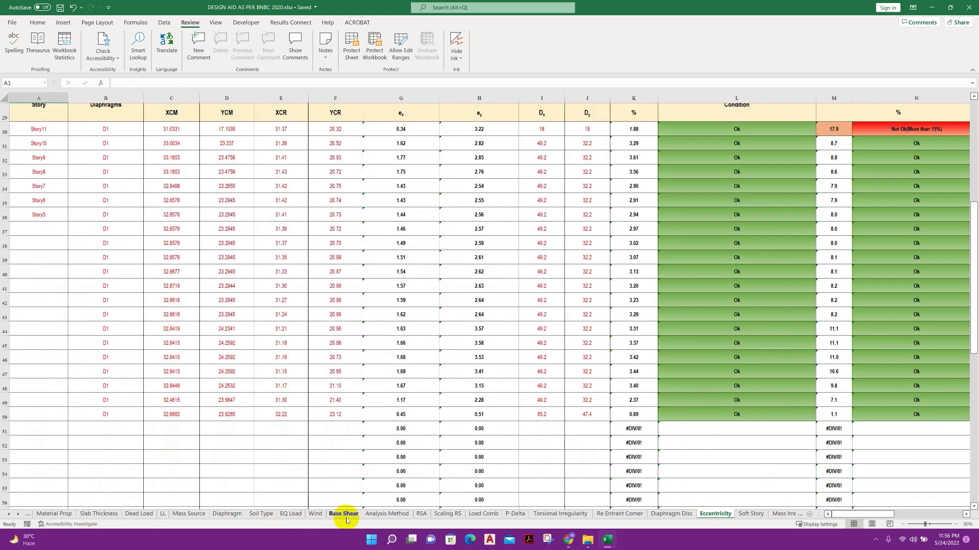
# - Review the Sway (Wind) deflection checks, then return to the Complete Design Process sheet
pyautogui.click(9, 514)
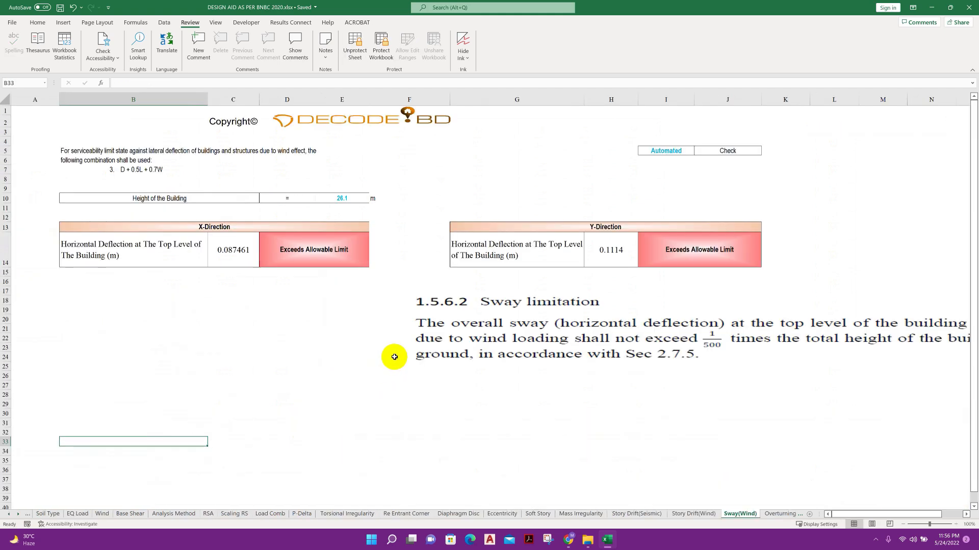
pyautogui.moveTo(193, 278)
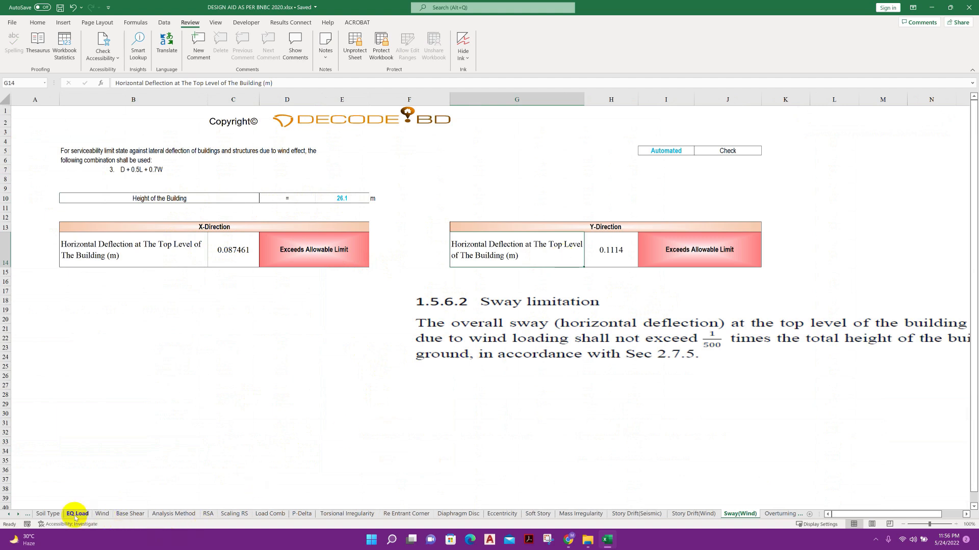
pyautogui.click(35, 513)
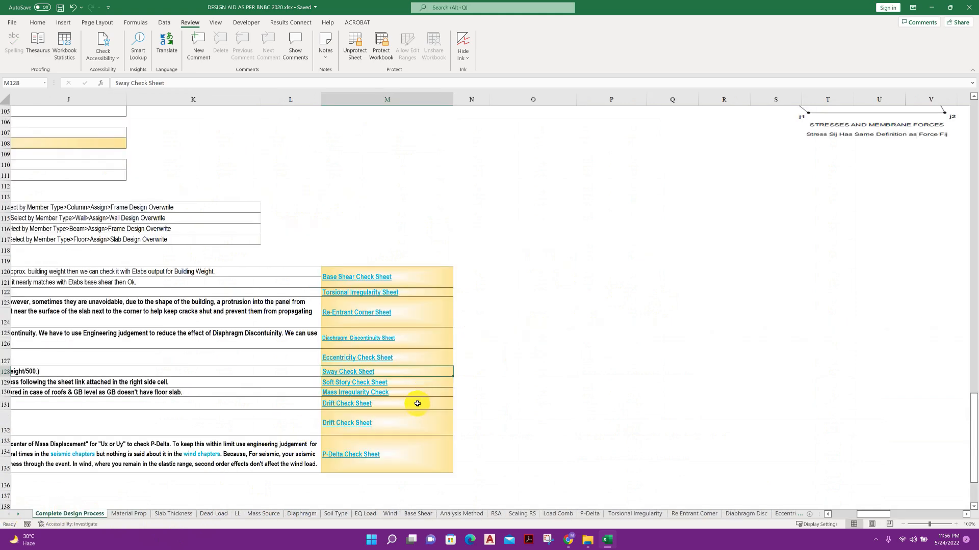
pyautogui.moveTo(354, 382)
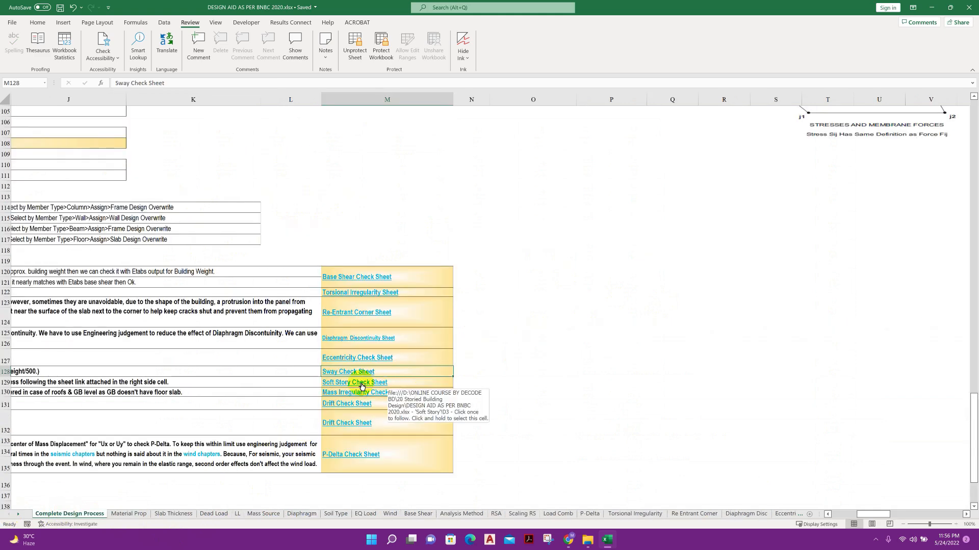
# - Jump to the Soft Story check sheet via its link and review the stiffness checks
pyautogui.click(354, 382)
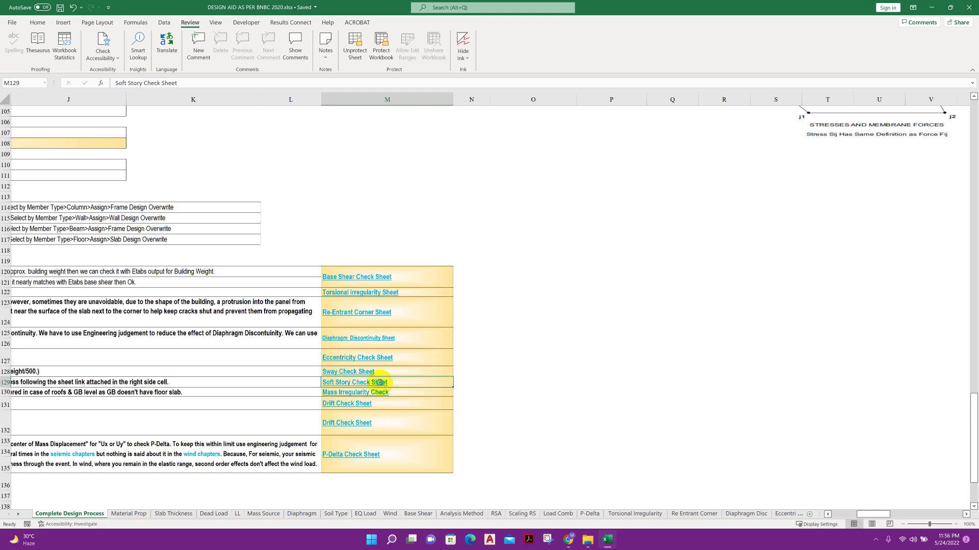
pyautogui.click(353, 382)
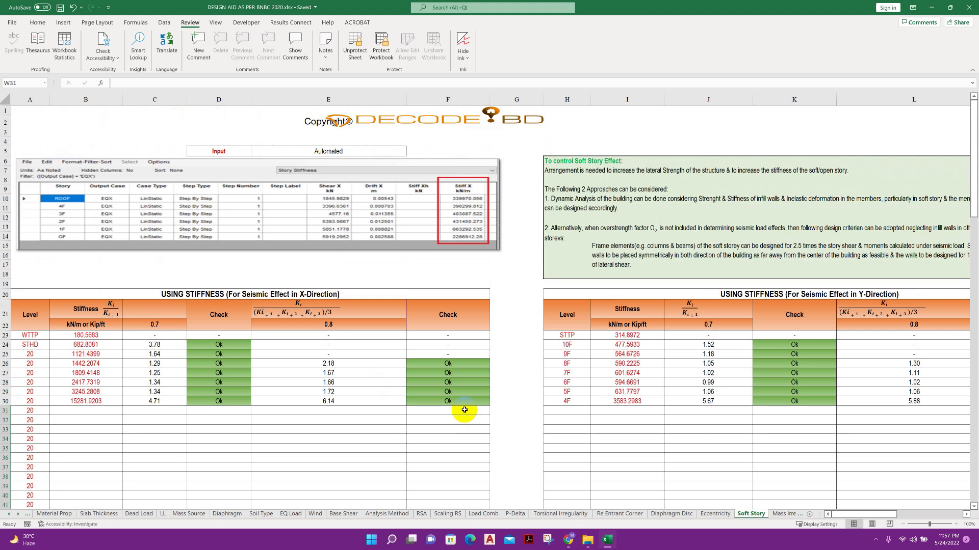
pyautogui.scroll(-3)
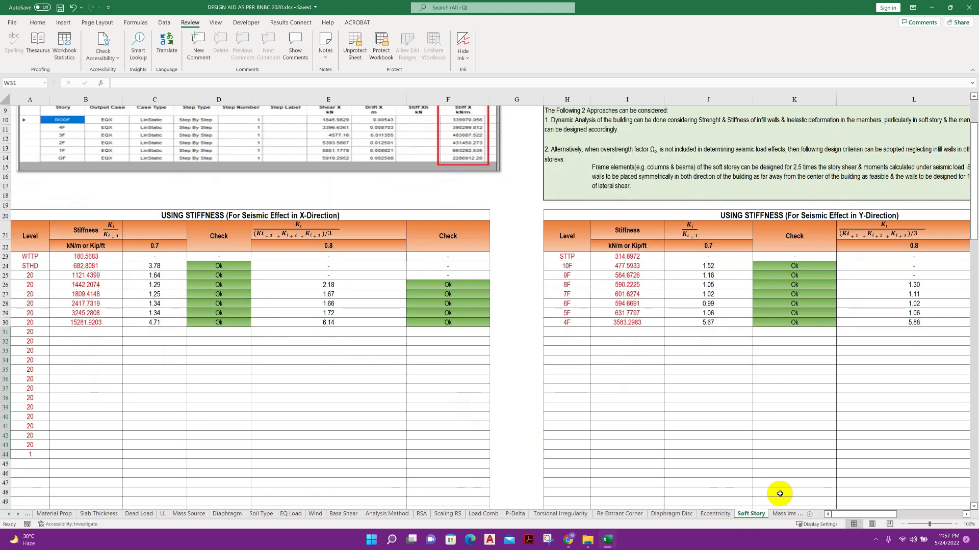
pyautogui.moveTo(209, 215)
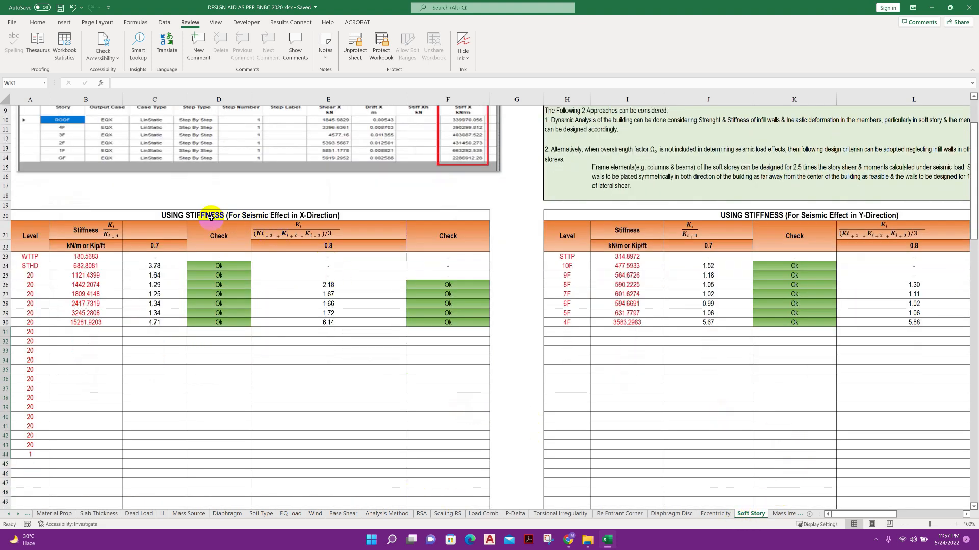
pyautogui.moveTo(770, 215)
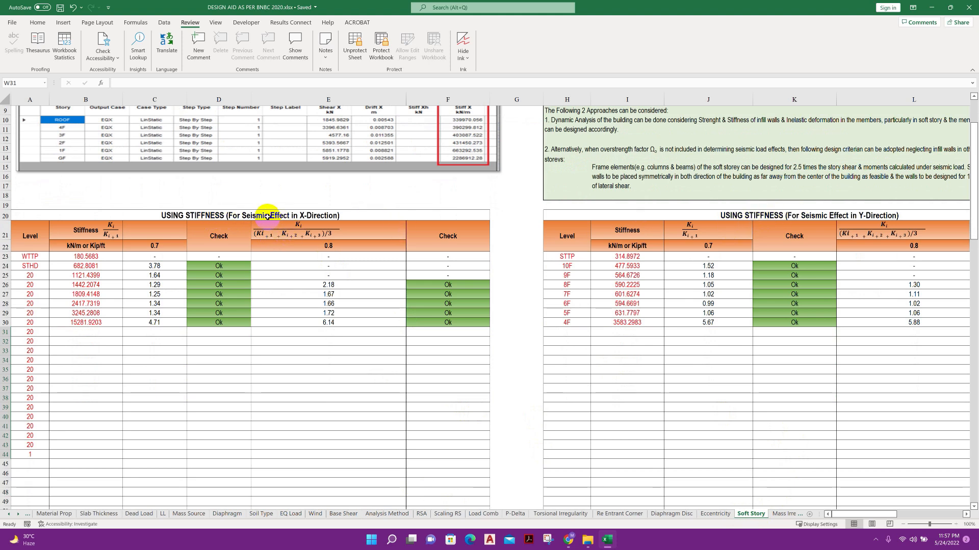
pyautogui.moveTo(795, 495)
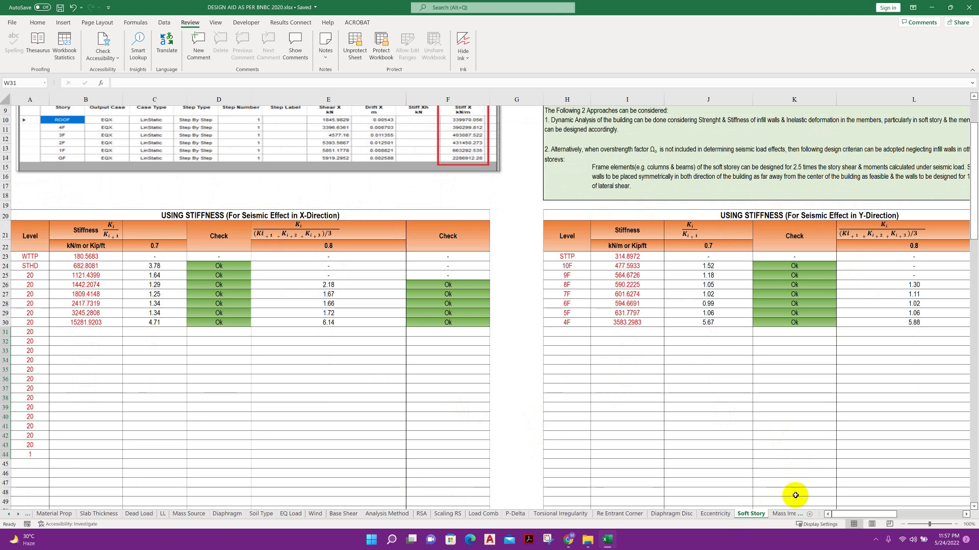
# - Review the remaining drift checks and move on to the Mass Irregularity sheet
pyautogui.scroll(-3)
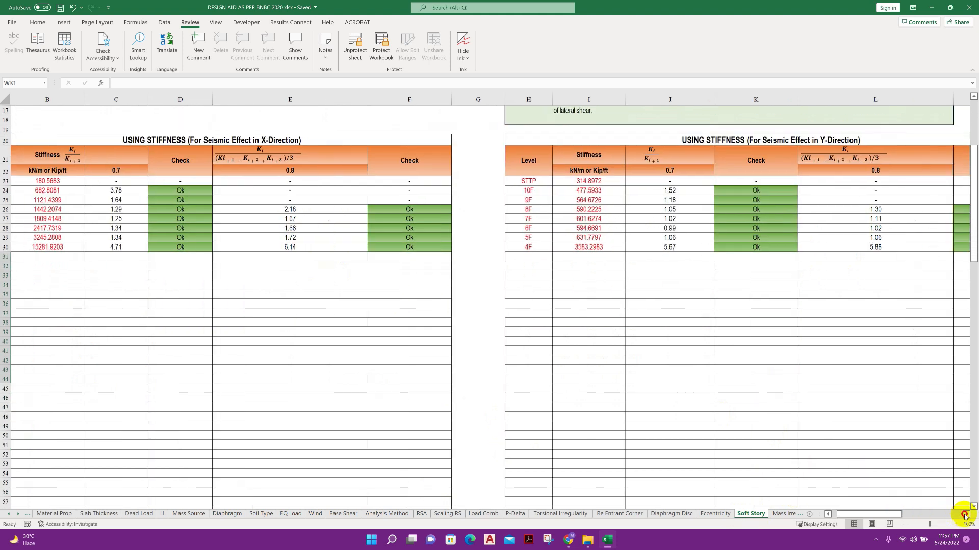
pyautogui.hscroll(3)
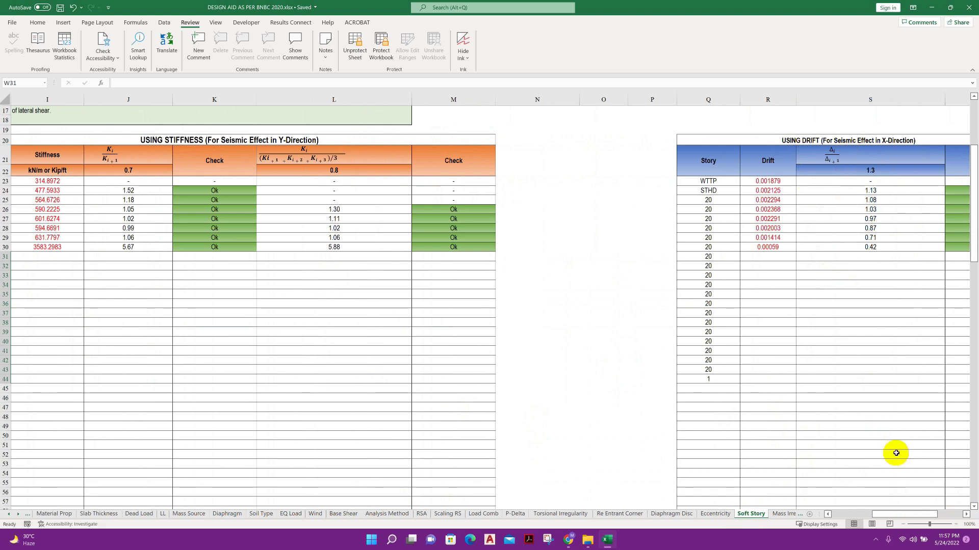
pyautogui.hscroll(3)
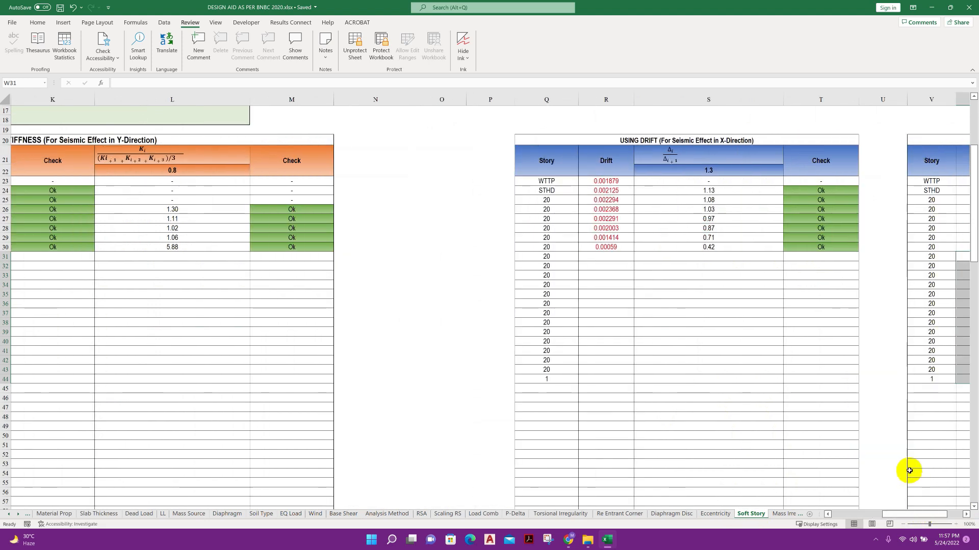
pyautogui.hscroll(3)
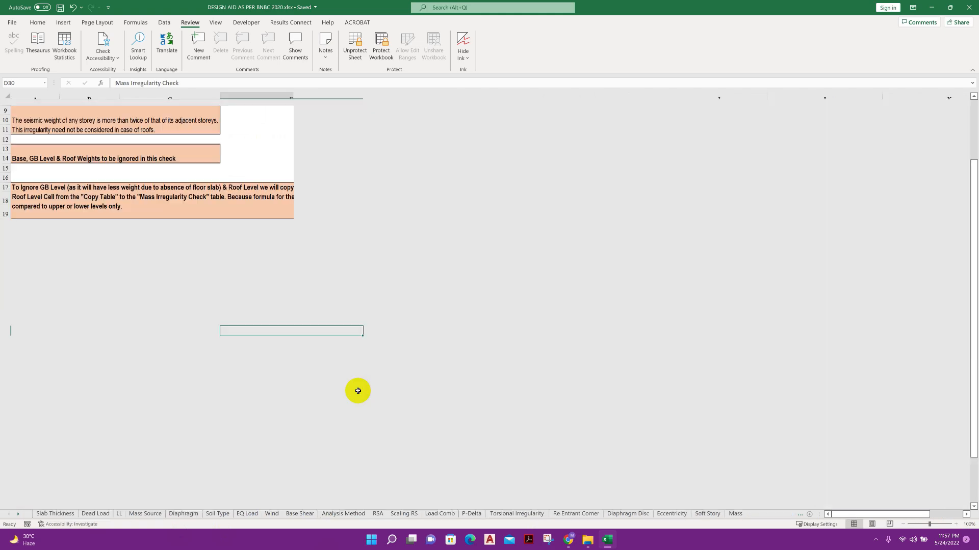
# - Return to the Complete Design Process sheet and follow the Drift Check Sheet link
pyautogui.click(750, 516)
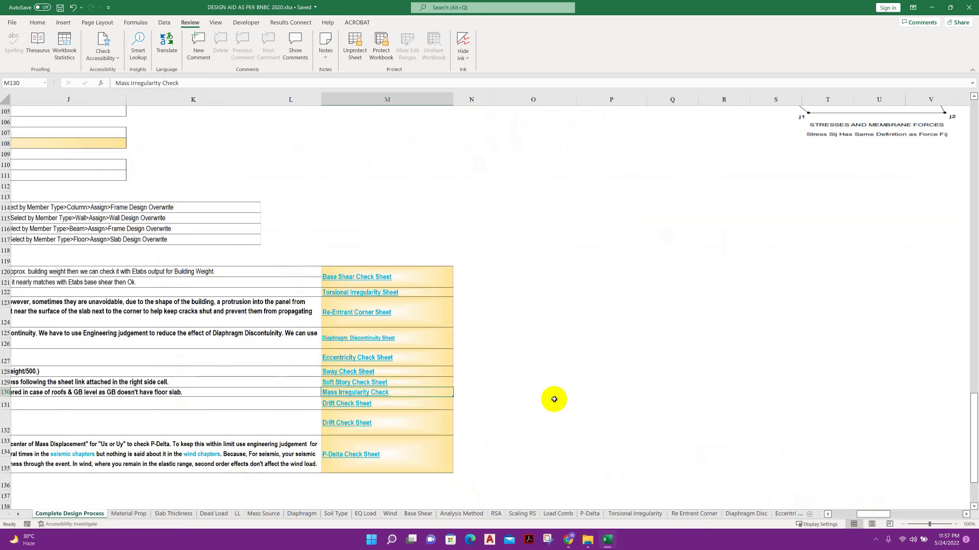
pyautogui.scroll(-3)
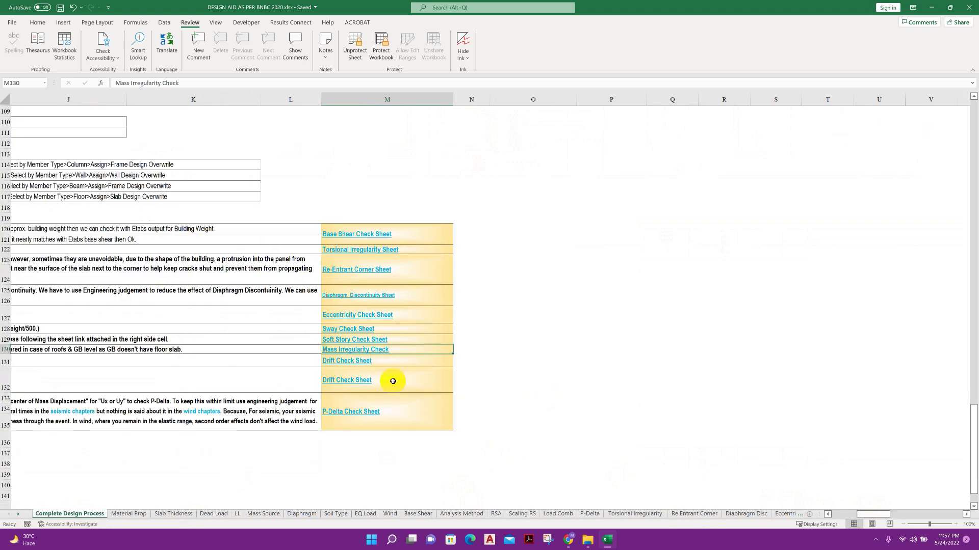
pyautogui.click(346, 381)
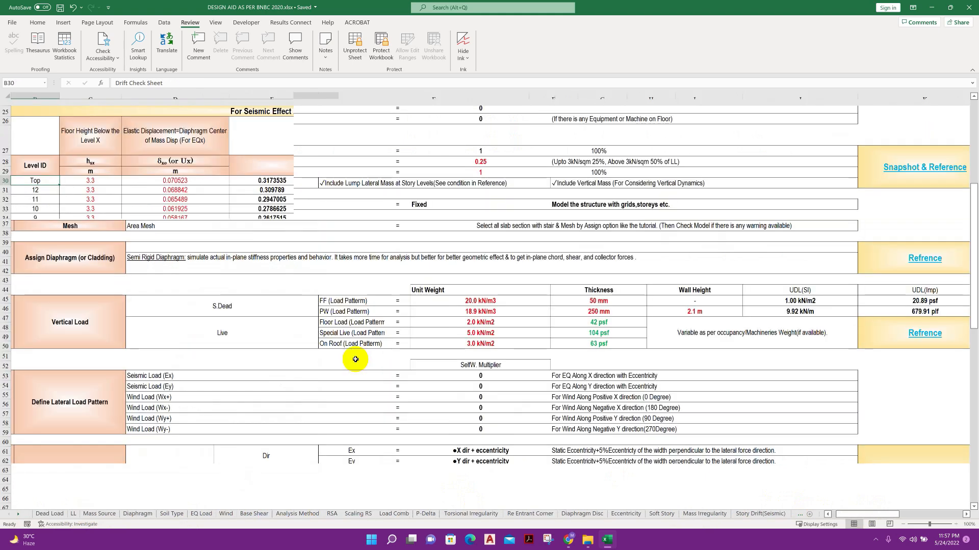
# - Review the seismic and wind story-drift results level by level, then bring the earliest sheet tabs back into view
pyautogui.click(759, 513)
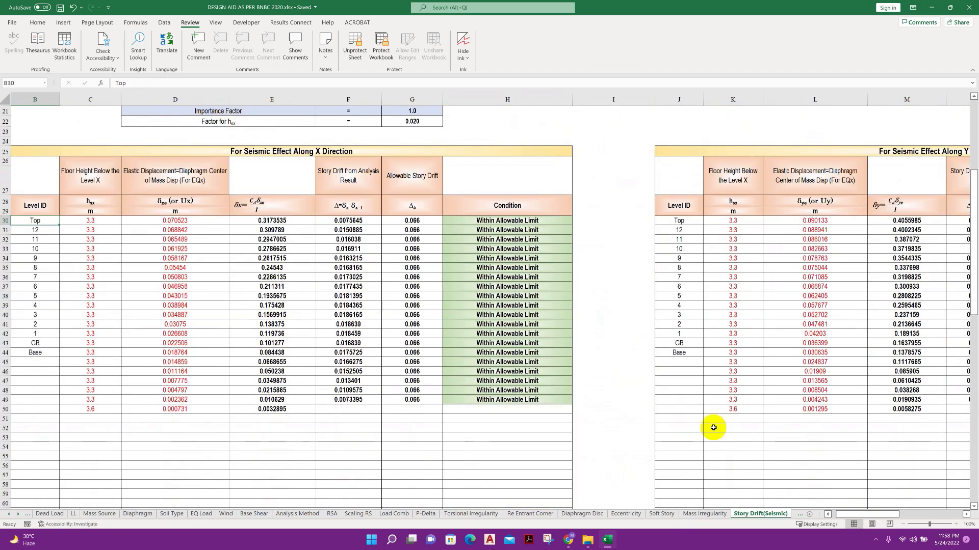
pyautogui.hscroll(3)
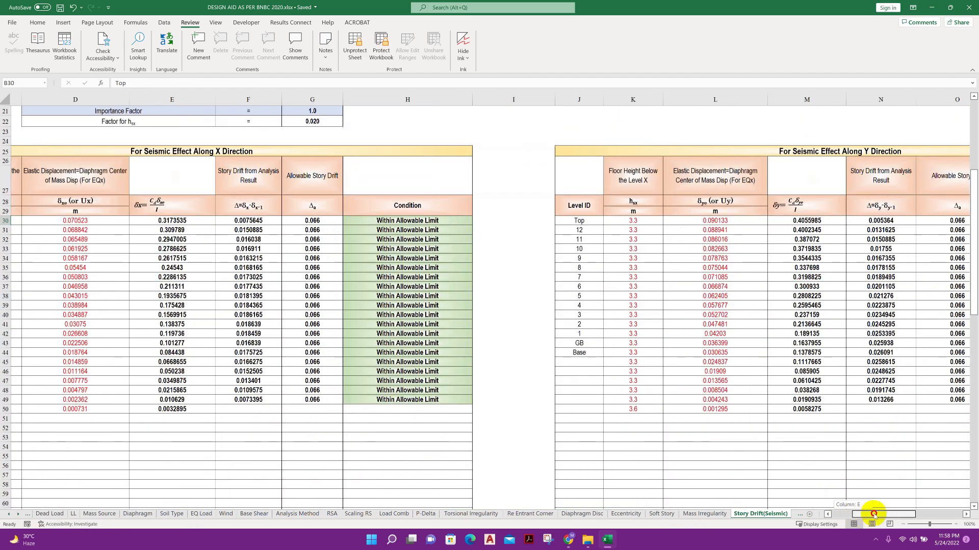
pyautogui.hscroll(3)
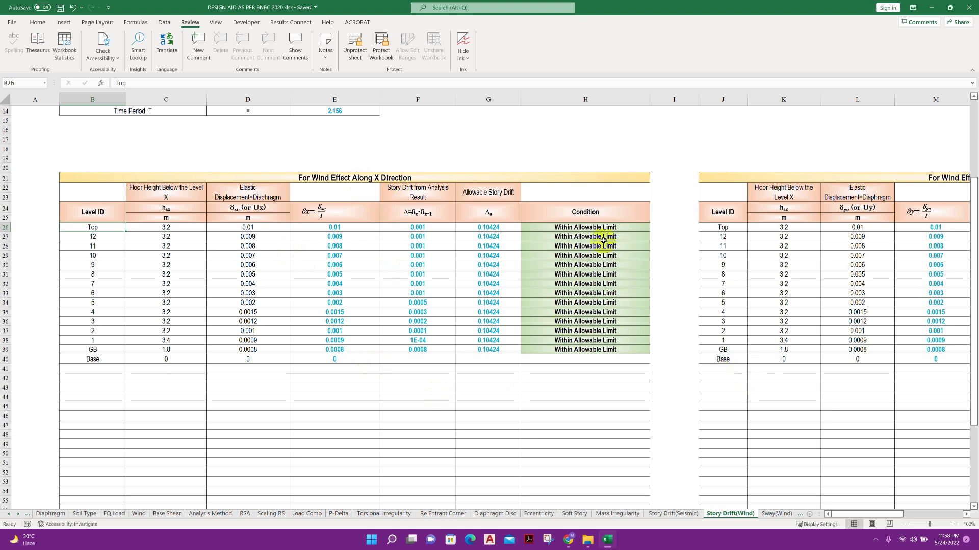
pyautogui.hscroll(3)
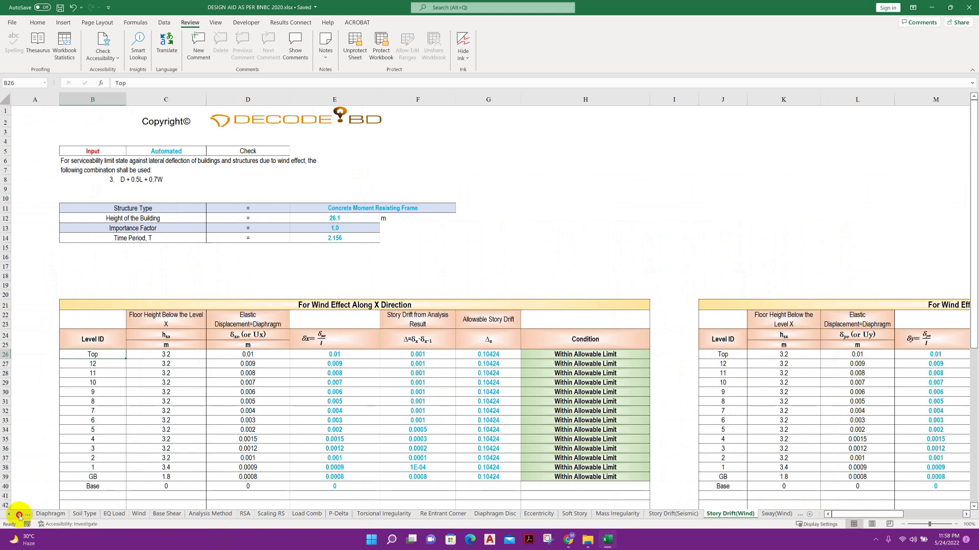
pyautogui.click(19, 514)
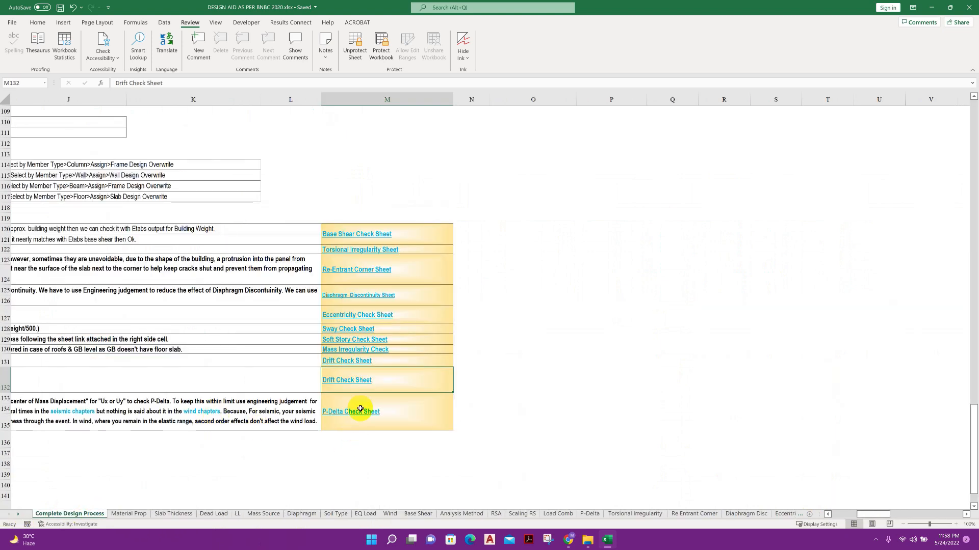
# - Follow the P-Delta Check Sheet link and move on to the Overturning(Seismic) sheet
pyautogui.click(350, 411)
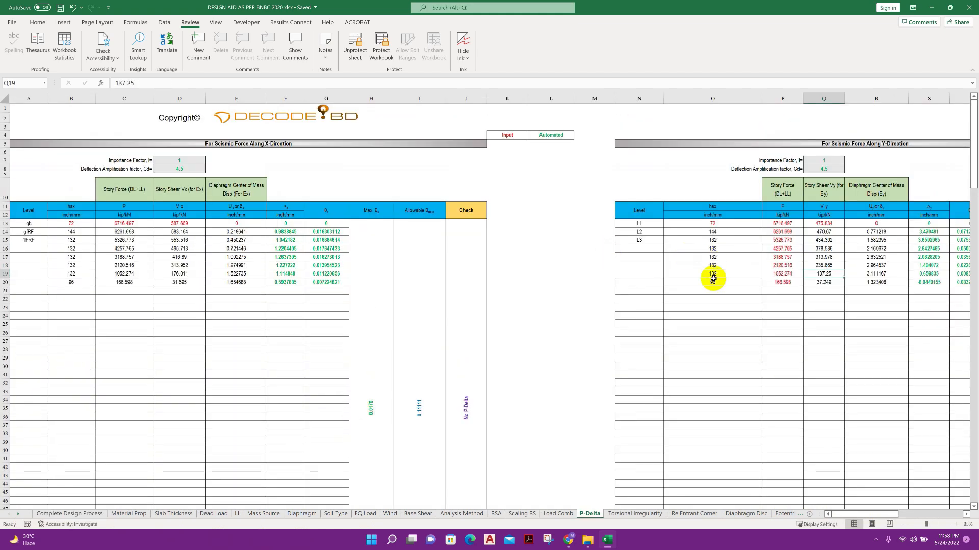
pyautogui.moveTo(286, 155)
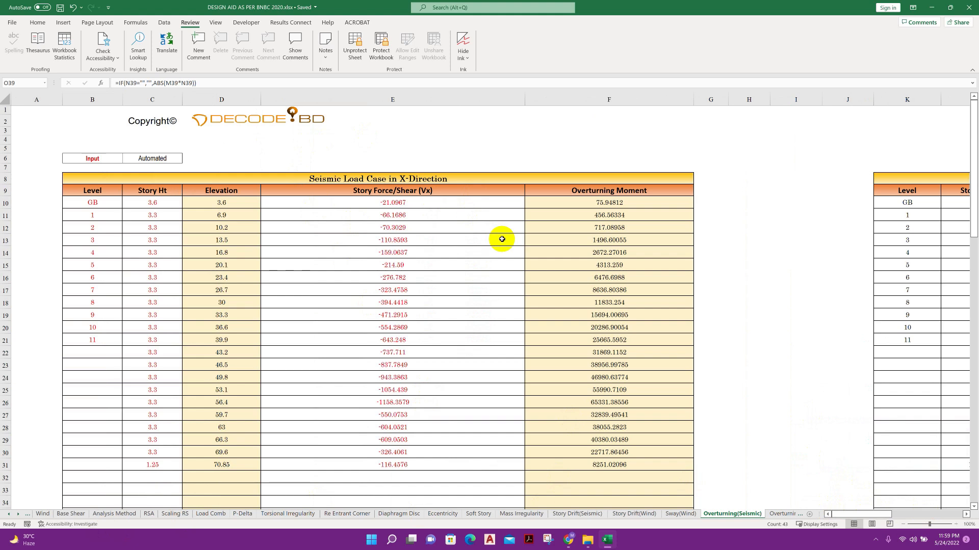
pyautogui.moveTo(10, 518)
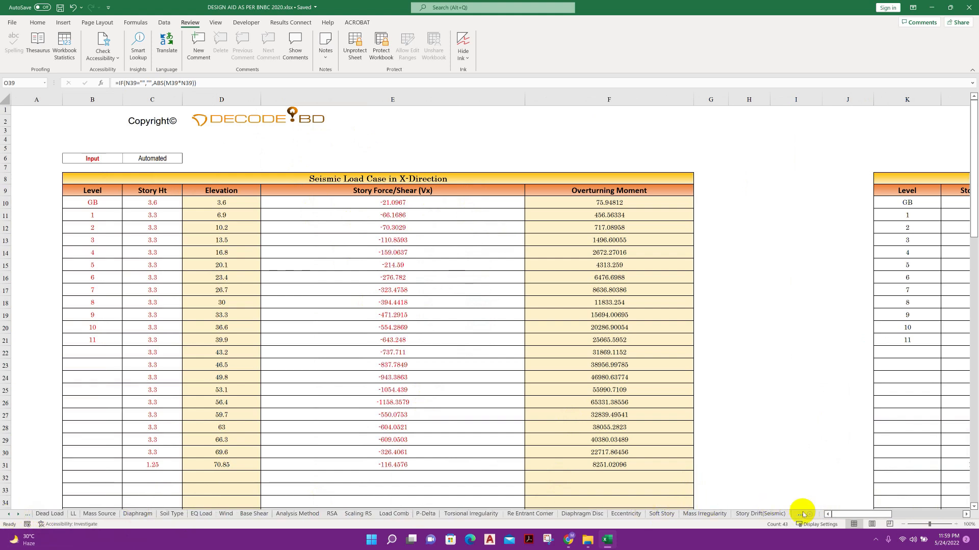
pyautogui.click(804, 514)
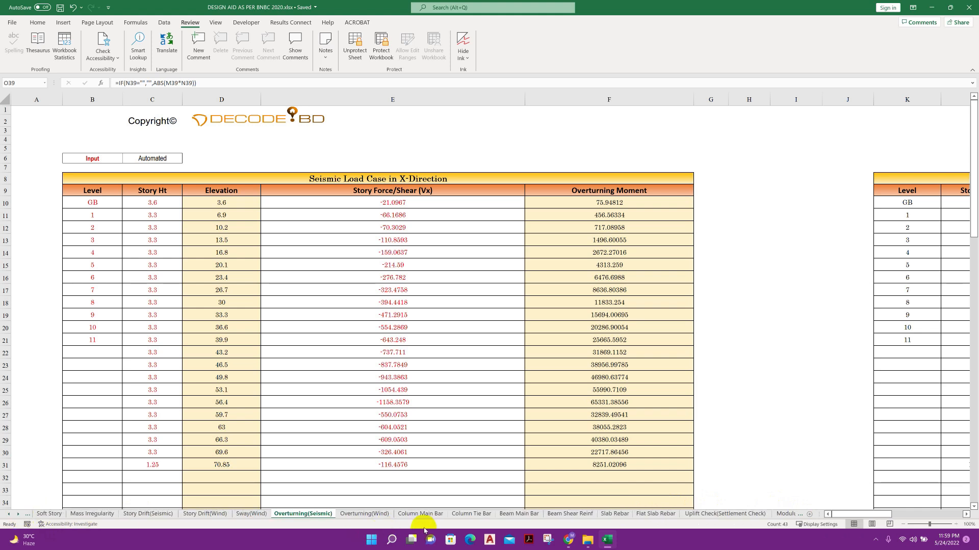
# - Step through Column Main Bar, Column Tie Bar, Beam Main Bar, Beam Shear Reinf and Slab Rebar sheets
pyautogui.click(420, 513)
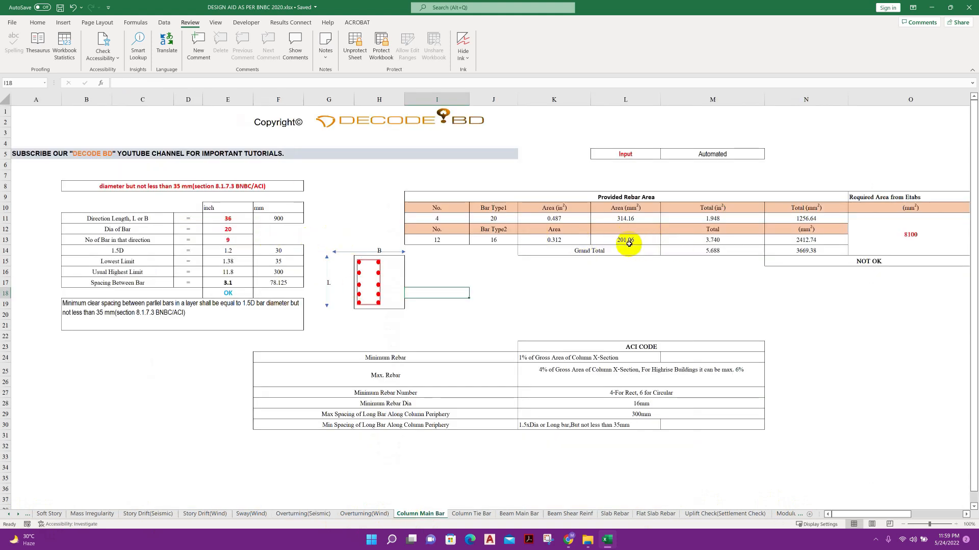
pyautogui.moveTo(383, 218)
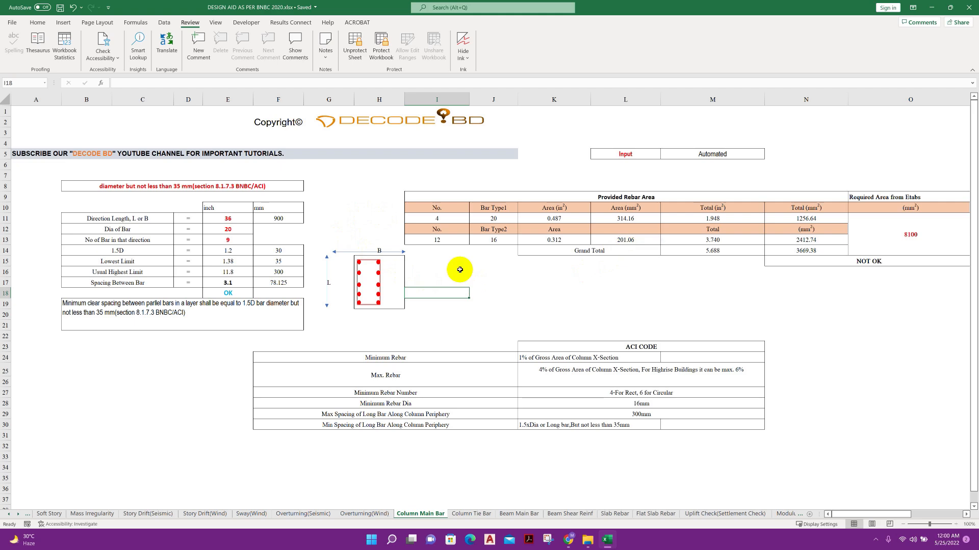
pyautogui.click(471, 514)
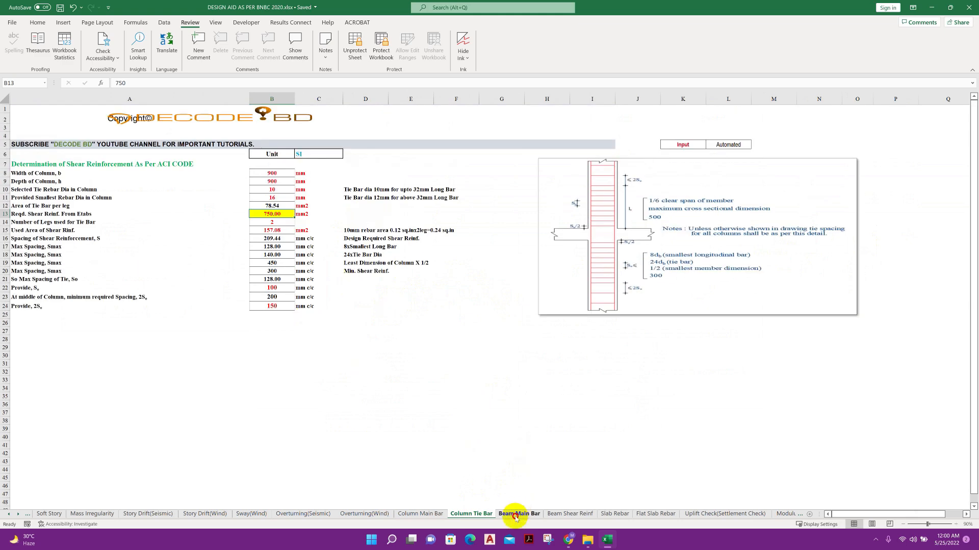
pyautogui.click(519, 514)
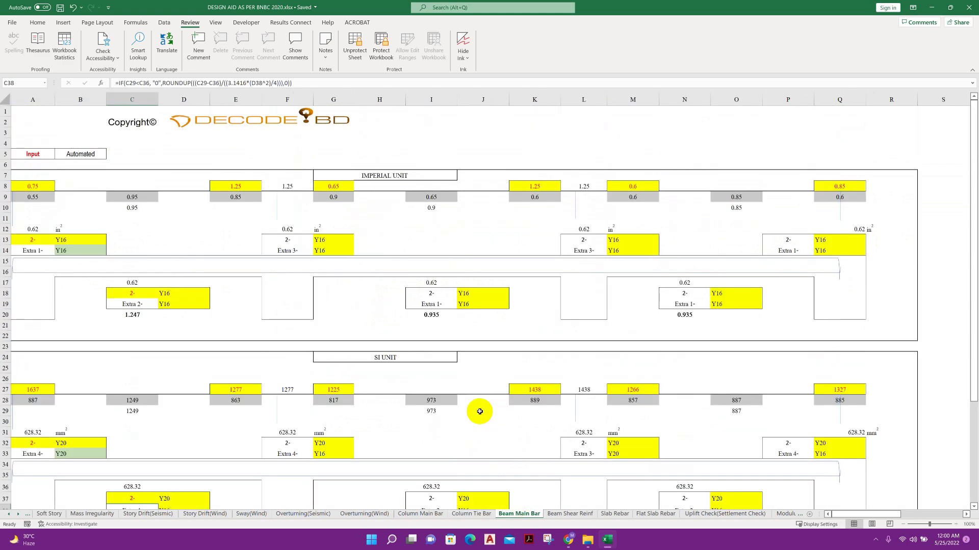
pyautogui.click(569, 514)
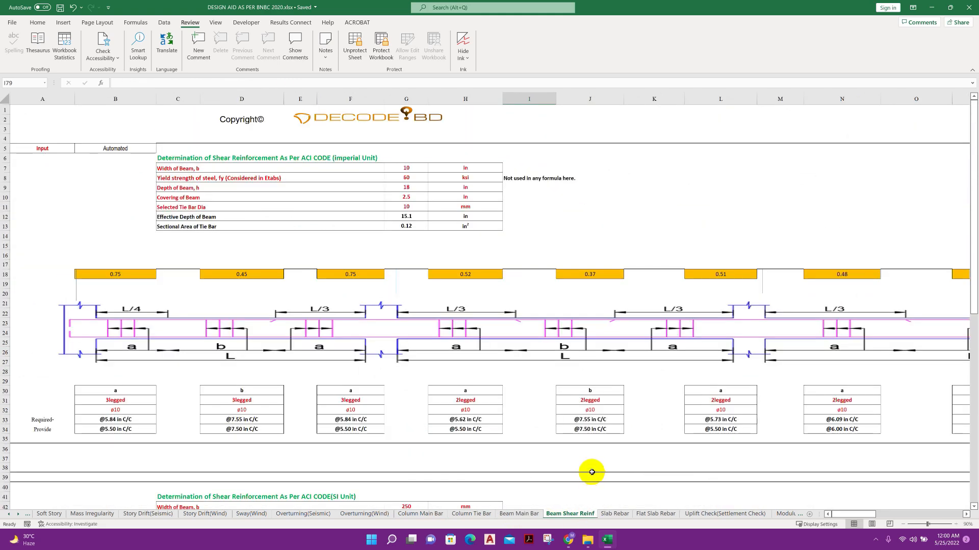
pyautogui.click(614, 514)
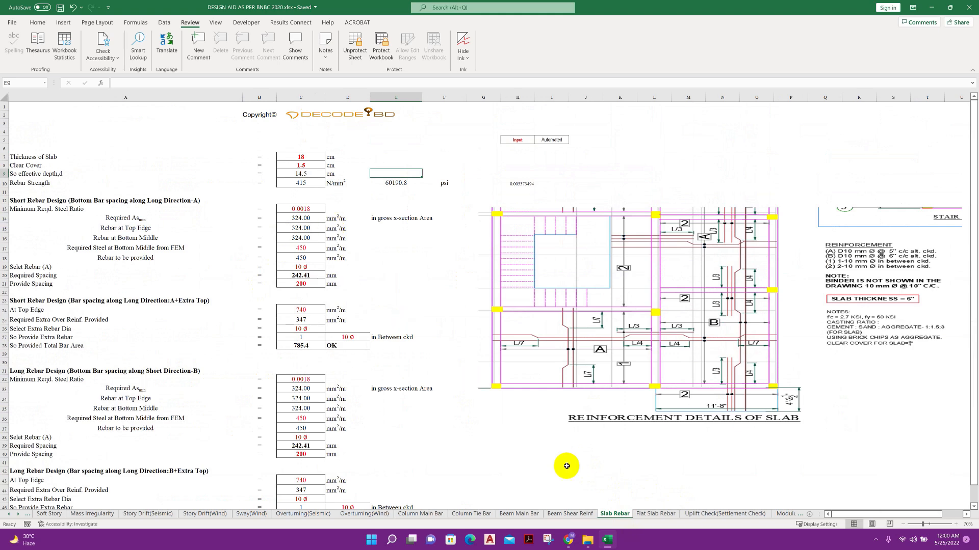
# - Browse the Flat Slab Rebar, Uplift Check, Modulus of Subgrade Reaction and Single Footing Design sheets
pyautogui.click(655, 514)
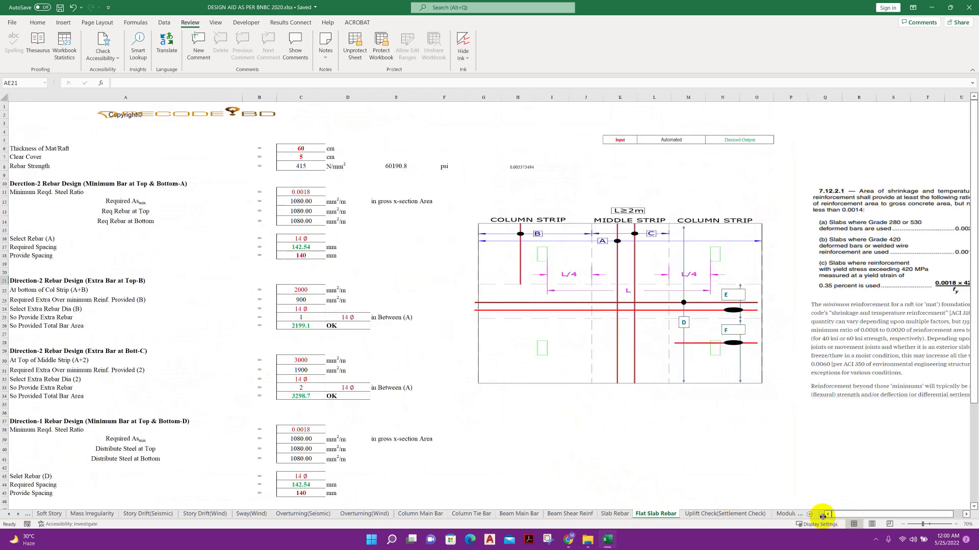
pyautogui.click(723, 514)
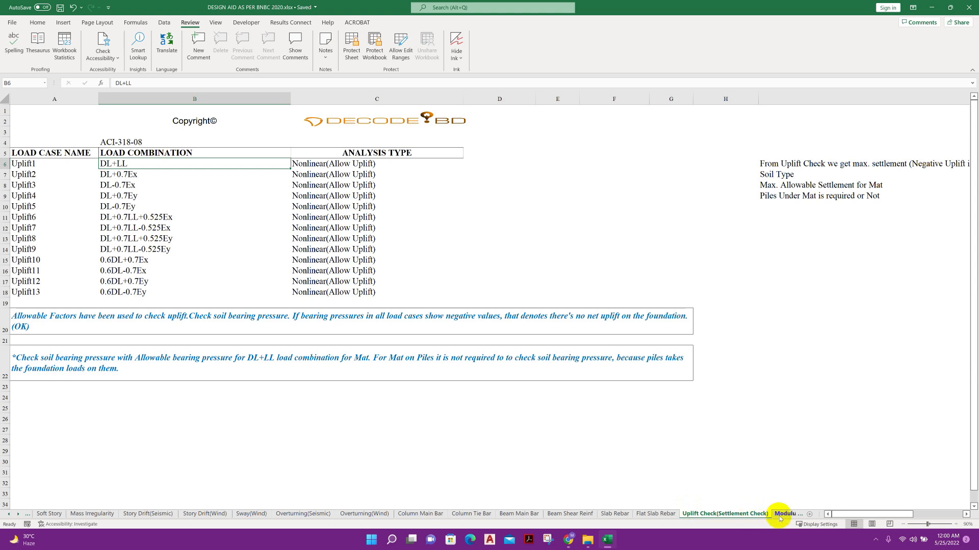
pyautogui.click(730, 514)
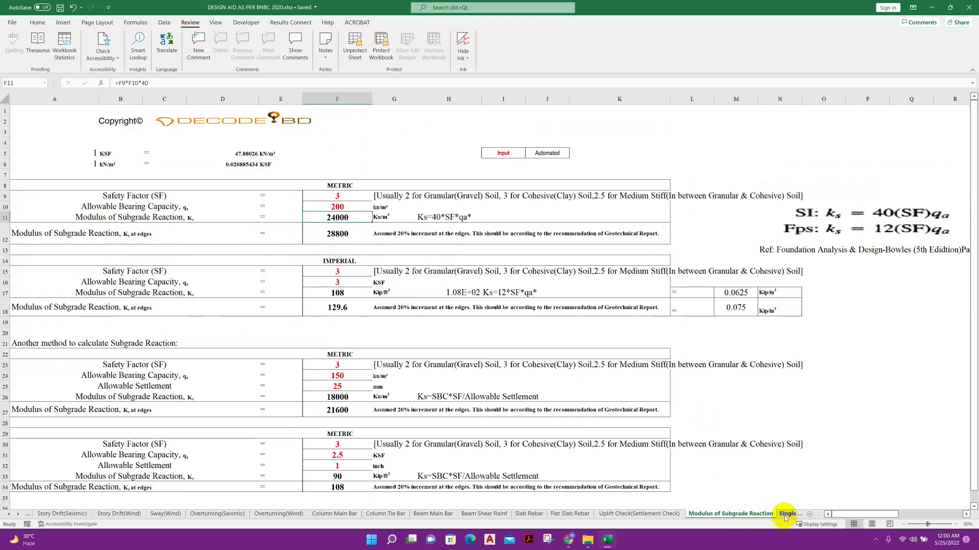
pyautogui.click(743, 513)
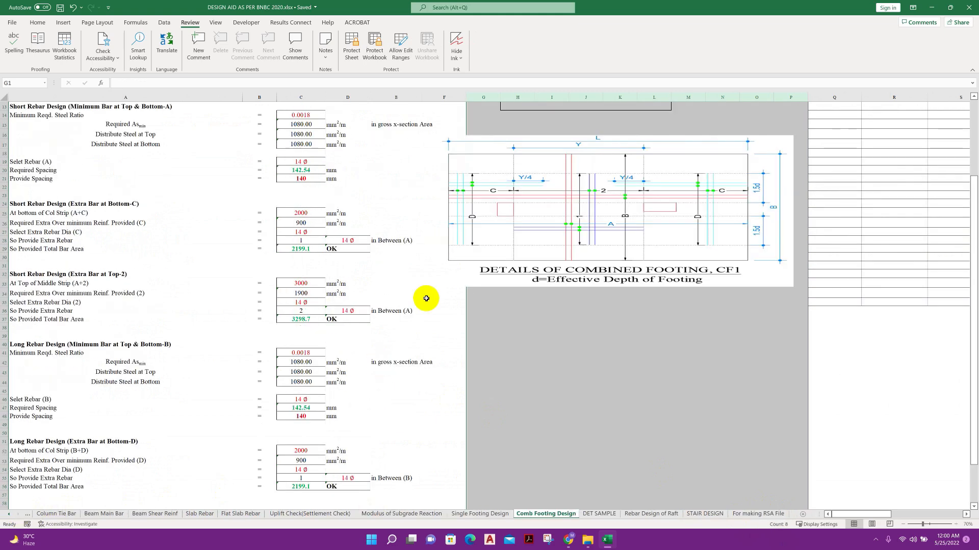
# - View the top of the Comb Footing Design sheet and switch to the DET SAMPLE detailing sheet
pyautogui.scroll(3)
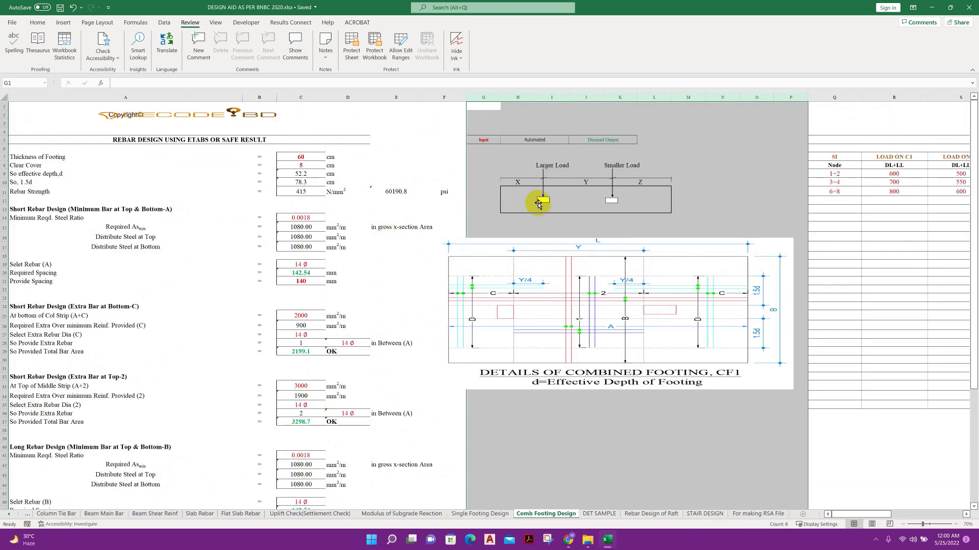
pyautogui.moveTo(254, 304)
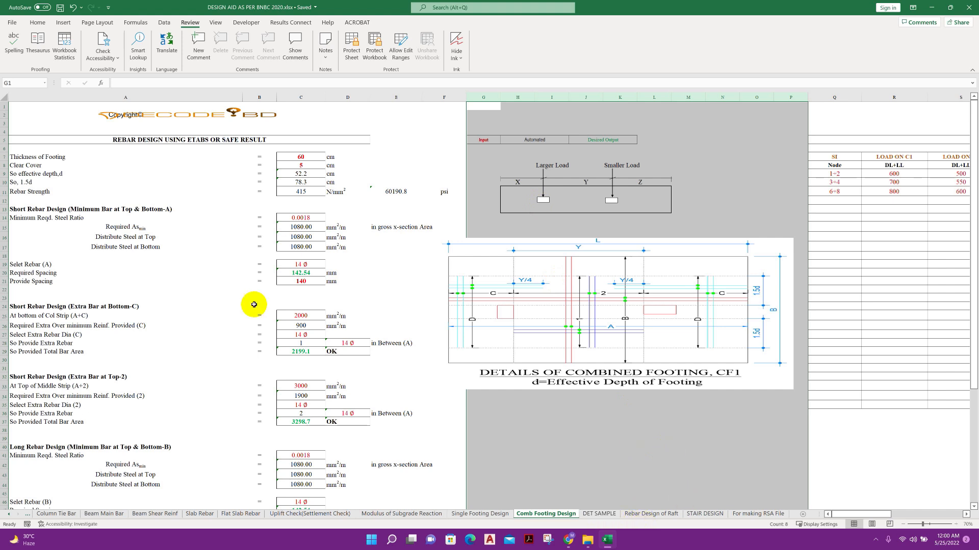
pyautogui.moveTo(317, 206)
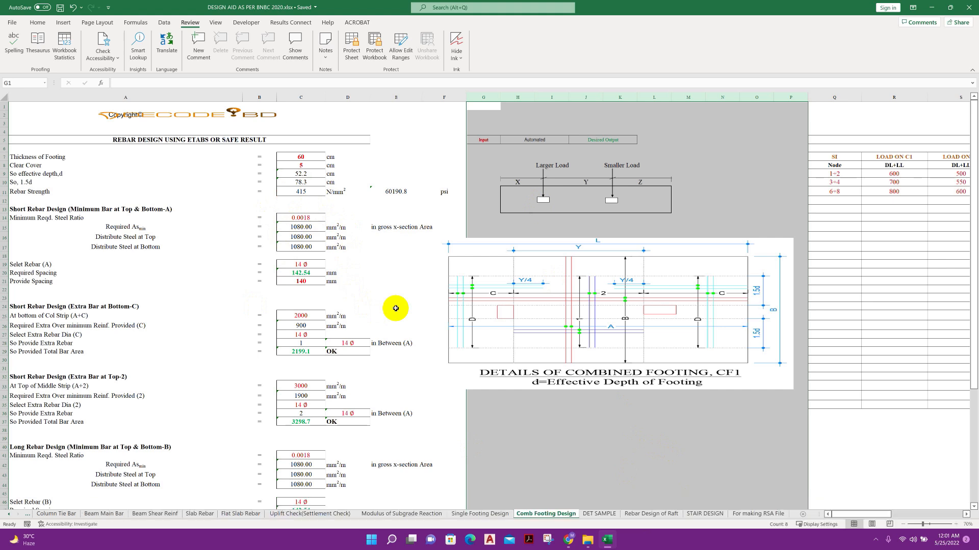
pyautogui.moveTo(527, 295)
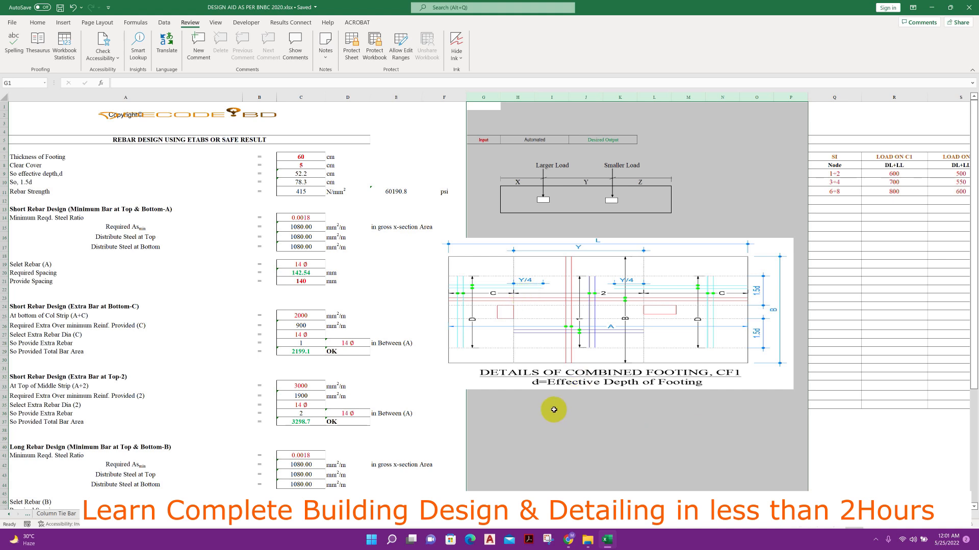
pyautogui.click(598, 514)
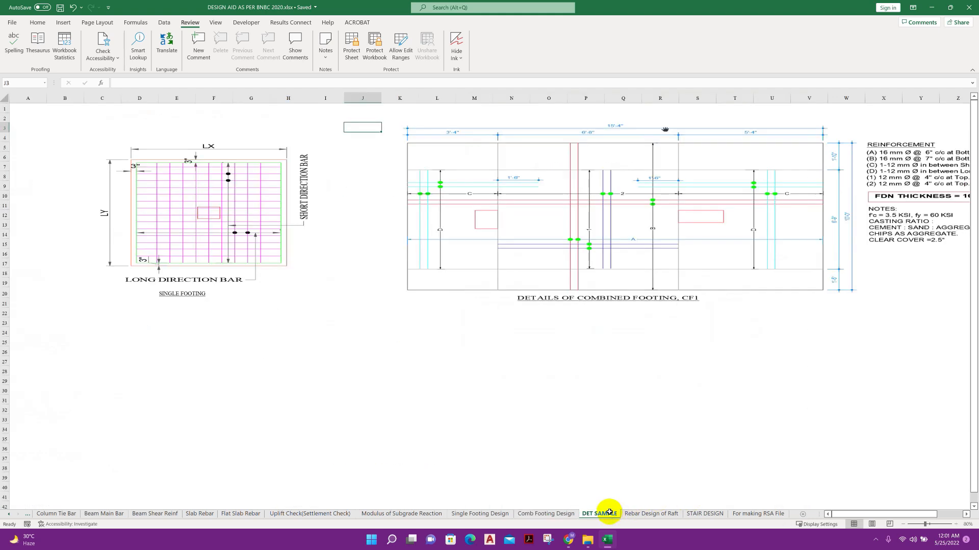
# - Pass through the Rebar Design of Raft, STAIR DESIGN and For making RSA File sheets to reach the RSA sheet
pyautogui.click(651, 514)
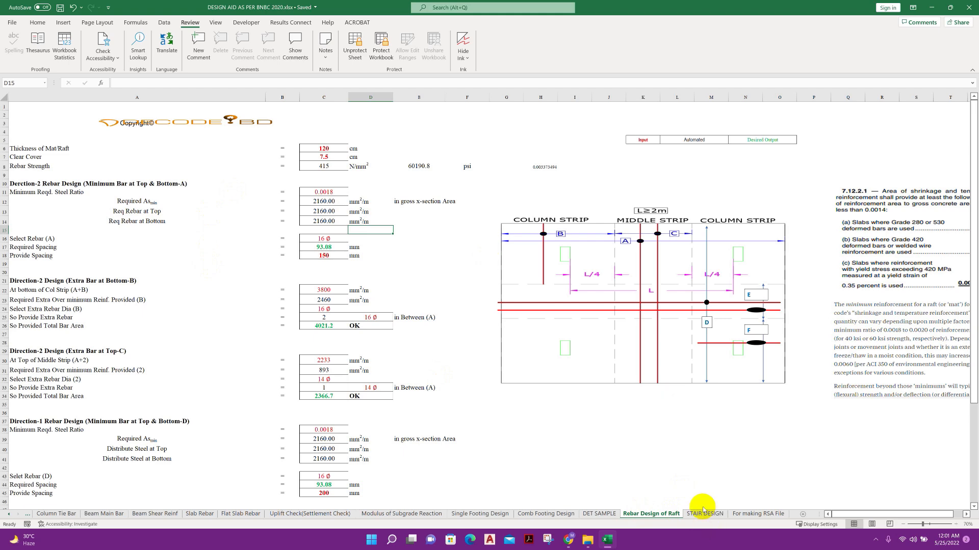
pyautogui.click(704, 514)
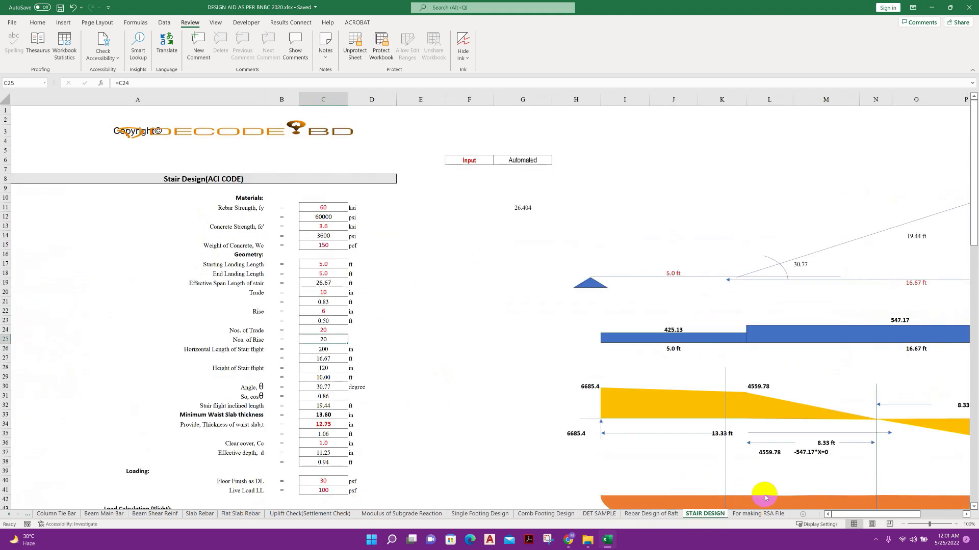
pyautogui.click(757, 514)
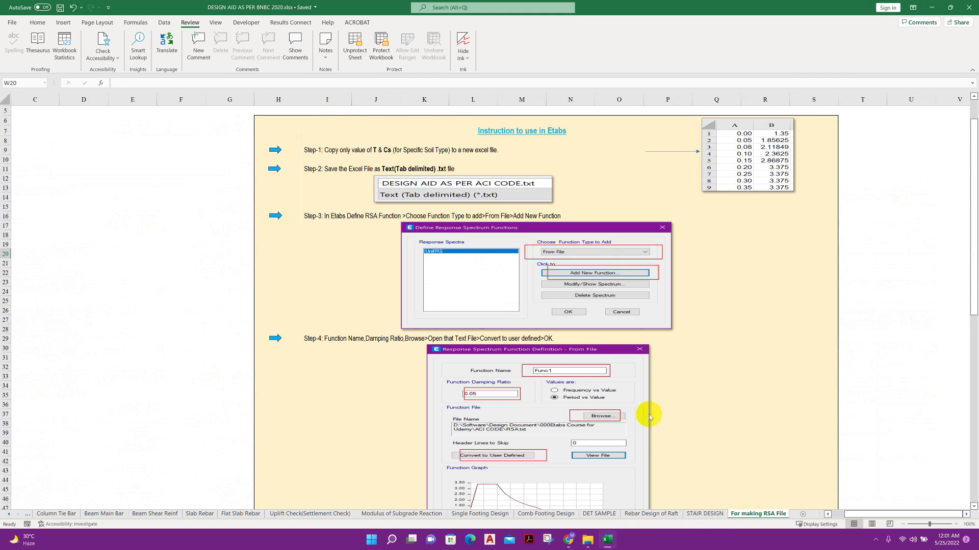
pyautogui.scroll(-3)
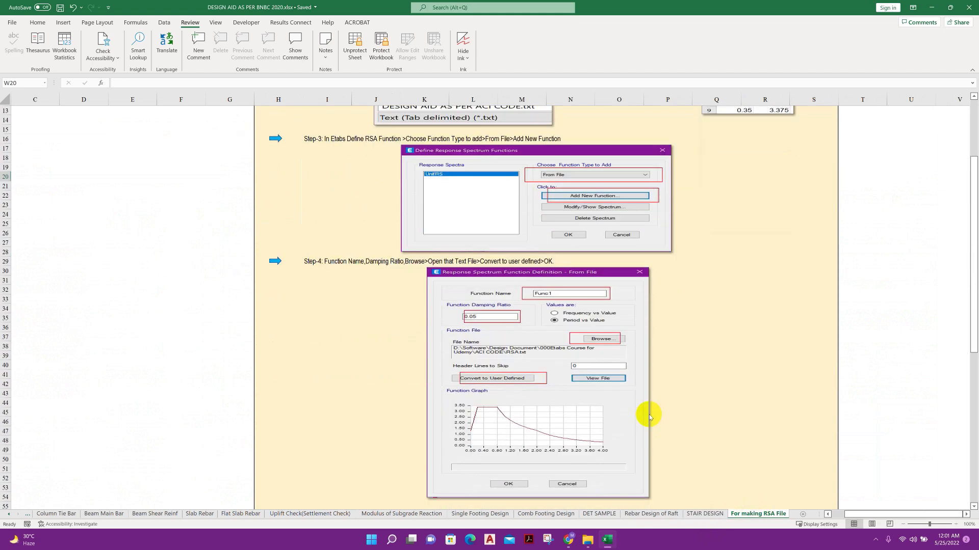
pyautogui.scroll(-3)
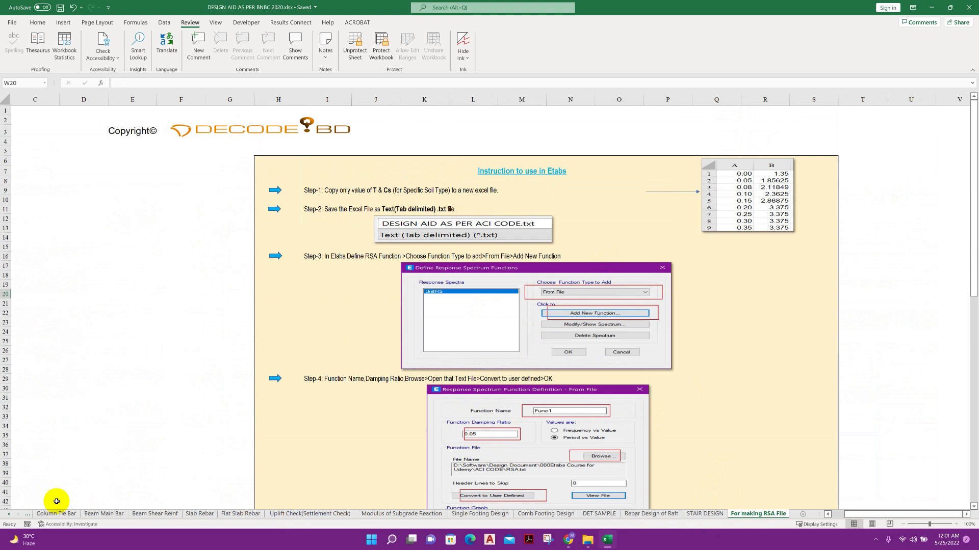
pyautogui.click(10, 514)
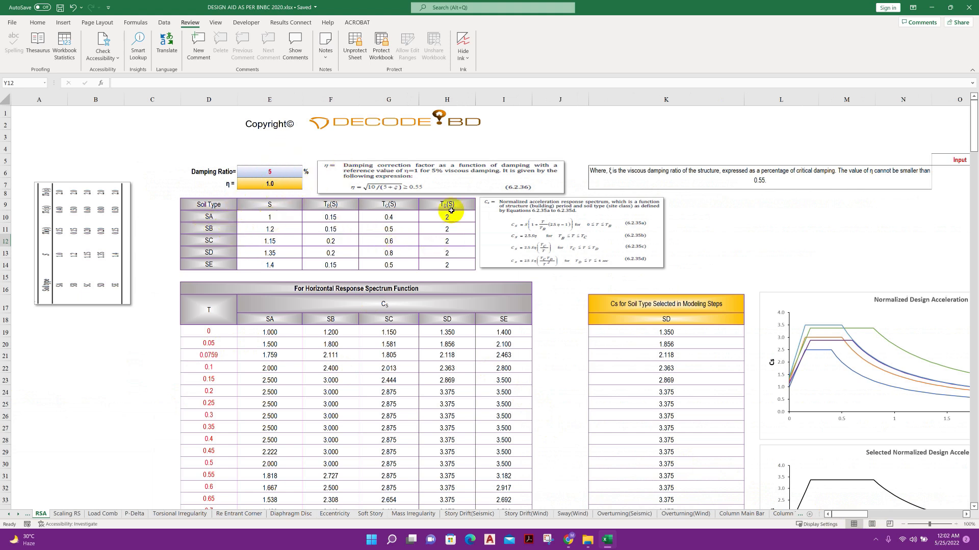
pyautogui.moveTo(593, 250)
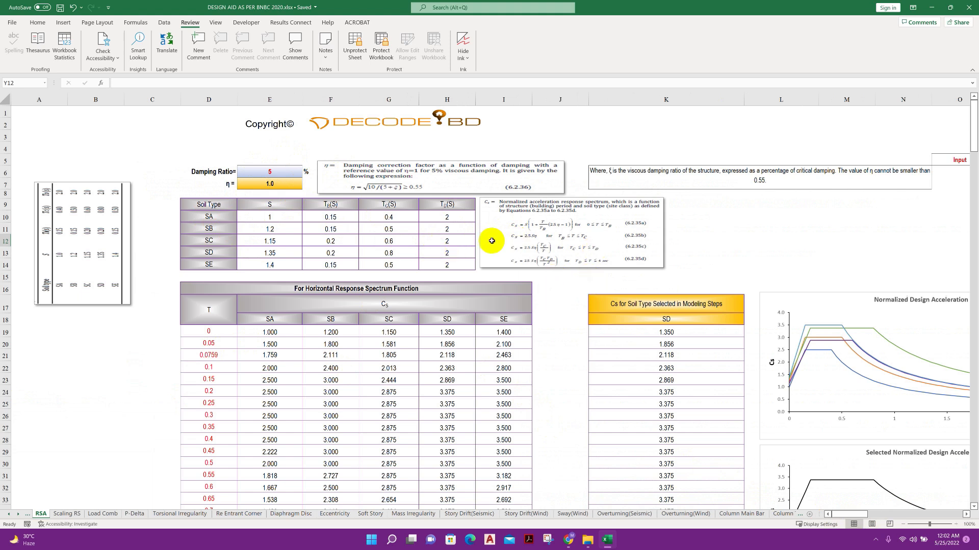
# - Inspect the nested IF formula behind the SD Cs column and reveal the sheet with the T–Cs pairs for ETABS
pyautogui.click(209, 217)
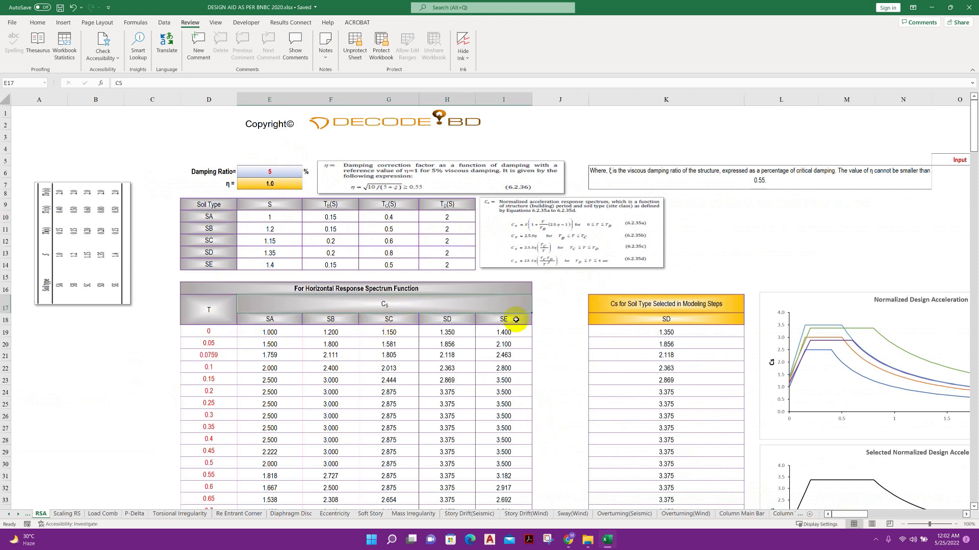
pyautogui.scroll(-3)
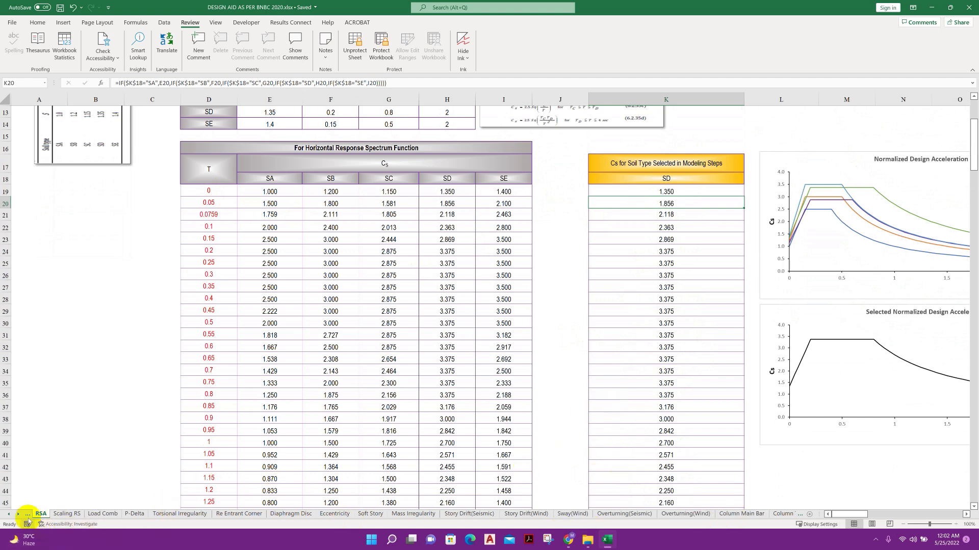
pyautogui.click(19, 515)
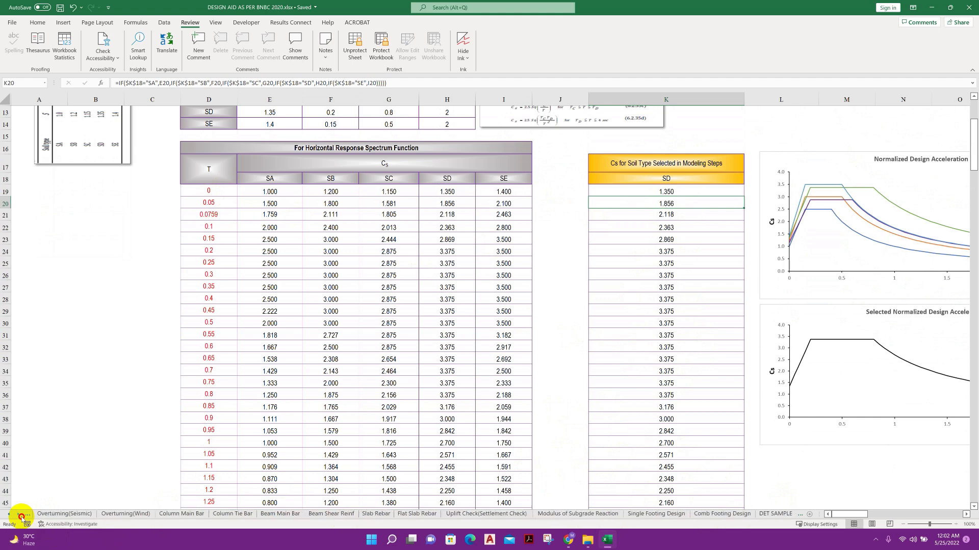
pyautogui.click(709, 513)
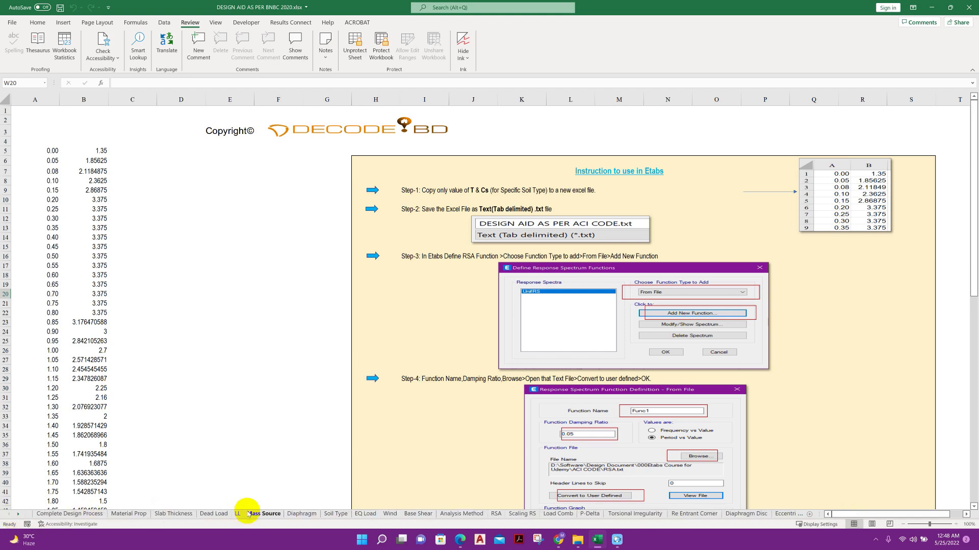
# - Review the Soil Type sheet's SD classification formula and its SPT N column
pyautogui.click(335, 513)
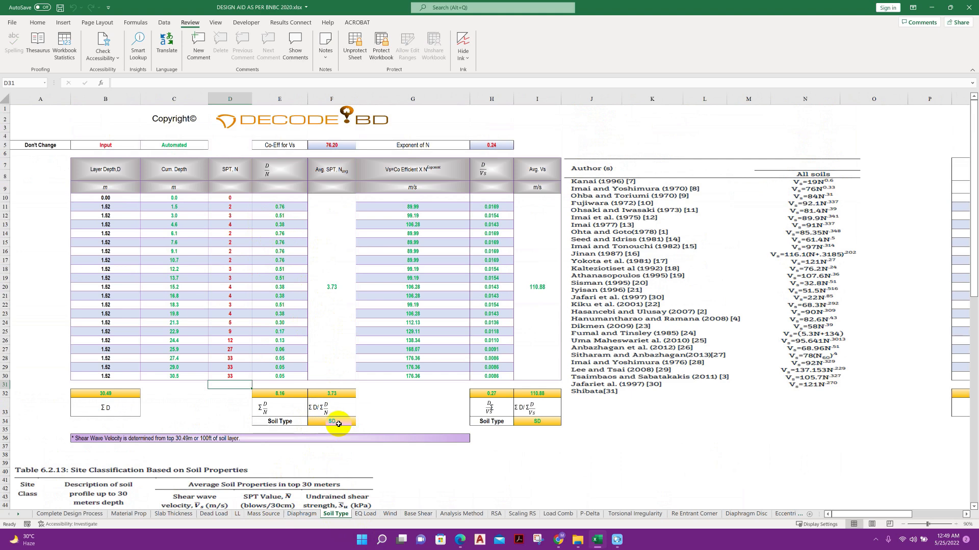
pyautogui.click(337, 421)
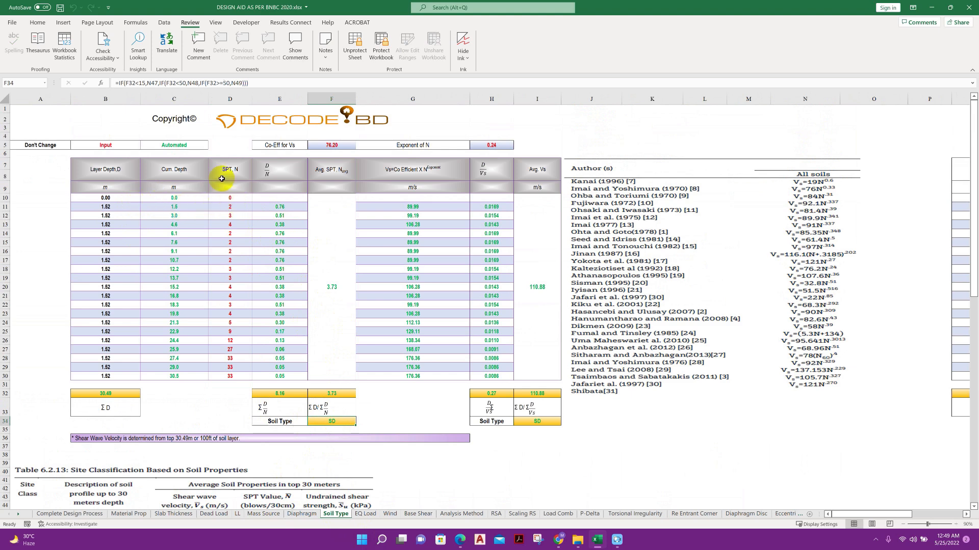
pyautogui.click(230, 206)
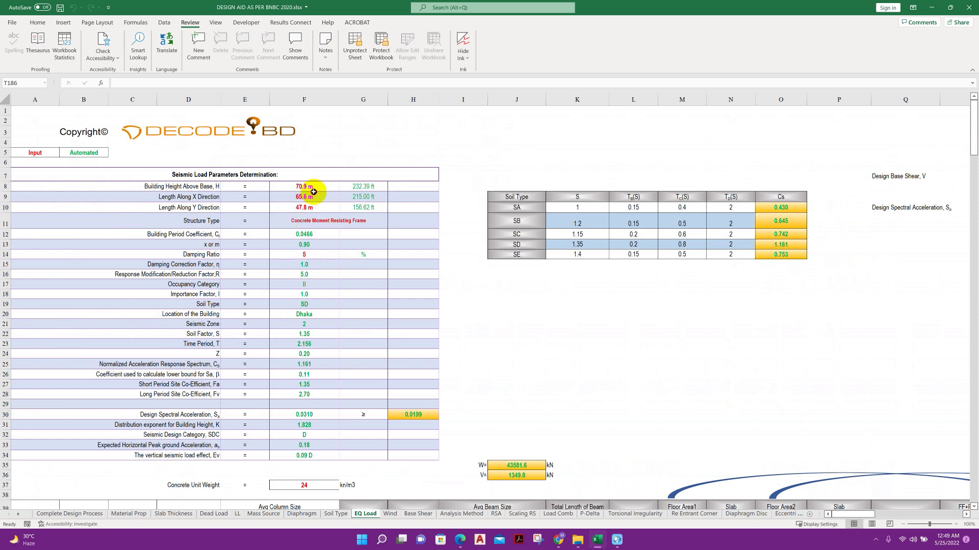
pyautogui.click(303, 186)
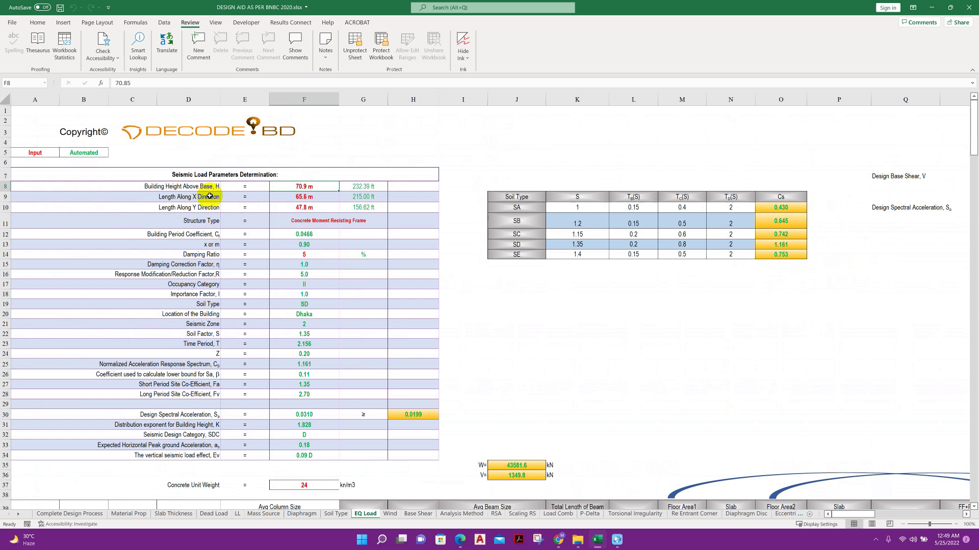
pyautogui.click(187, 207)
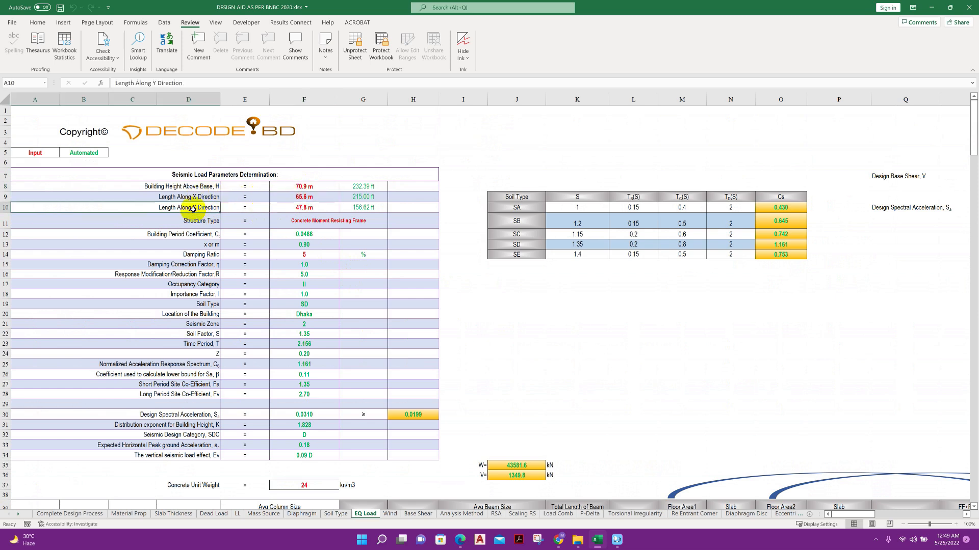
pyautogui.click(304, 207)
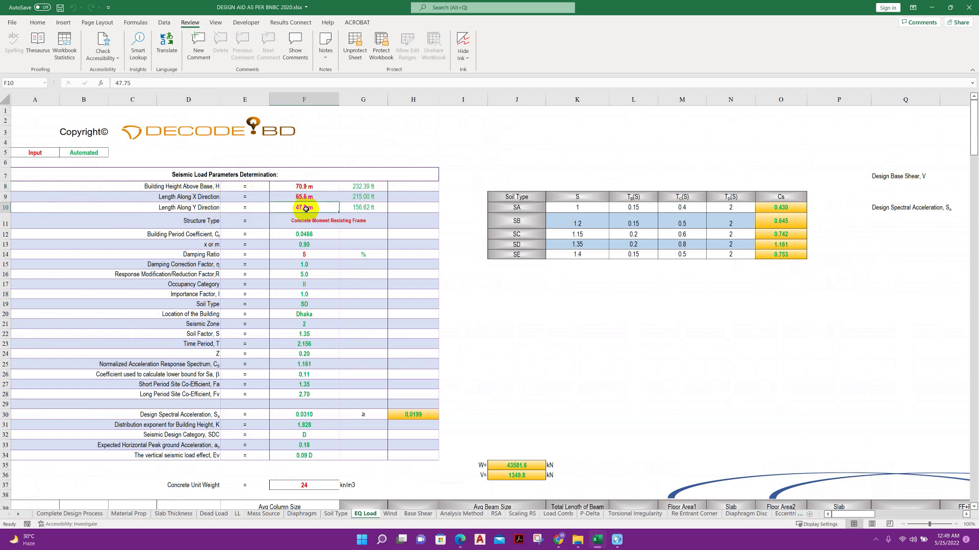
pyautogui.click(304, 253)
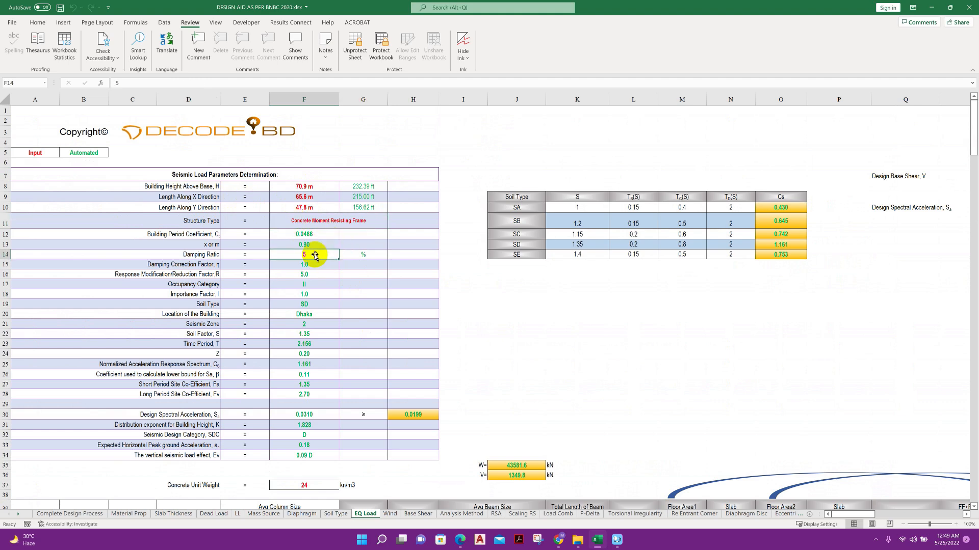
pyautogui.scroll(-3)
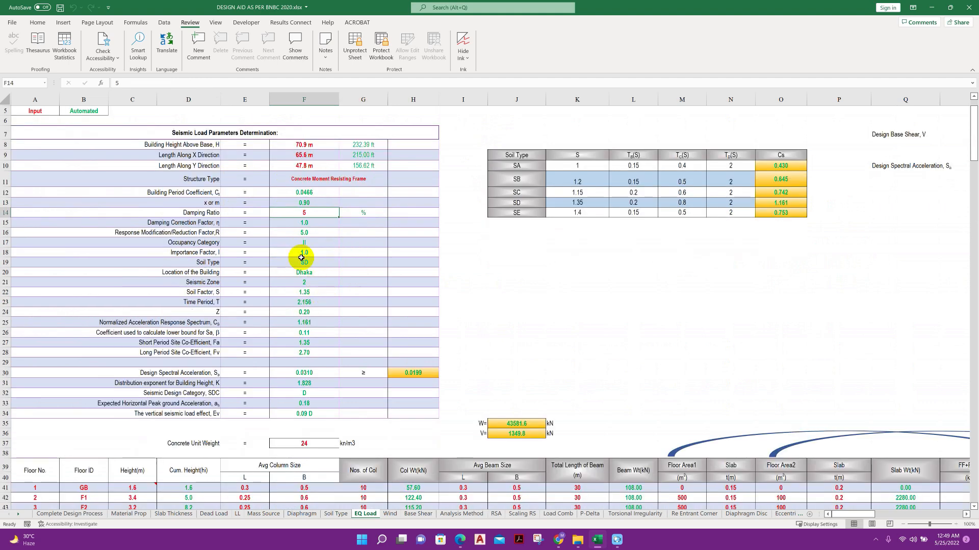
pyautogui.click(303, 242)
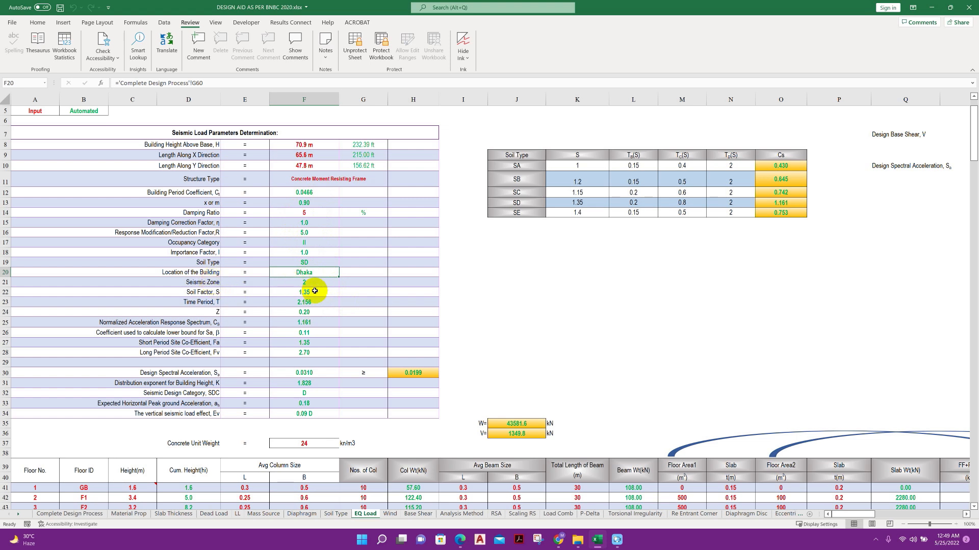
pyautogui.moveTo(336, 270)
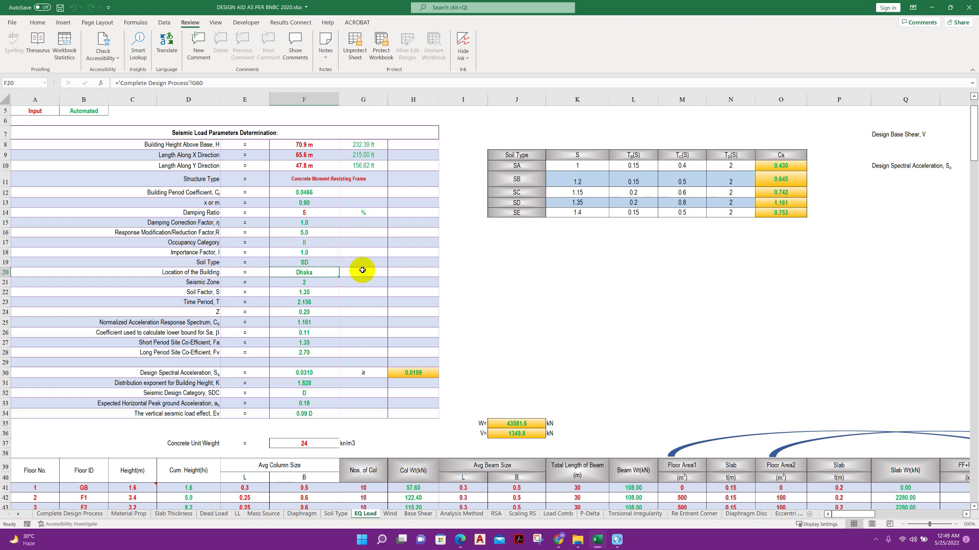
pyautogui.click(304, 281)
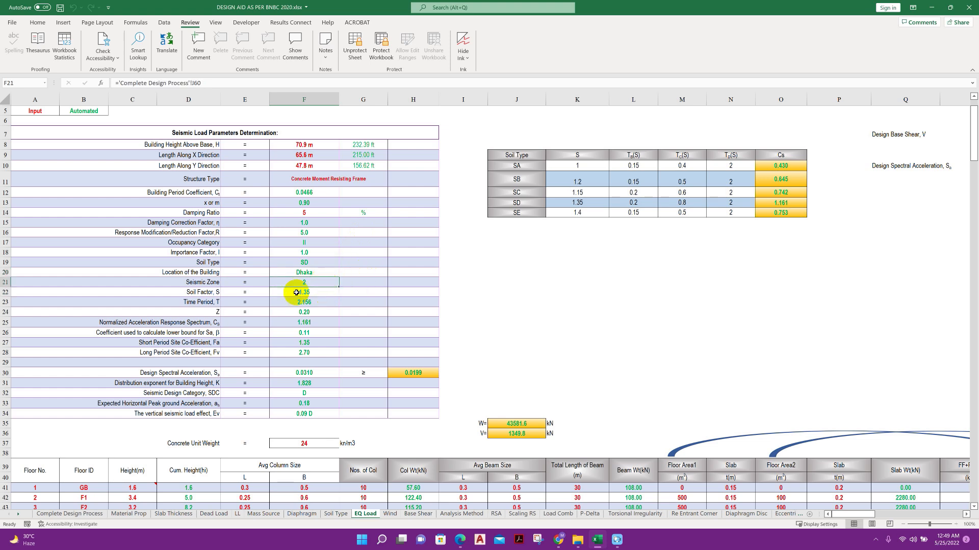
pyautogui.click(201, 292)
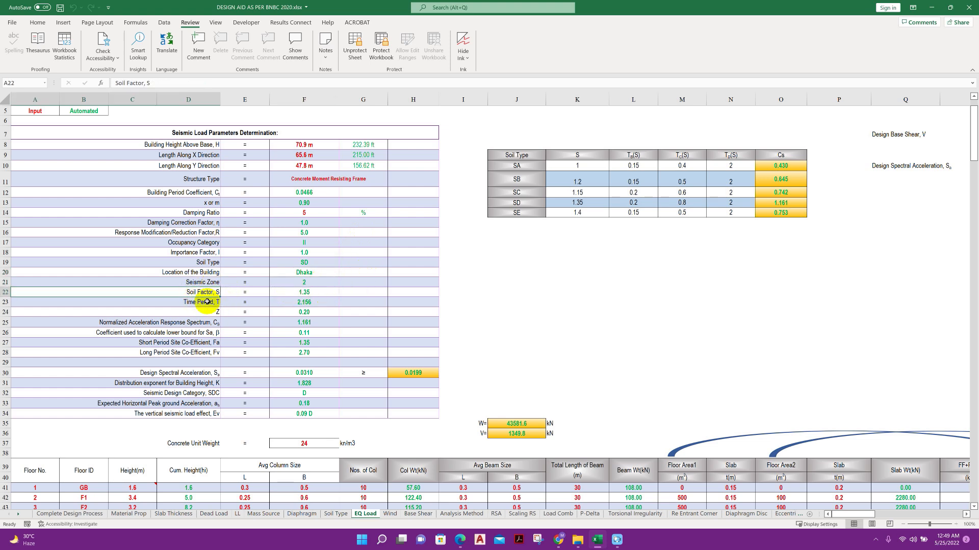
pyautogui.click(304, 302)
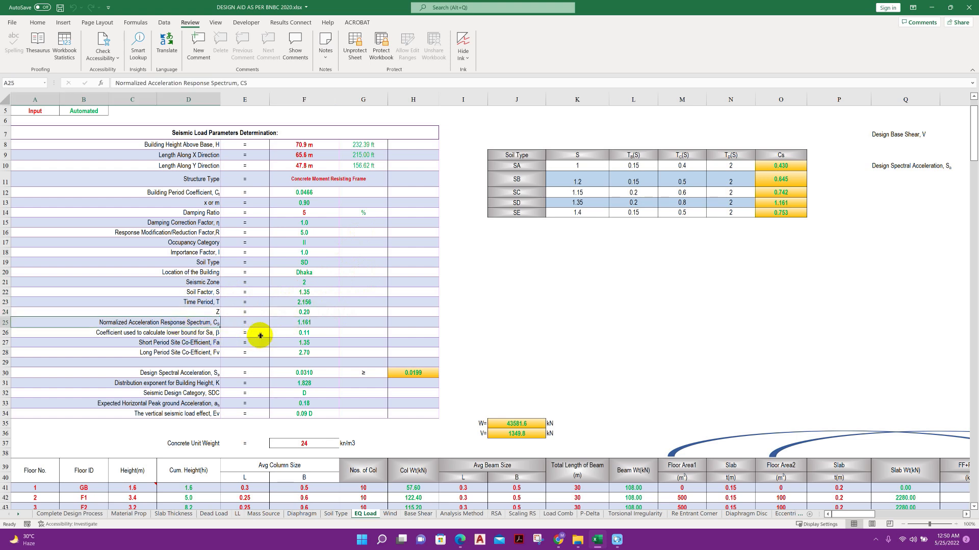
pyautogui.moveTo(199, 323)
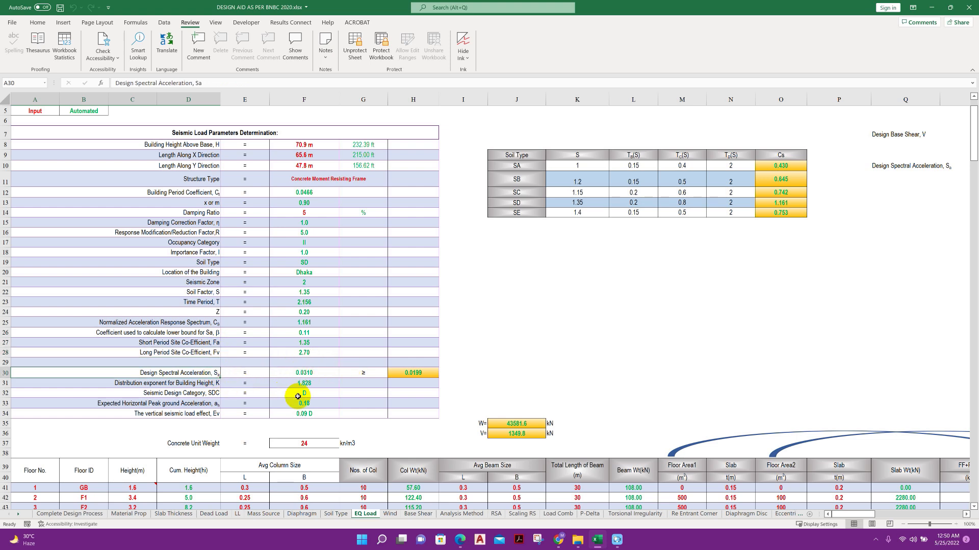
pyautogui.click(264, 383)
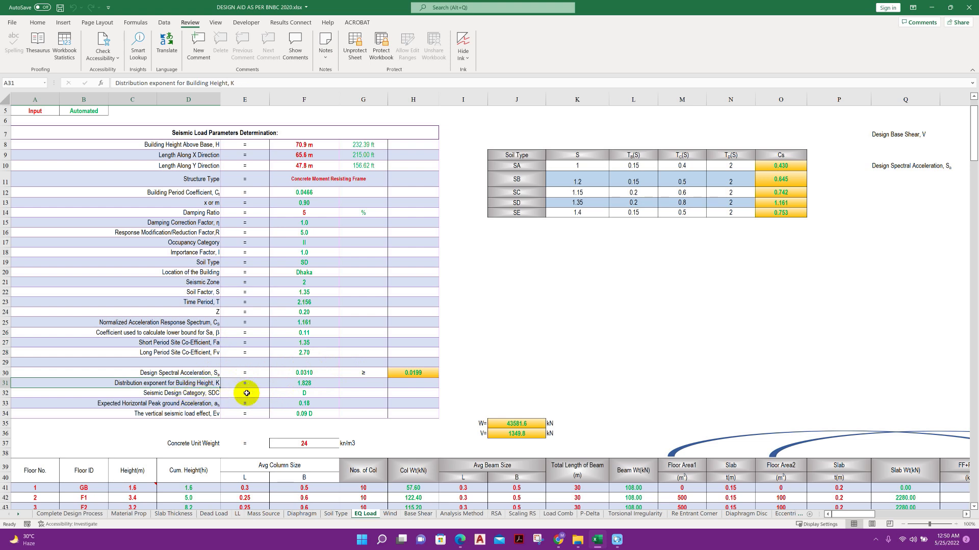
pyautogui.click(245, 393)
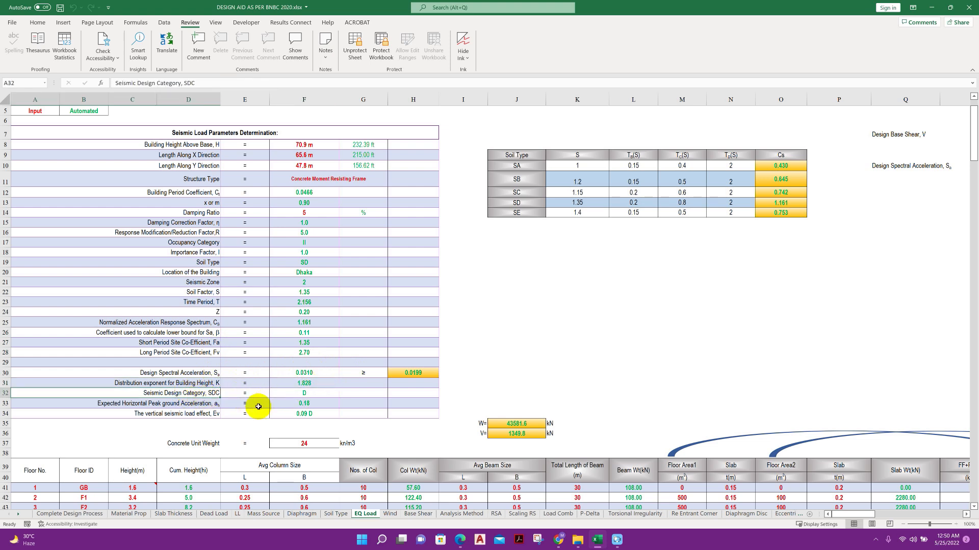
pyautogui.click(304, 393)
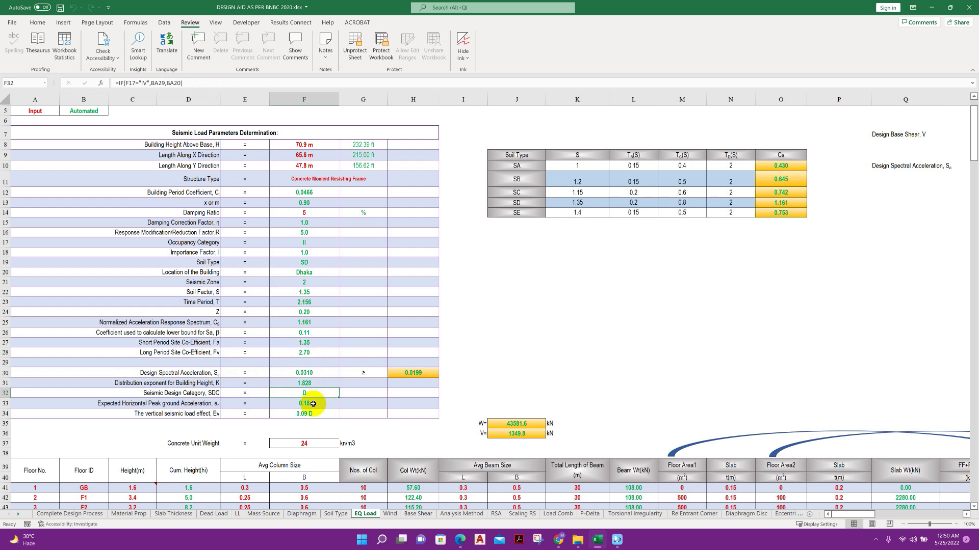
pyautogui.click(304, 403)
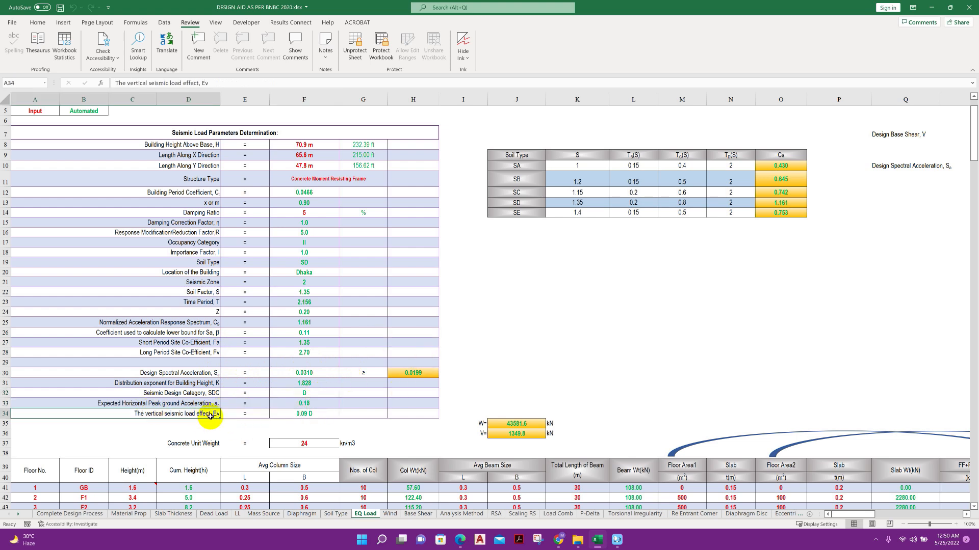
pyautogui.click(304, 413)
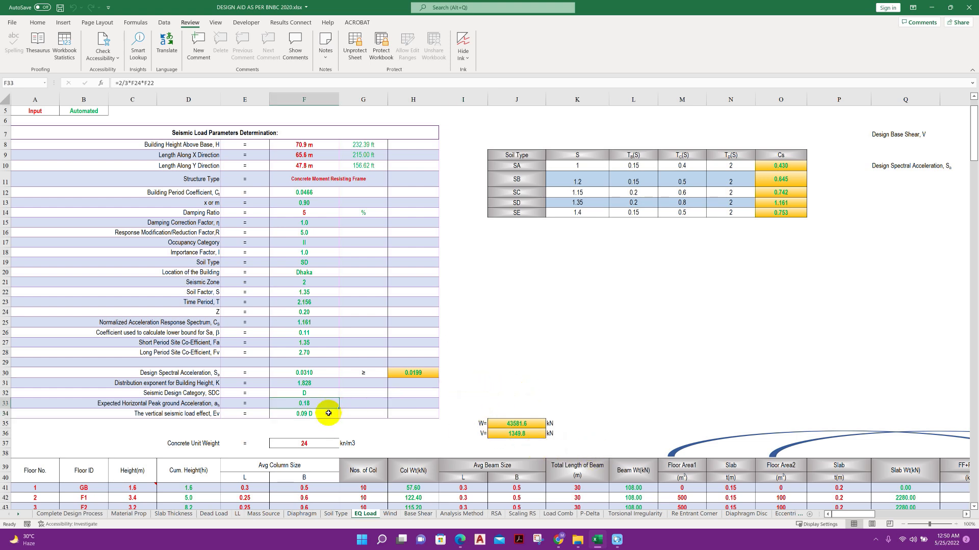
pyautogui.click(304, 413)
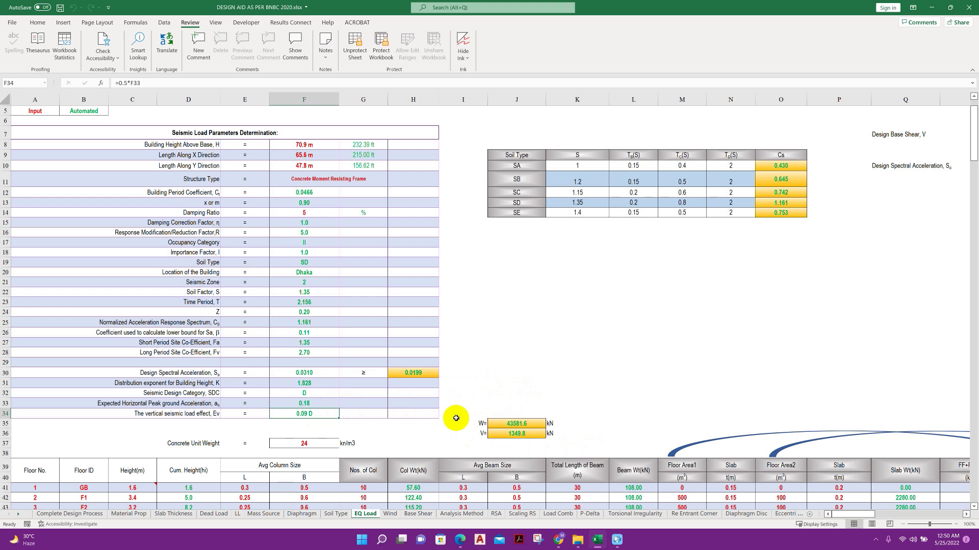
pyautogui.click(515, 428)
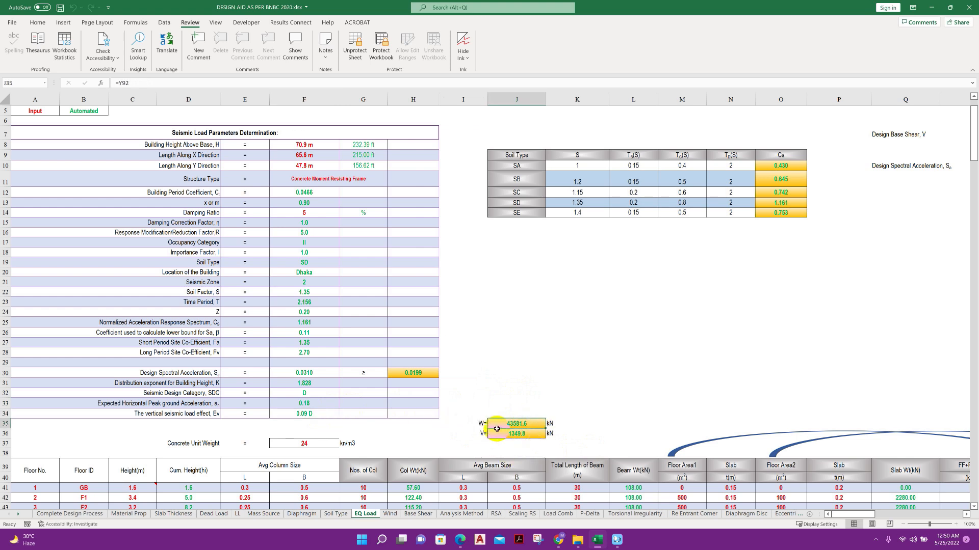
pyautogui.click(517, 433)
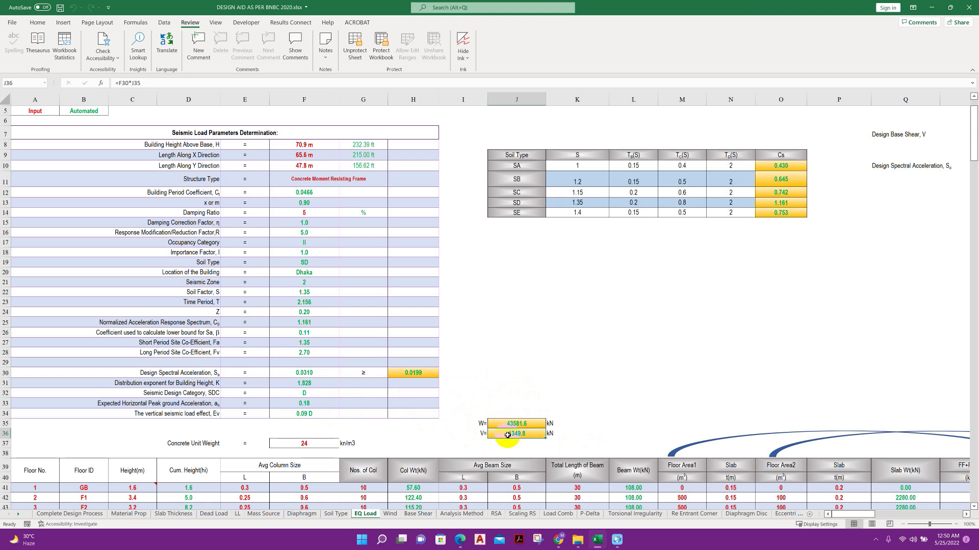
# - Inspect the floor 7 lateral force formula in EQ Load and switch to the Wind sheet
pyautogui.scroll(-3)
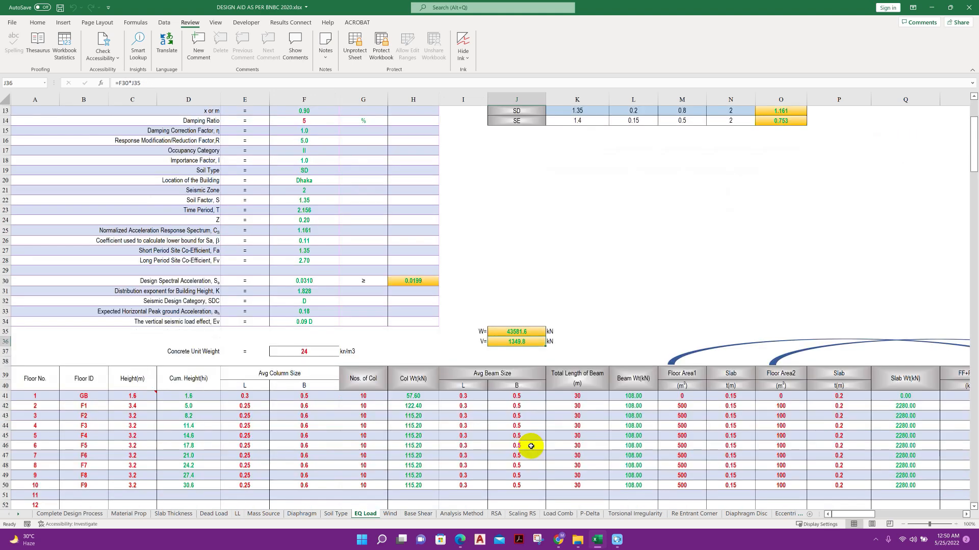
pyautogui.scroll(-3)
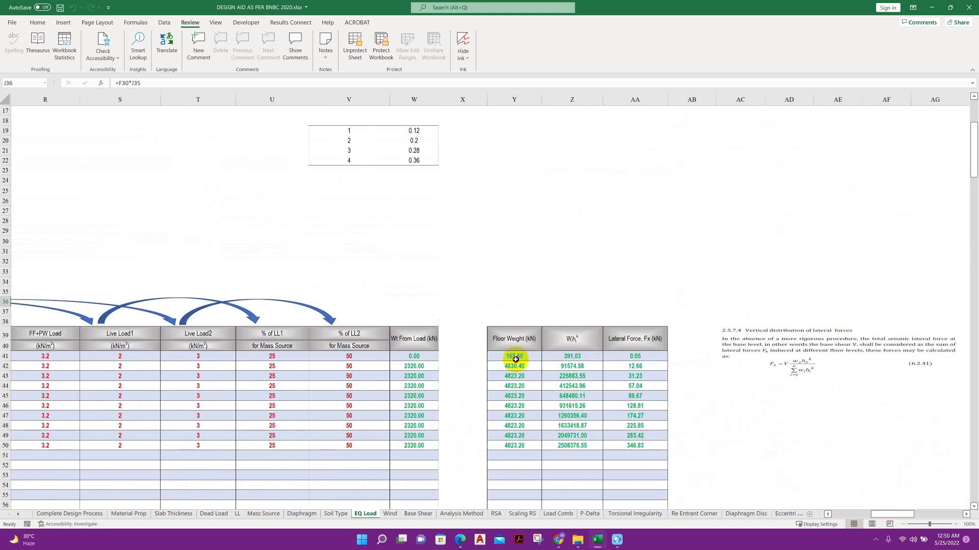
pyautogui.click(634, 356)
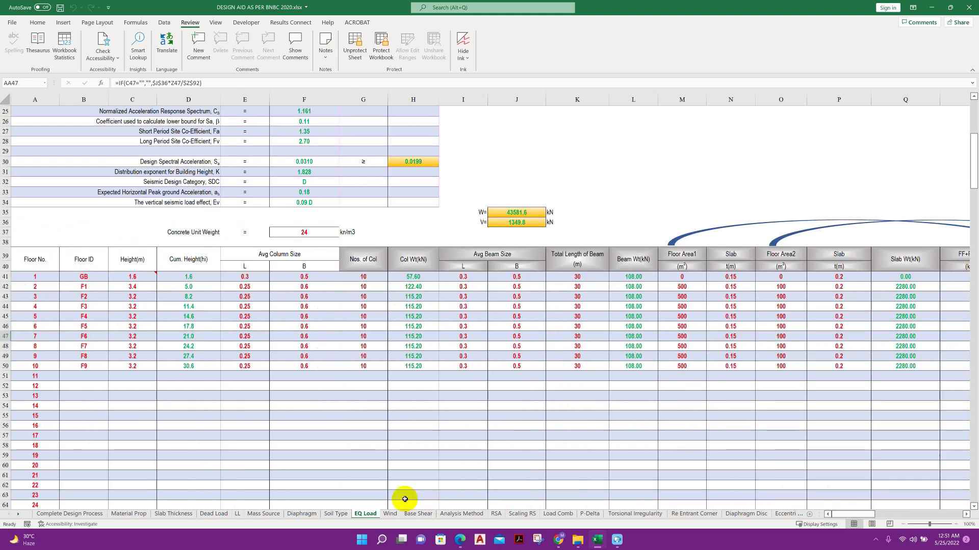
pyautogui.click(389, 514)
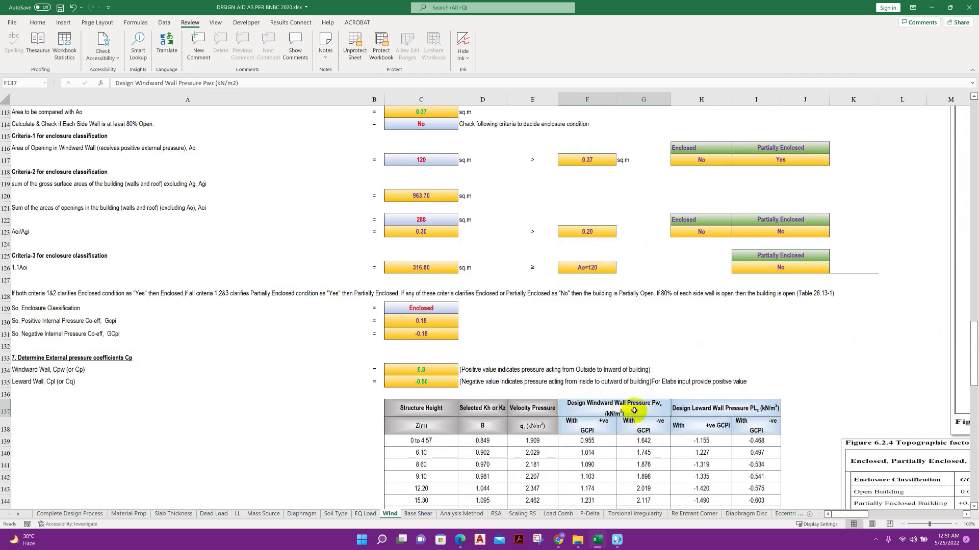
pyautogui.click(728, 408)
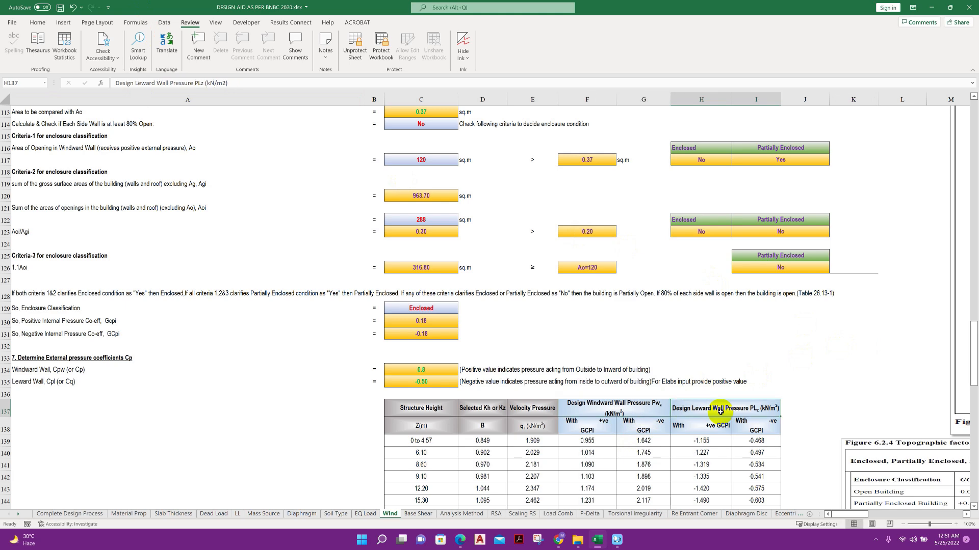
pyautogui.moveTo(752, 419)
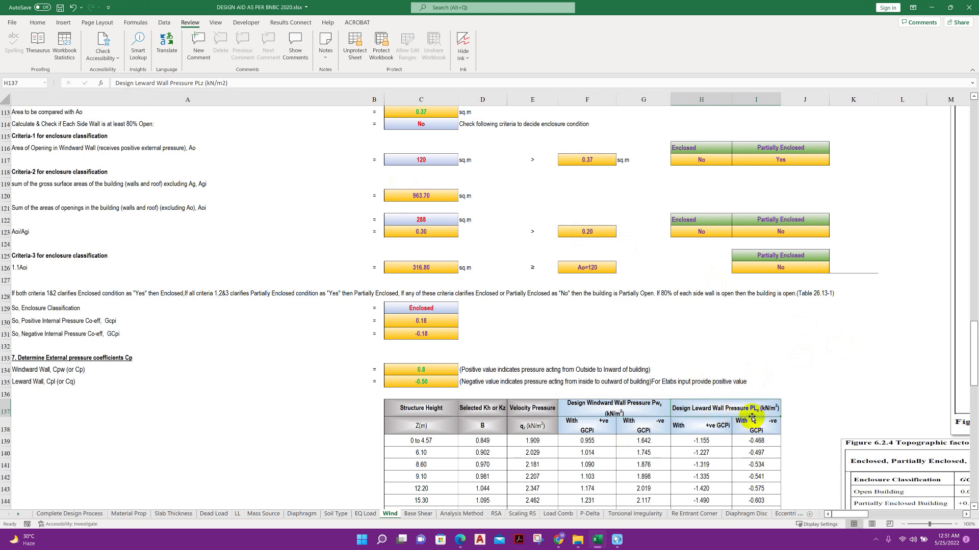
pyautogui.click(642, 440)
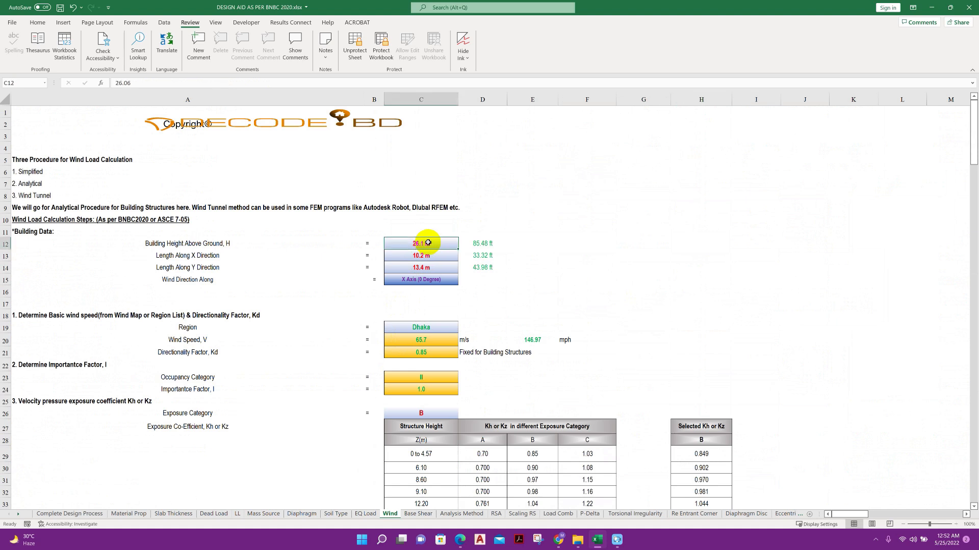
pyautogui.click(421, 267)
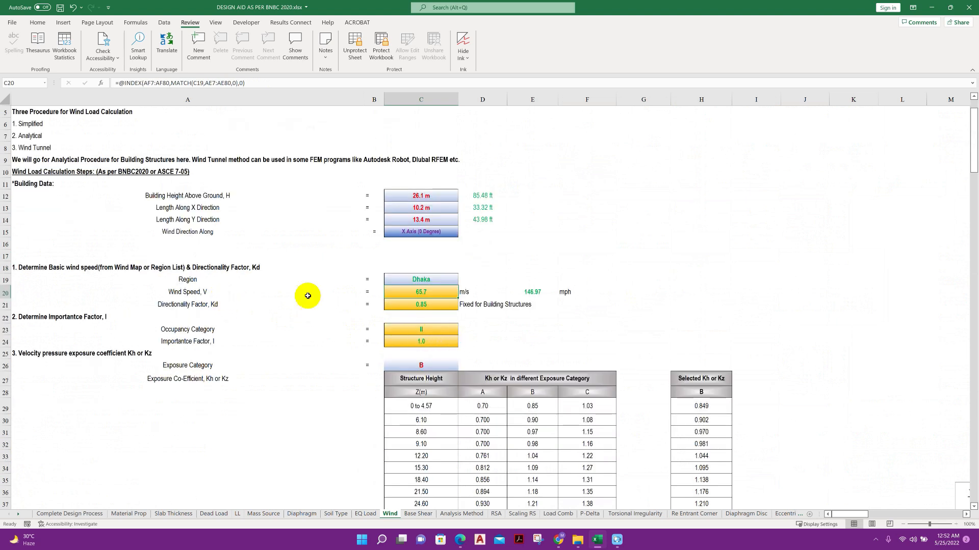
pyautogui.click(420, 304)
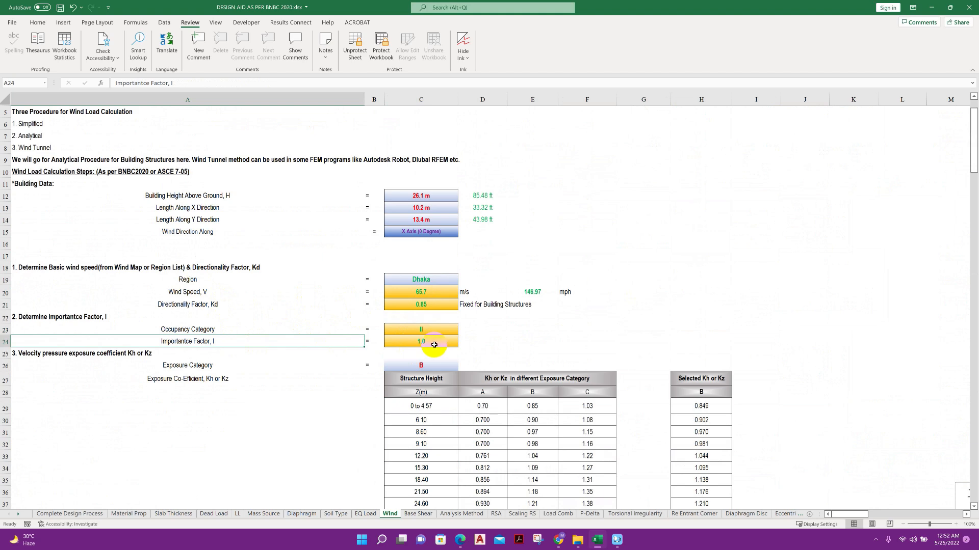
pyautogui.scroll(-3)
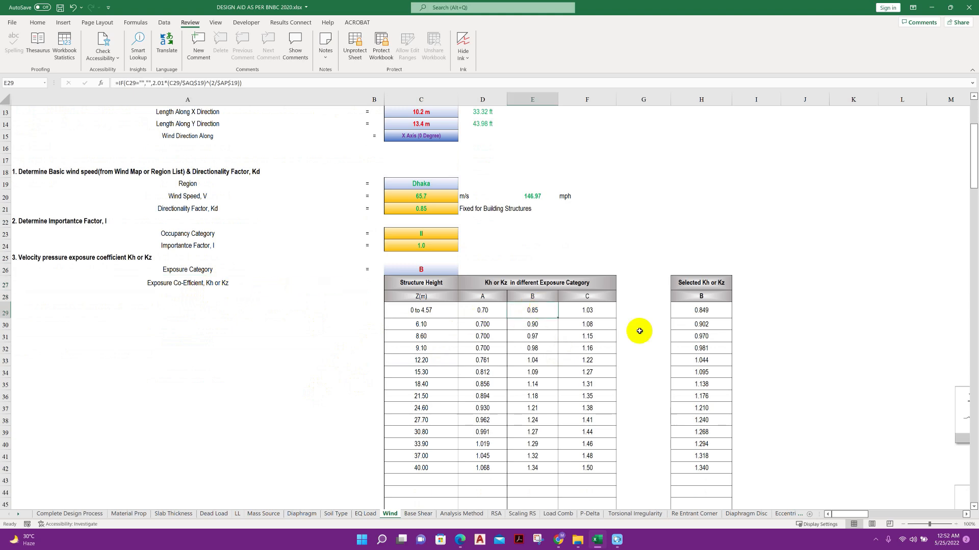
pyautogui.scroll(-3)
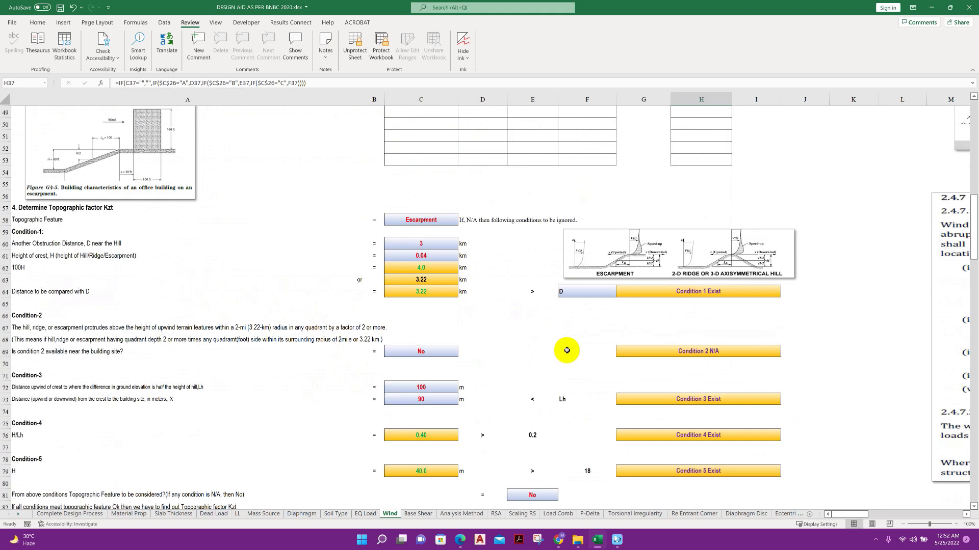
pyautogui.scroll(-3)
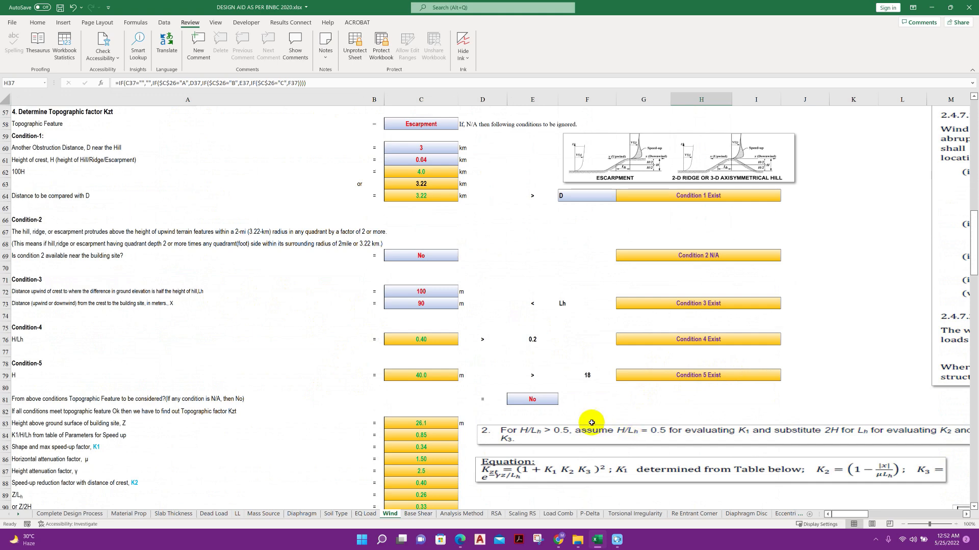
pyautogui.click(420, 255)
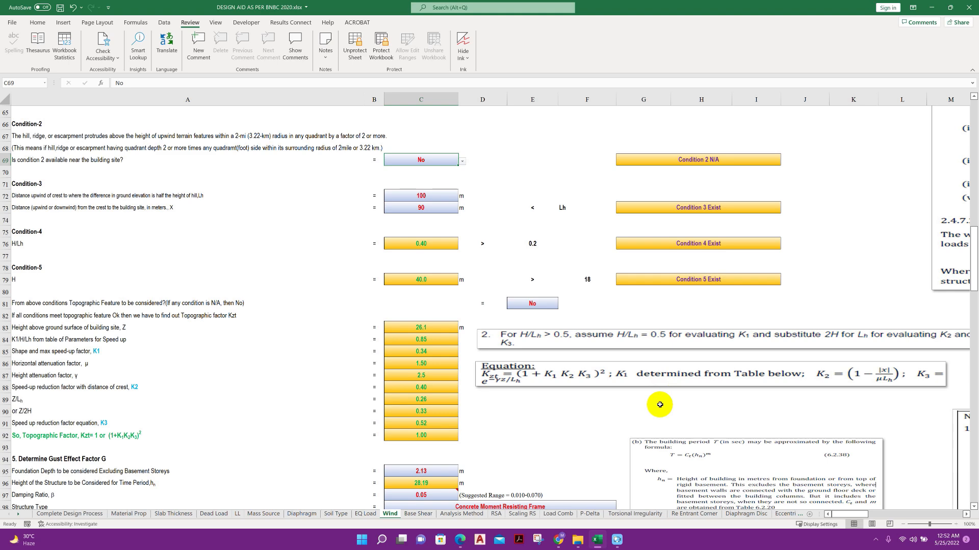
pyautogui.scroll(-3)
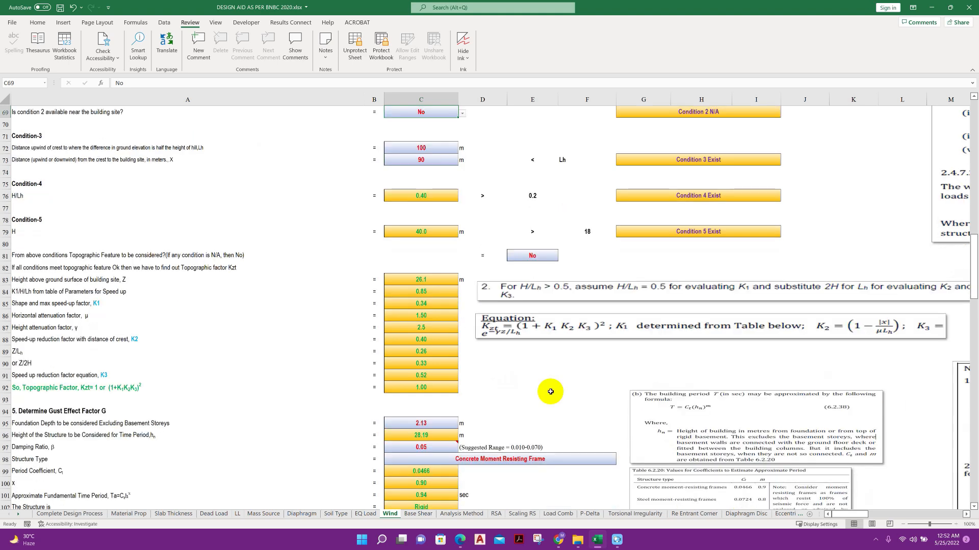
pyautogui.click(531, 255)
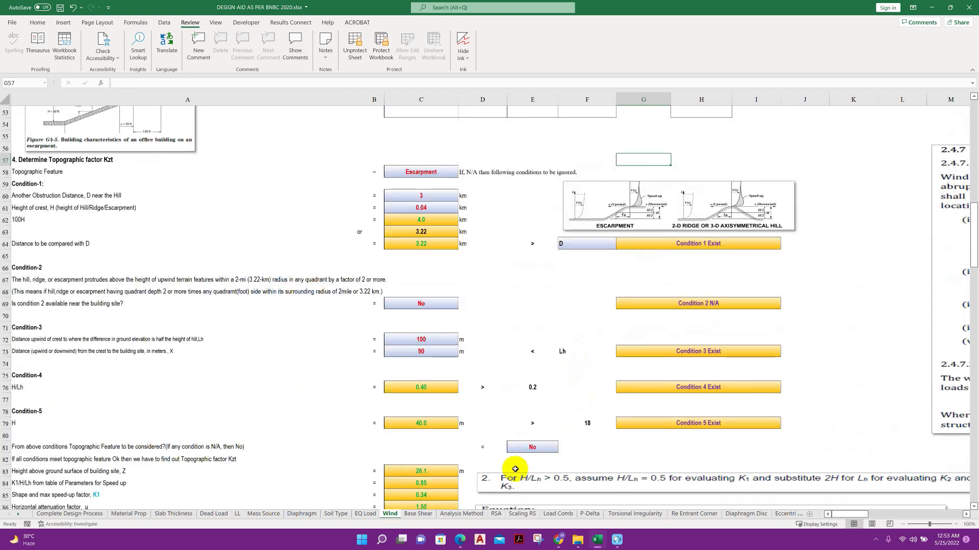
pyautogui.moveTo(534, 277)
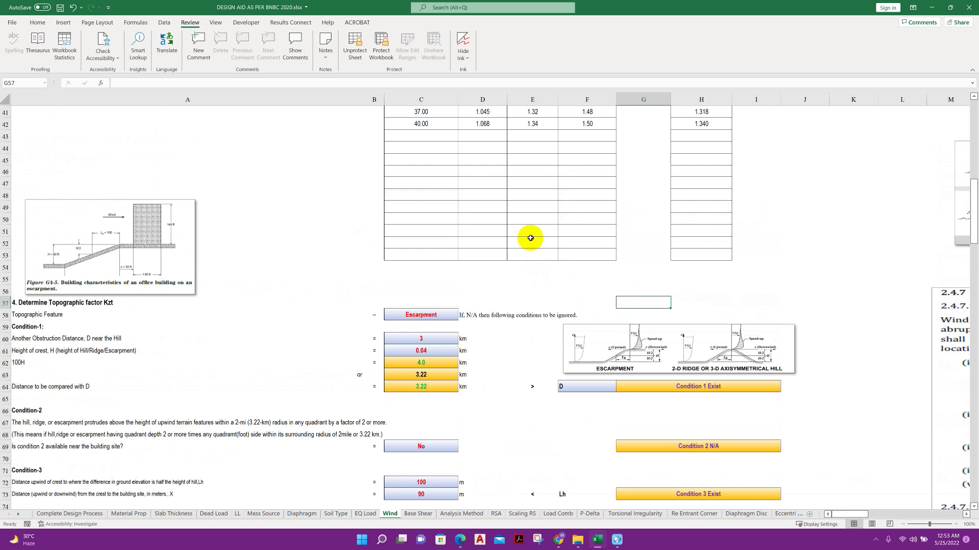
# - Pass through the Scaling RS, Load Comb and Torsional Irregularity sheets to the Re Entrant Corner sheet
pyautogui.click(587, 291)
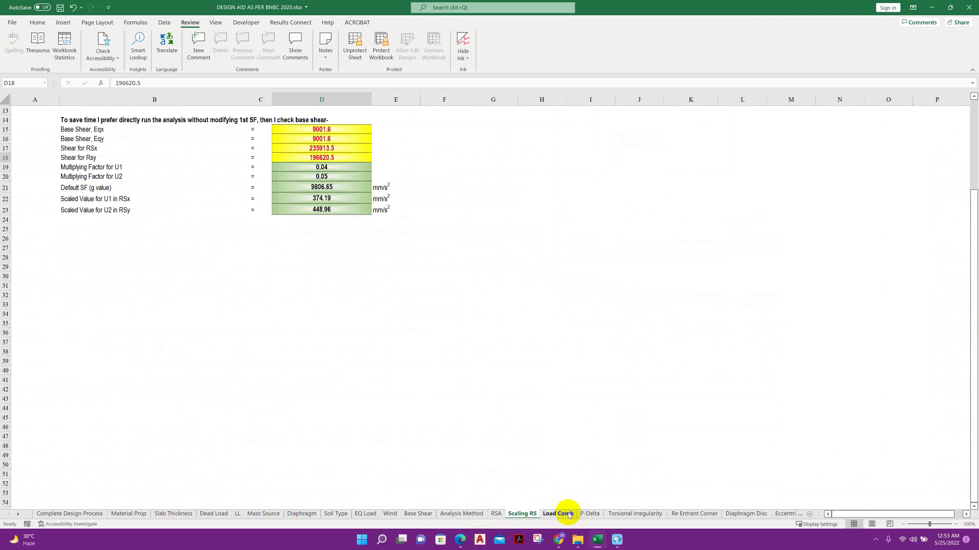
pyautogui.click(557, 514)
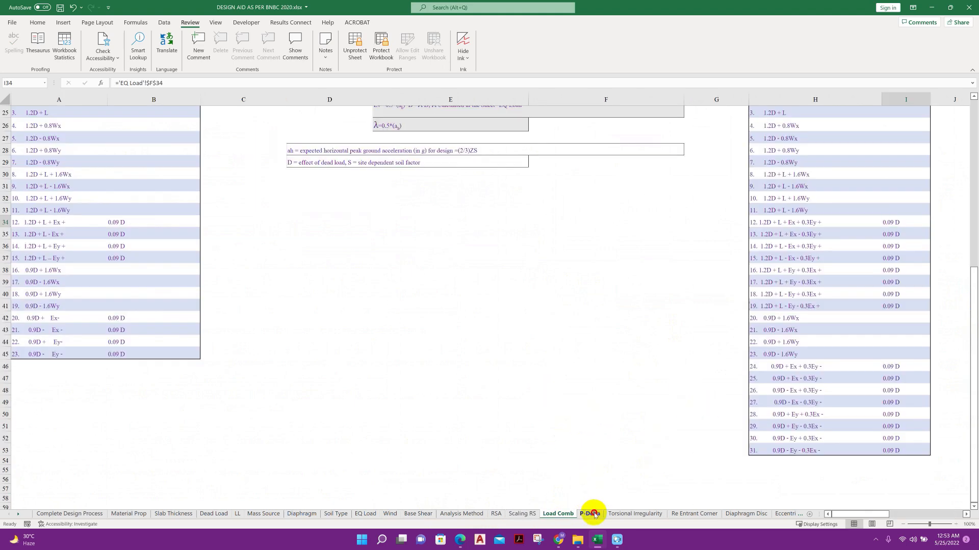
pyautogui.click(634, 513)
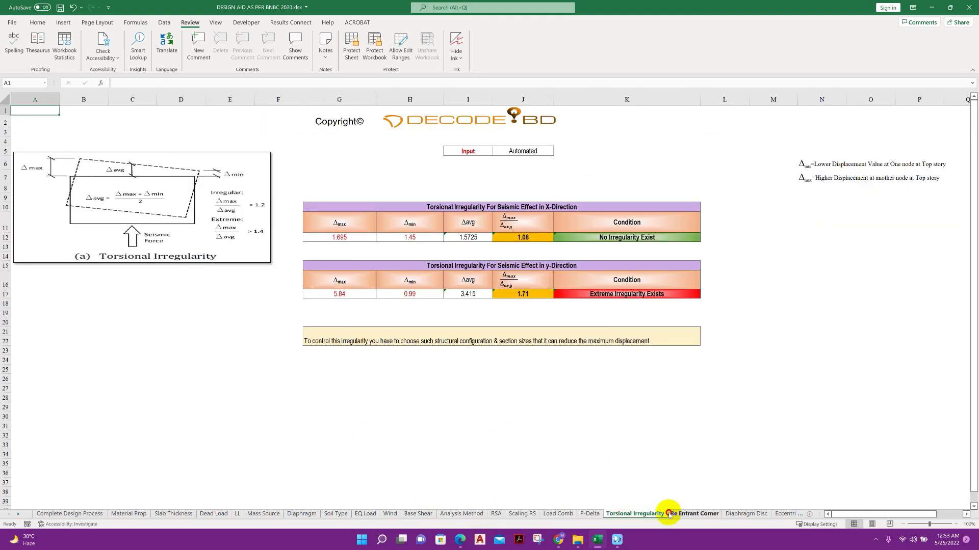
pyautogui.click(694, 514)
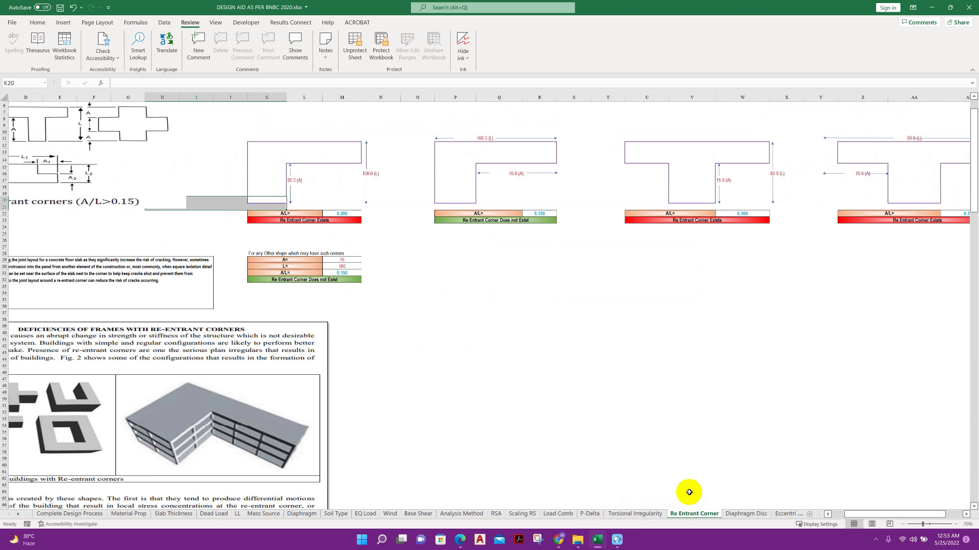
pyautogui.moveTo(512, 320)
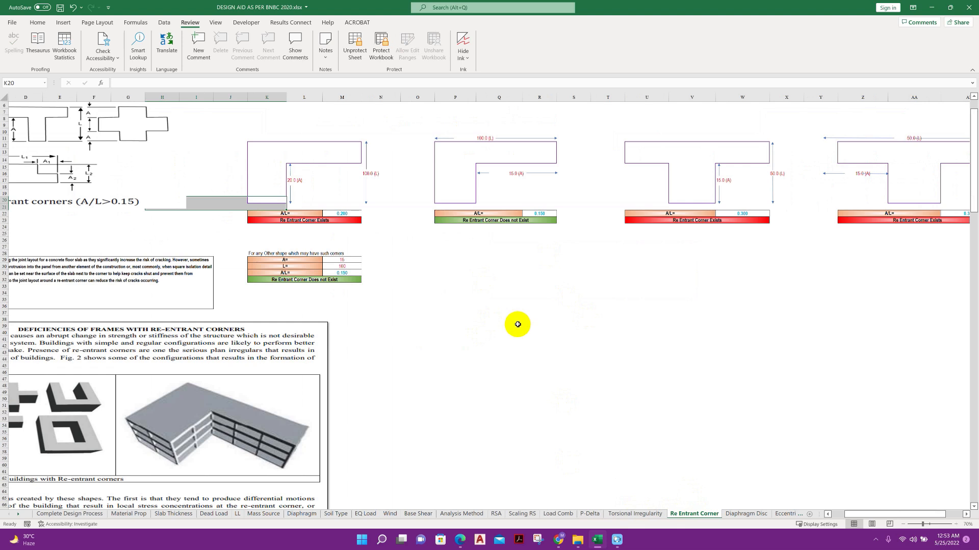
pyautogui.moveTo(515, 336)
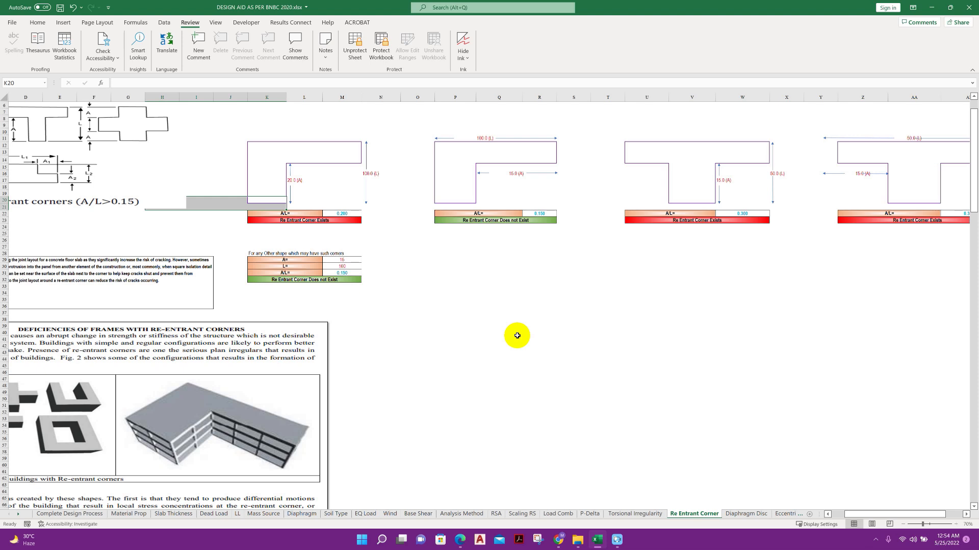
pyautogui.moveTo(566, 408)
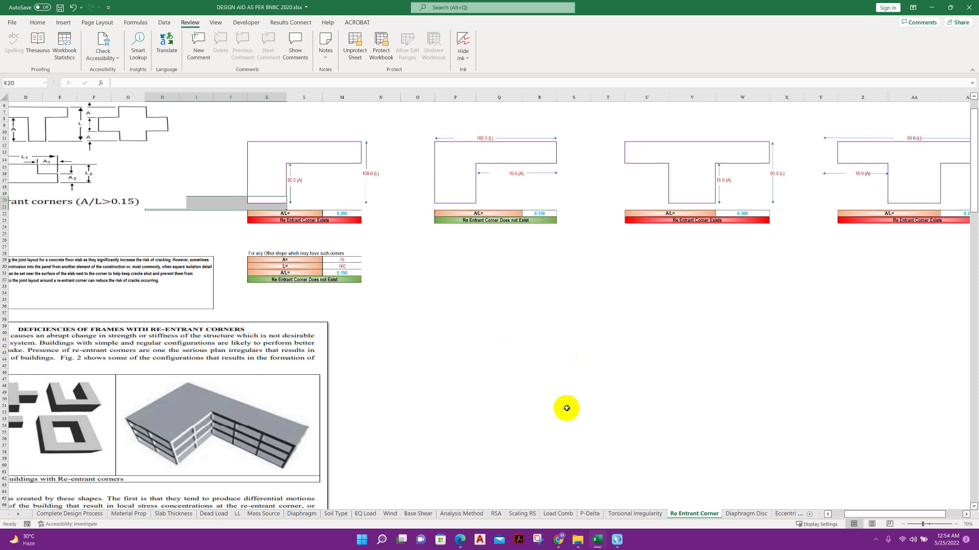
pyautogui.moveTo(475, 71)
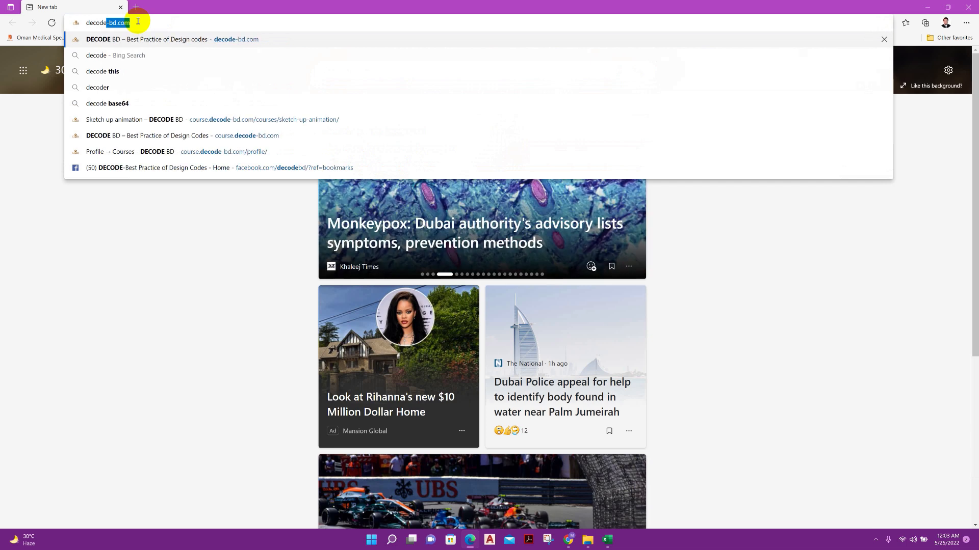
# - Load decode-bd.com in Edge and switch back to the Excel workbook from the taskbar
pyautogui.press('Enter')
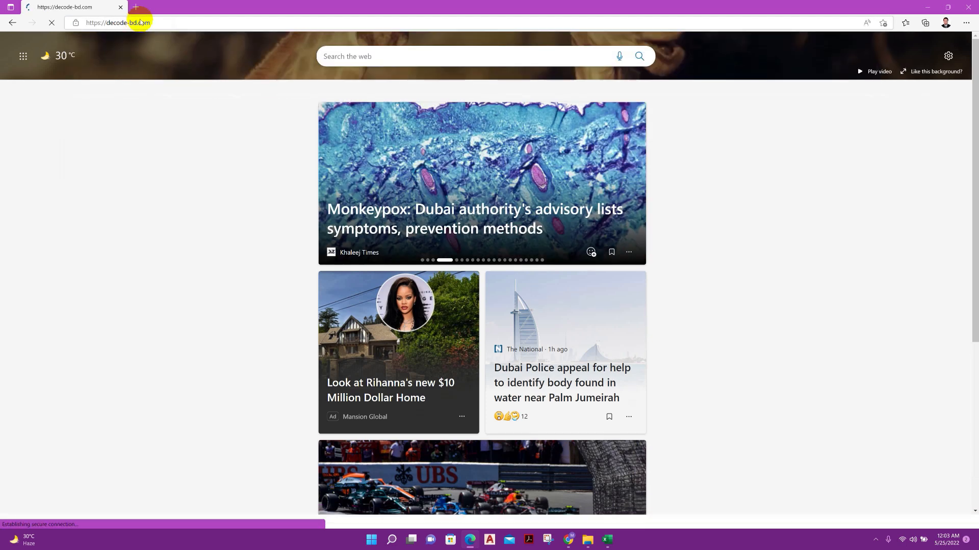
pyautogui.click(607, 540)
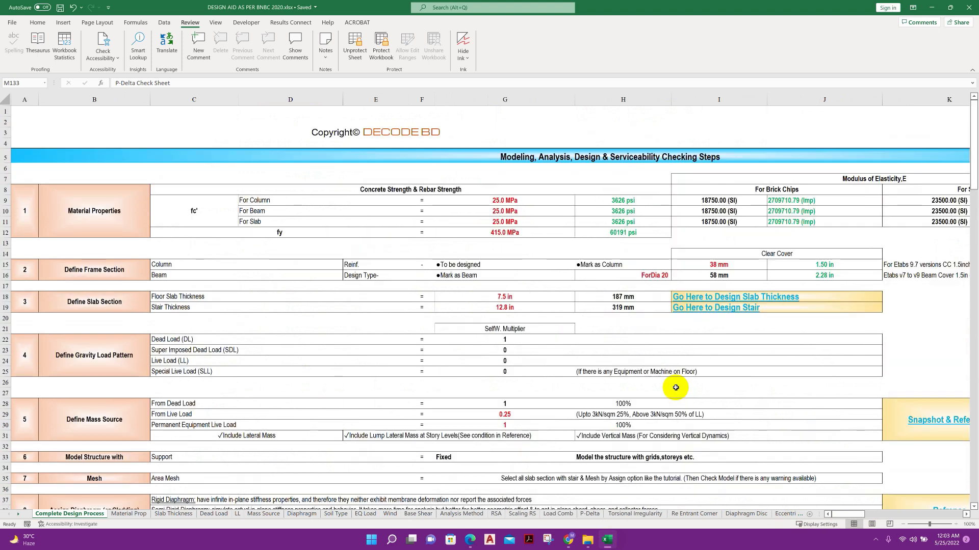
pyautogui.moveTo(546, 190)
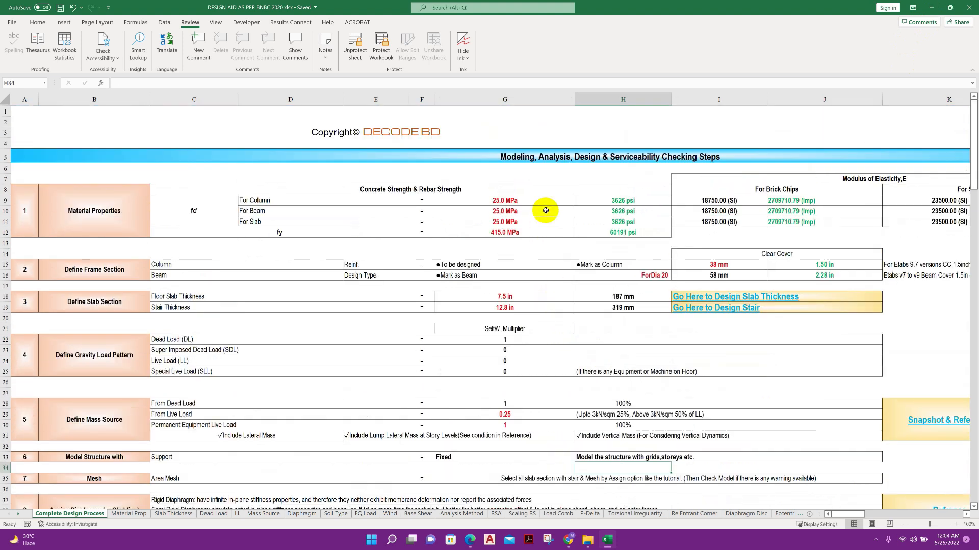
# - Highlight the 20 mm beam bar diameter (H16) and stair thickness (G19), then return to the DECODE BD page
pyautogui.click(504, 200)
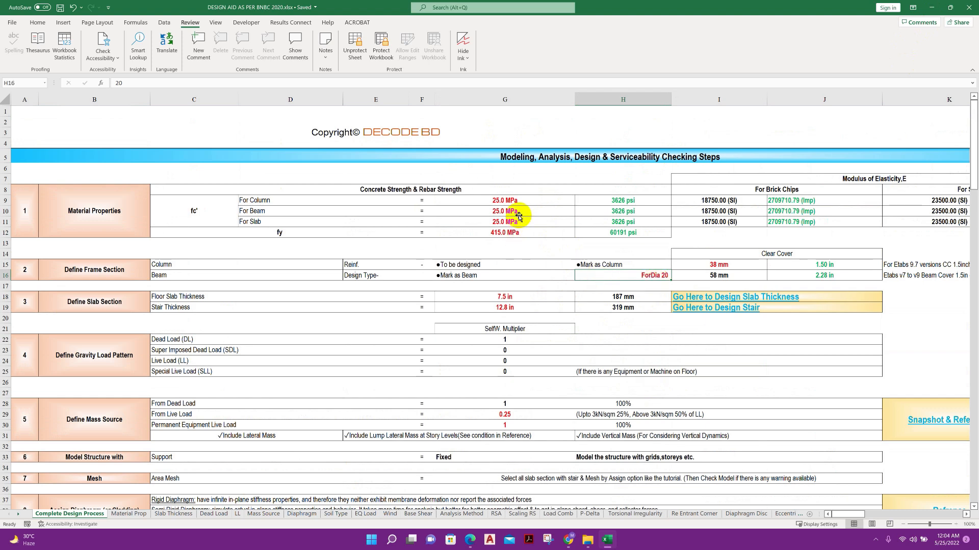
pyautogui.click(505, 307)
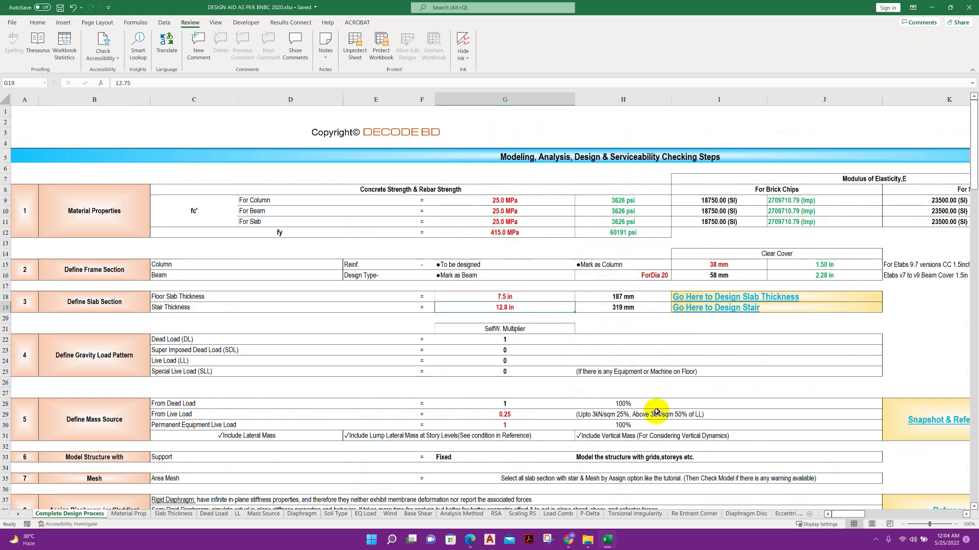
pyautogui.scroll(-3)
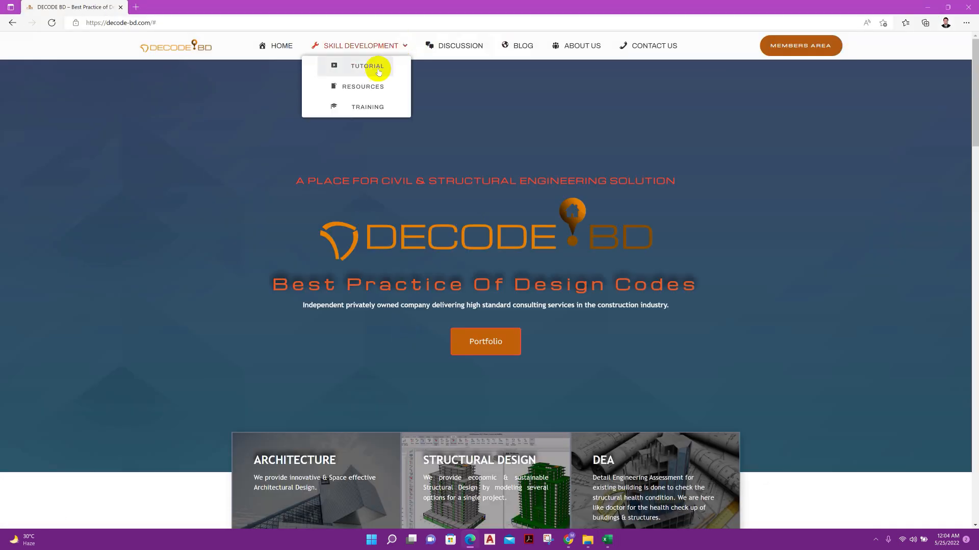
# - Browse Skill Development > Resources and open the Design Aid for ASCE 7-05 or BNBC 2020 product
pyautogui.click(367, 66)
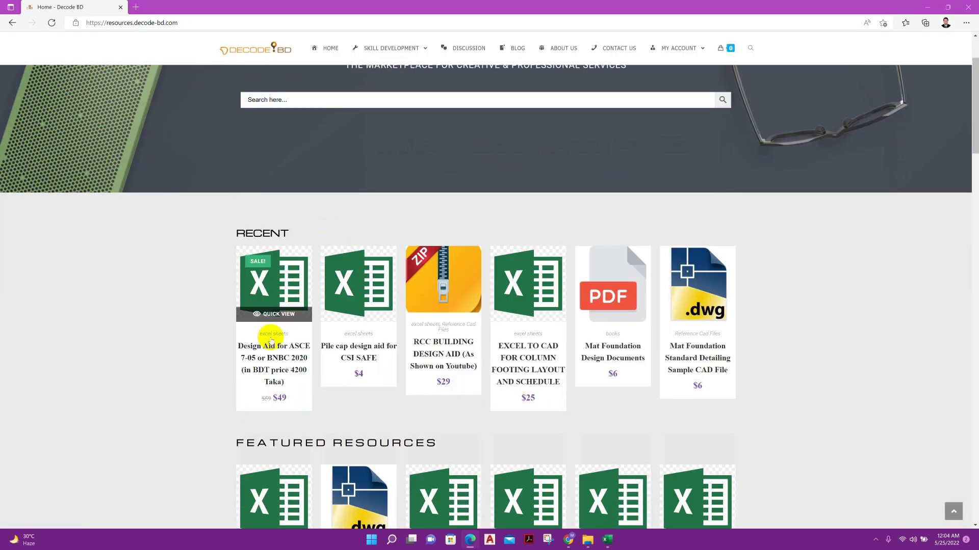
pyautogui.click(273, 363)
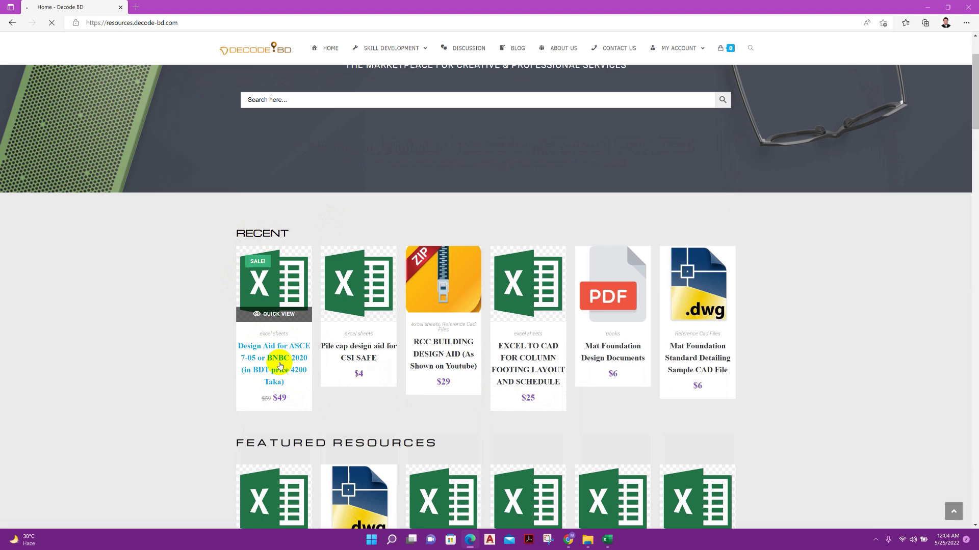
pyautogui.moveTo(423, 347)
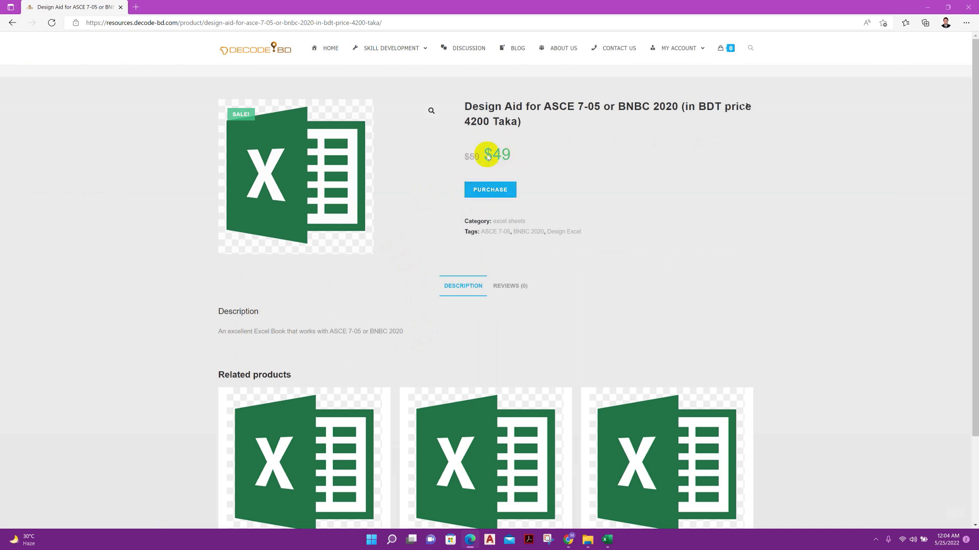
pyautogui.moveTo(512, 158)
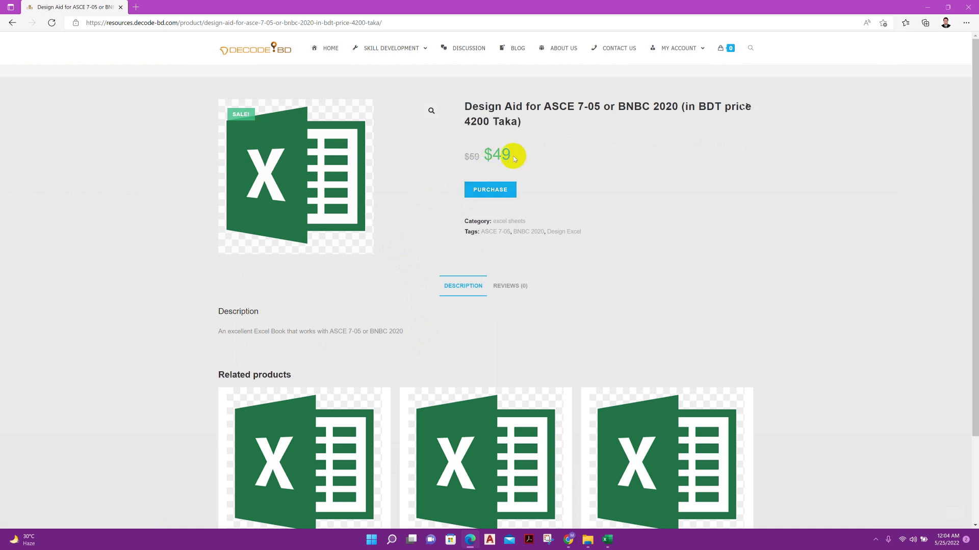
pyautogui.moveTo(587, 206)
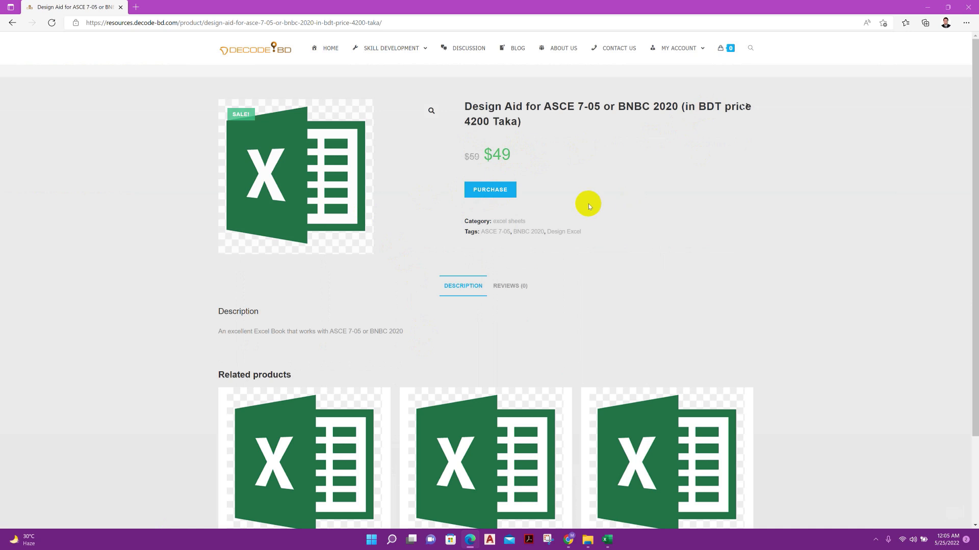
pyautogui.moveTo(587, 164)
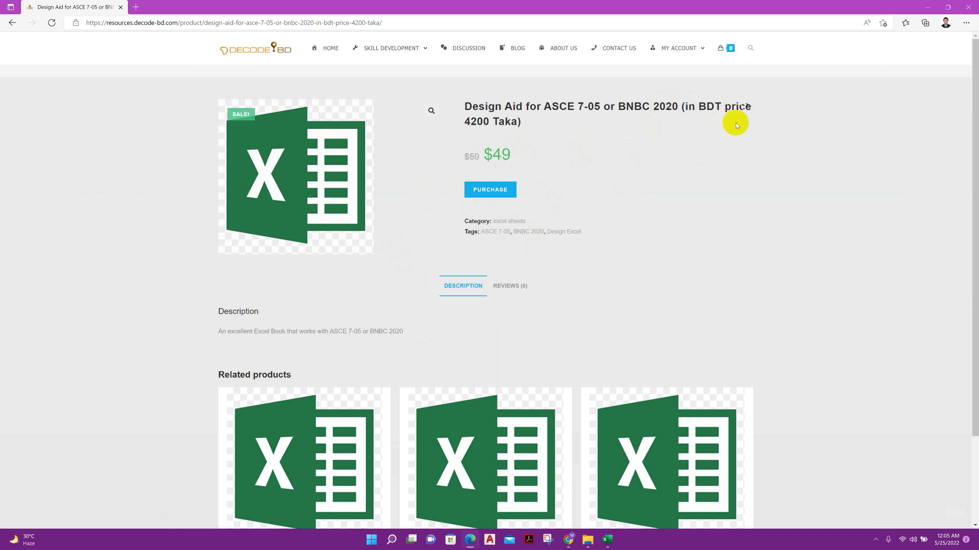
pyautogui.moveTo(595, 126)
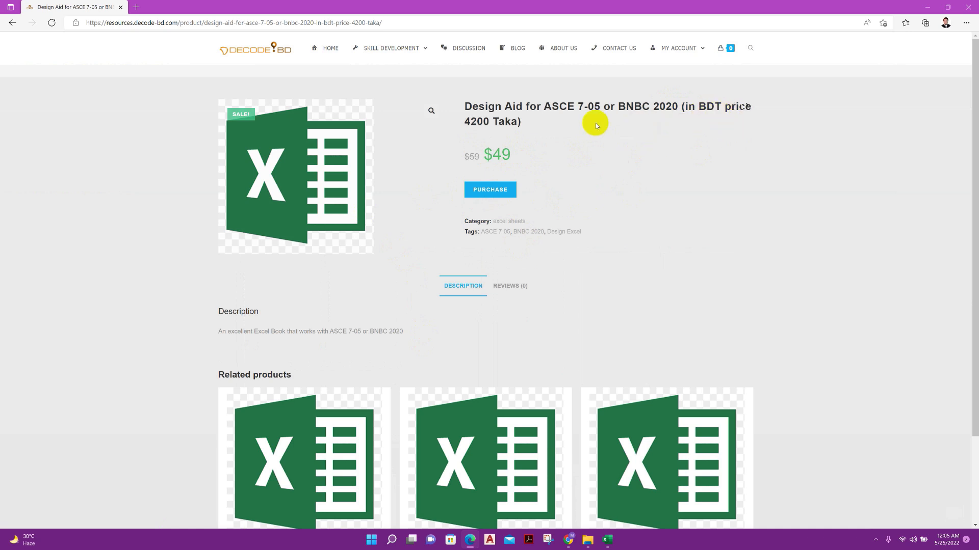
pyautogui.moveTo(487, 122)
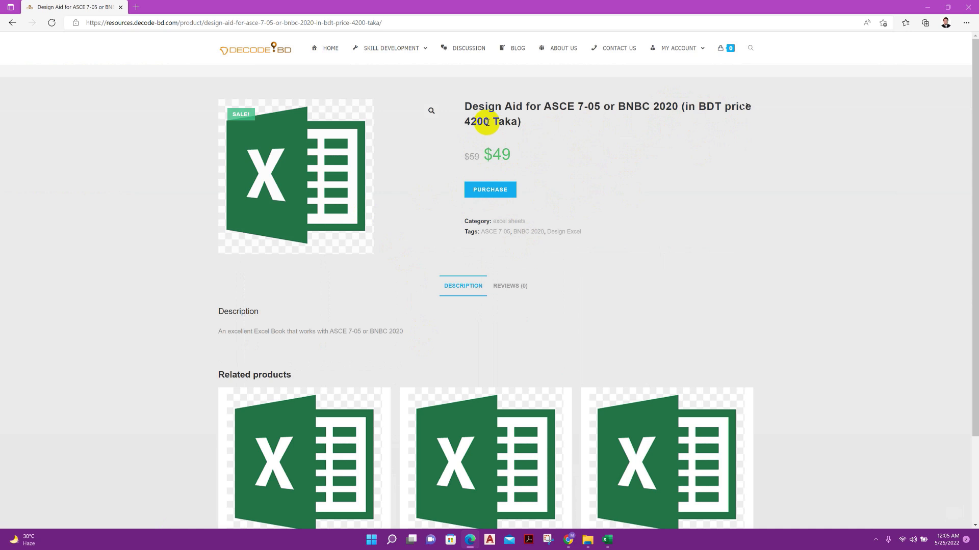
pyautogui.moveTo(549, 138)
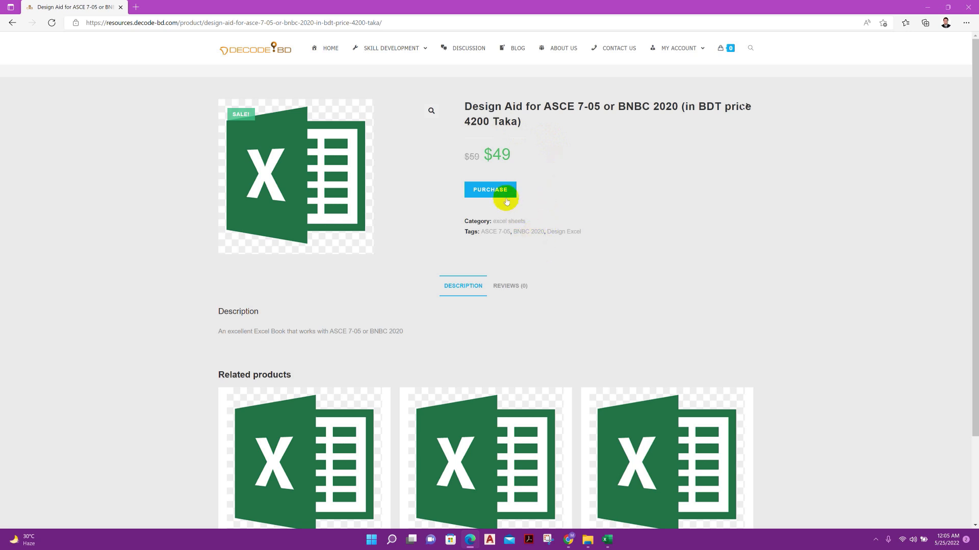
# - Purchase the $49 design aid, landing on the checkout page with PayPal, bKash and Nagad options
pyautogui.click(489, 190)
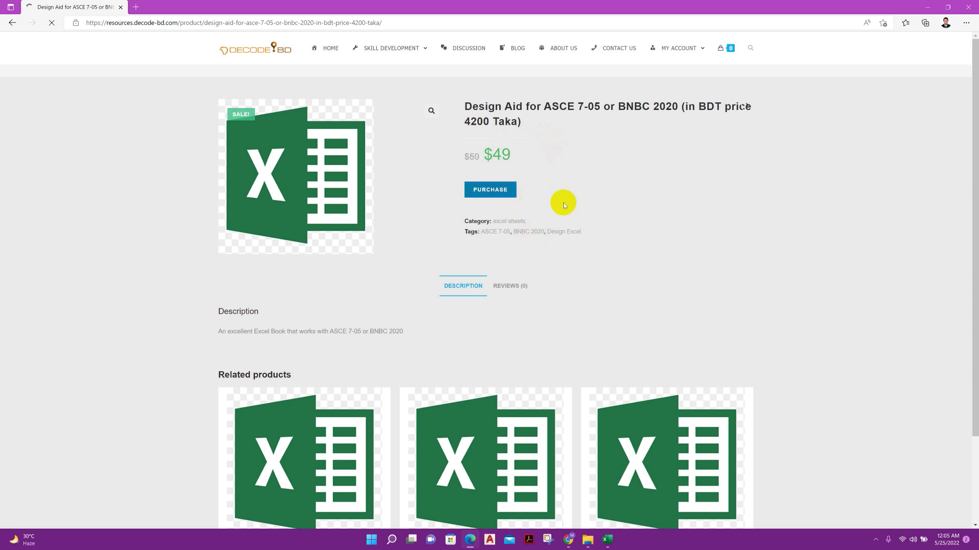
pyautogui.click(490, 191)
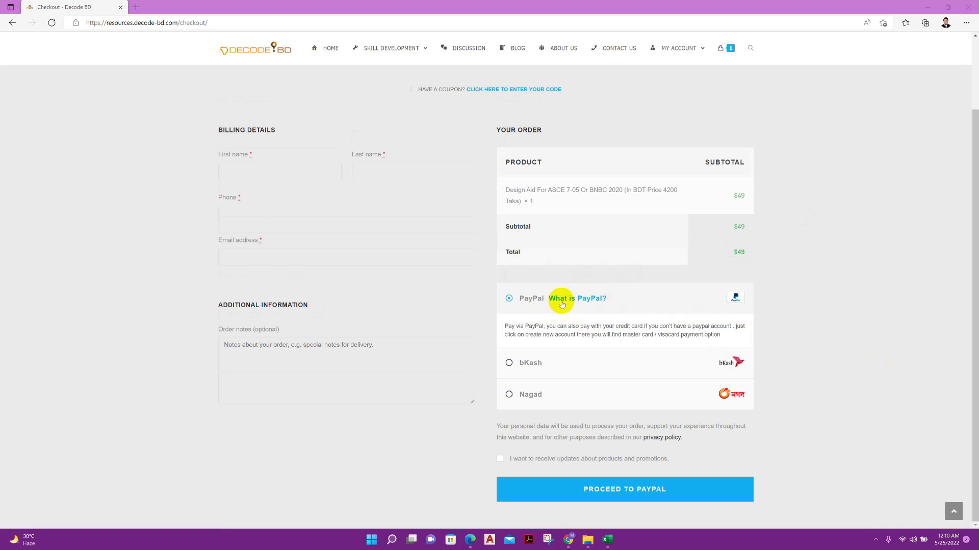
pyautogui.moveTo(542, 348)
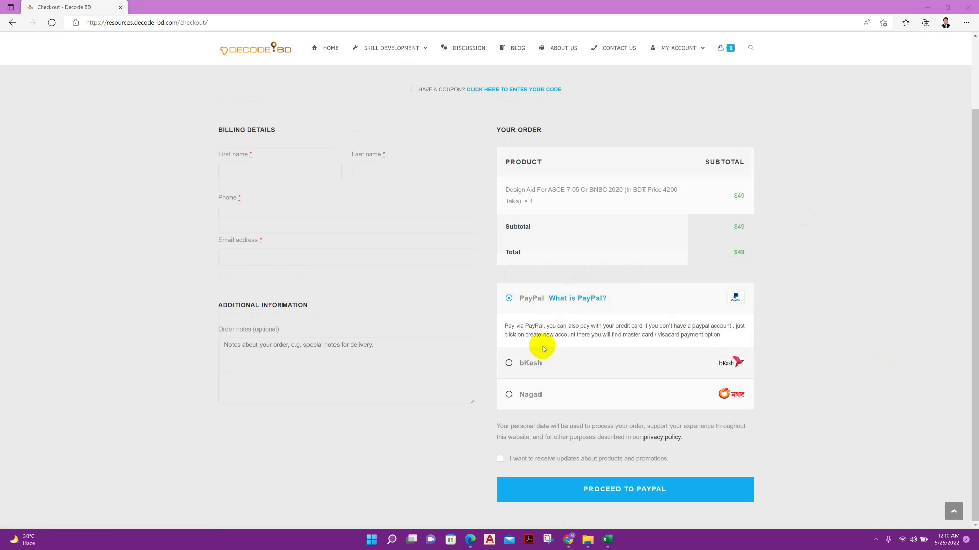
pyautogui.moveTo(567, 365)
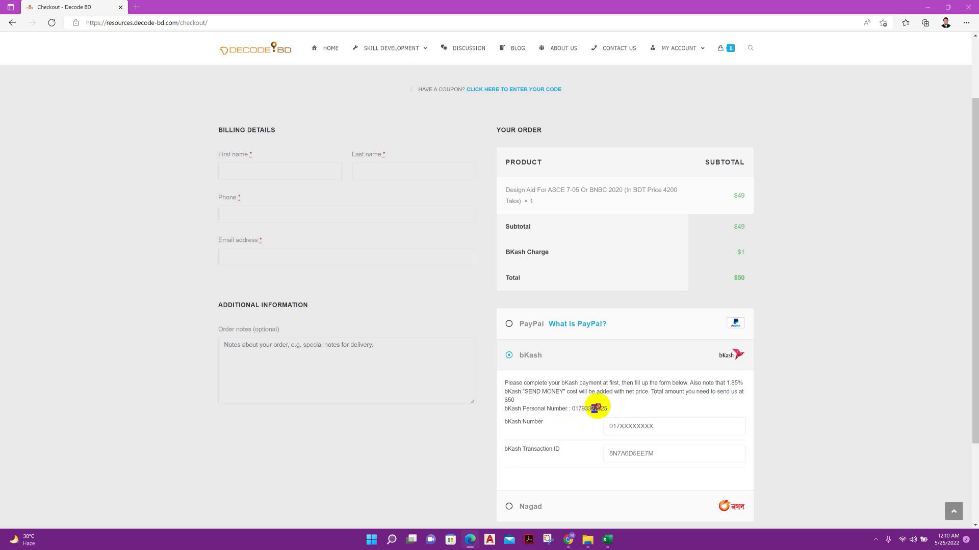
# - Choose bKash payment ($1 charge, $50 total) and select the bKash personal number for copying
pyautogui.doubleClick(599, 409)
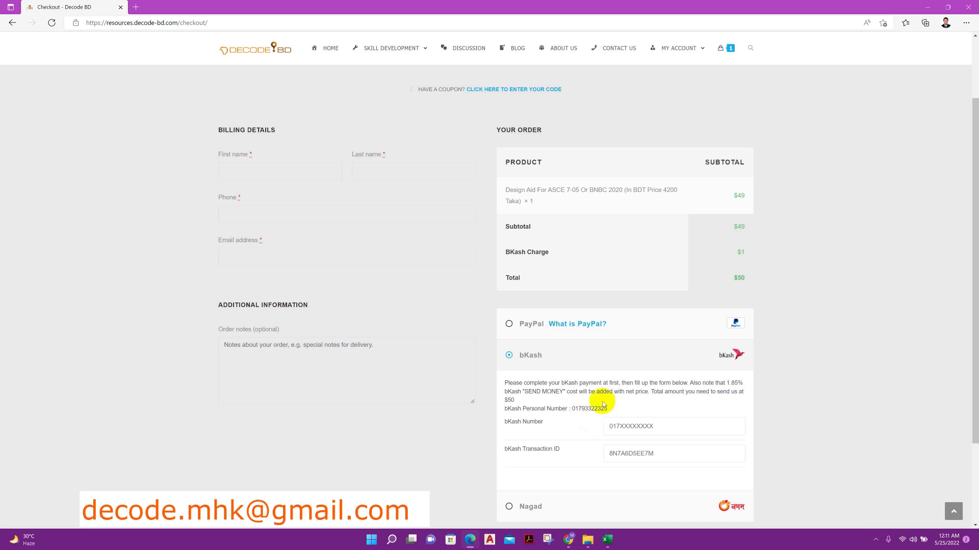
pyautogui.moveTo(621, 417)
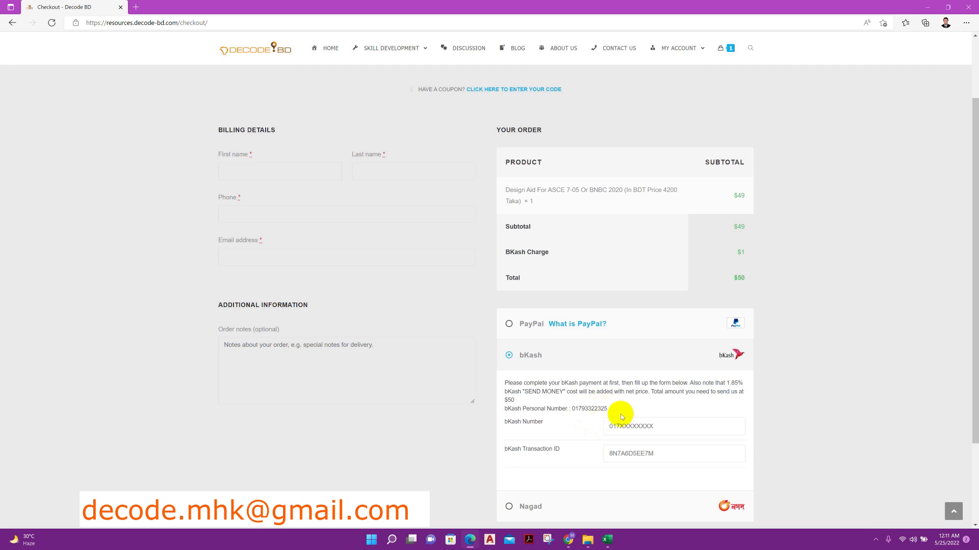
pyautogui.moveTo(544, 312)
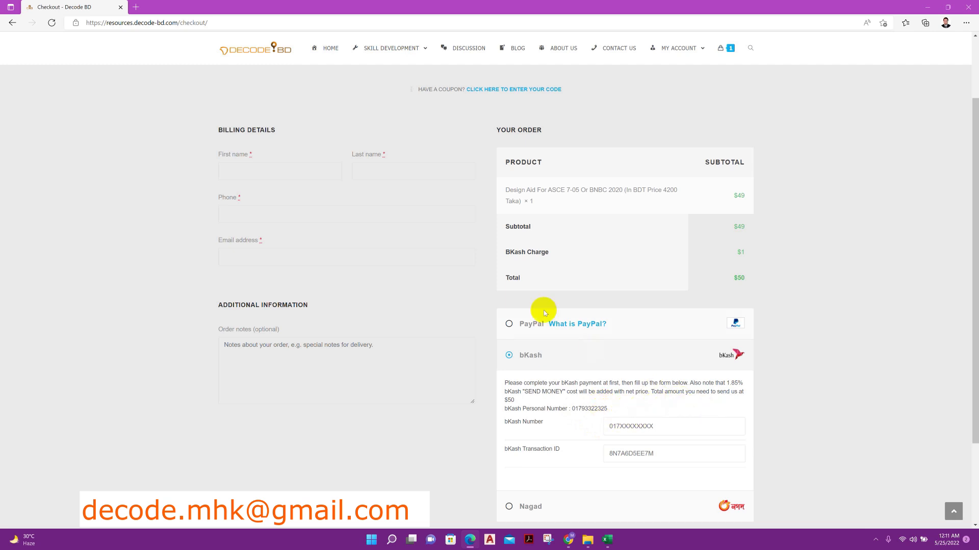
pyautogui.scroll(-3)
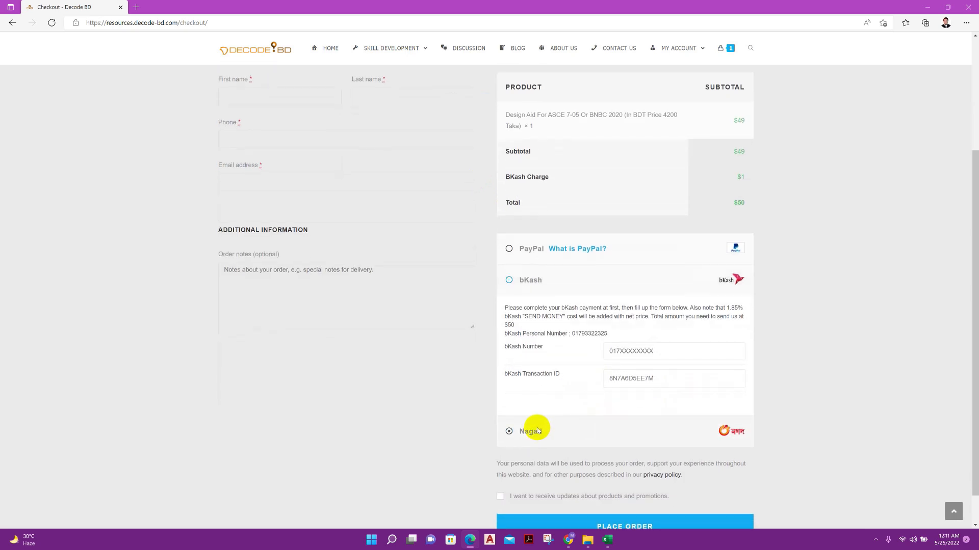
# - Switch payment to Nagad ($49 total) and select the Nagad personal number for copying
pyautogui.click(509, 431)
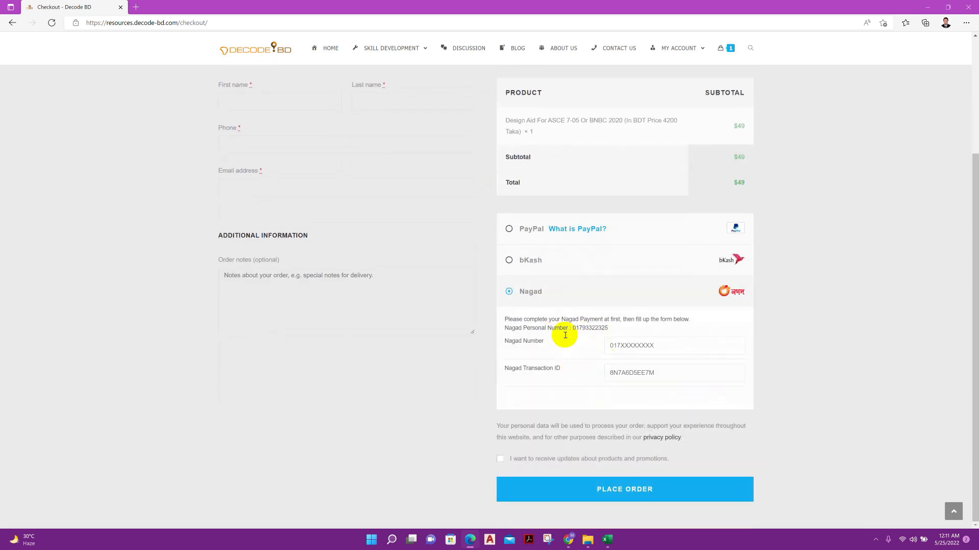
pyautogui.doubleClick(590, 328)
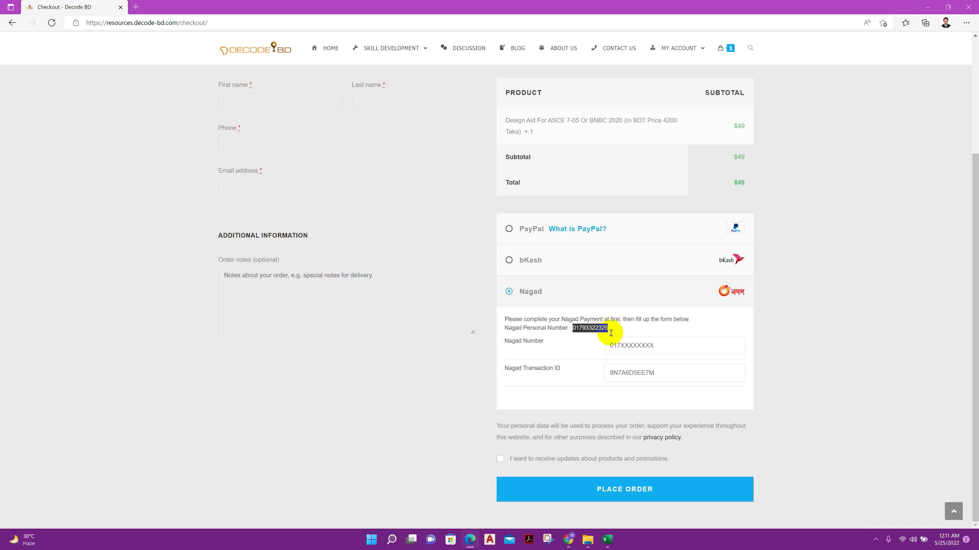
pyautogui.moveTo(543, 262)
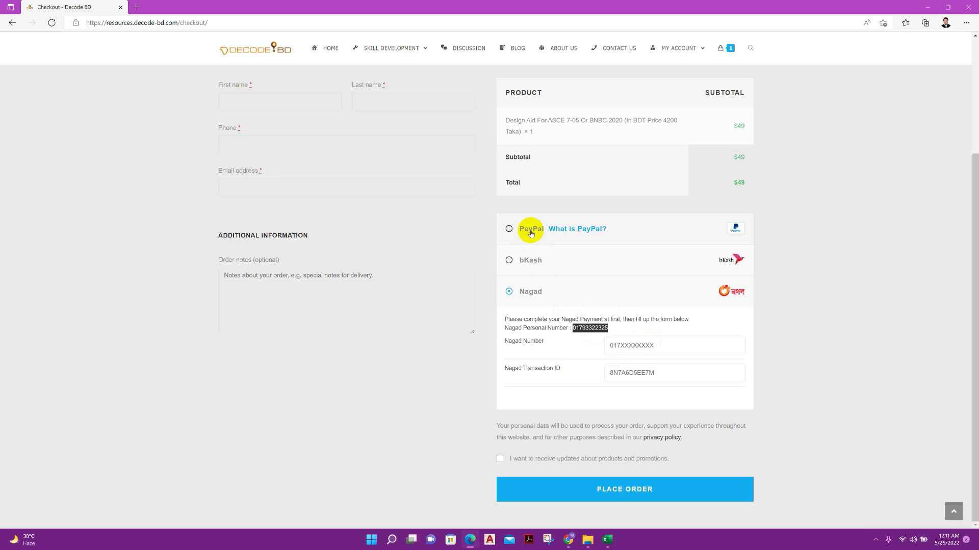
pyautogui.moveTo(601, 245)
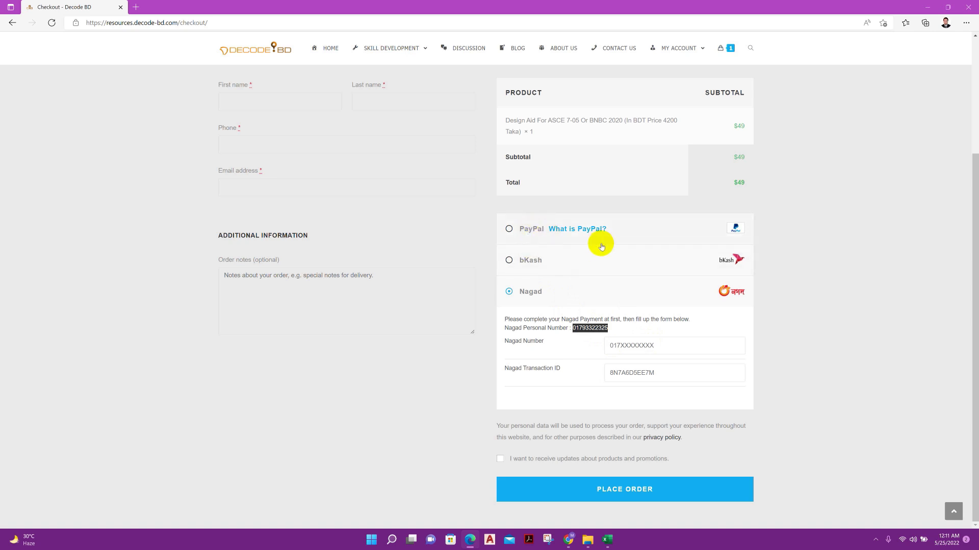